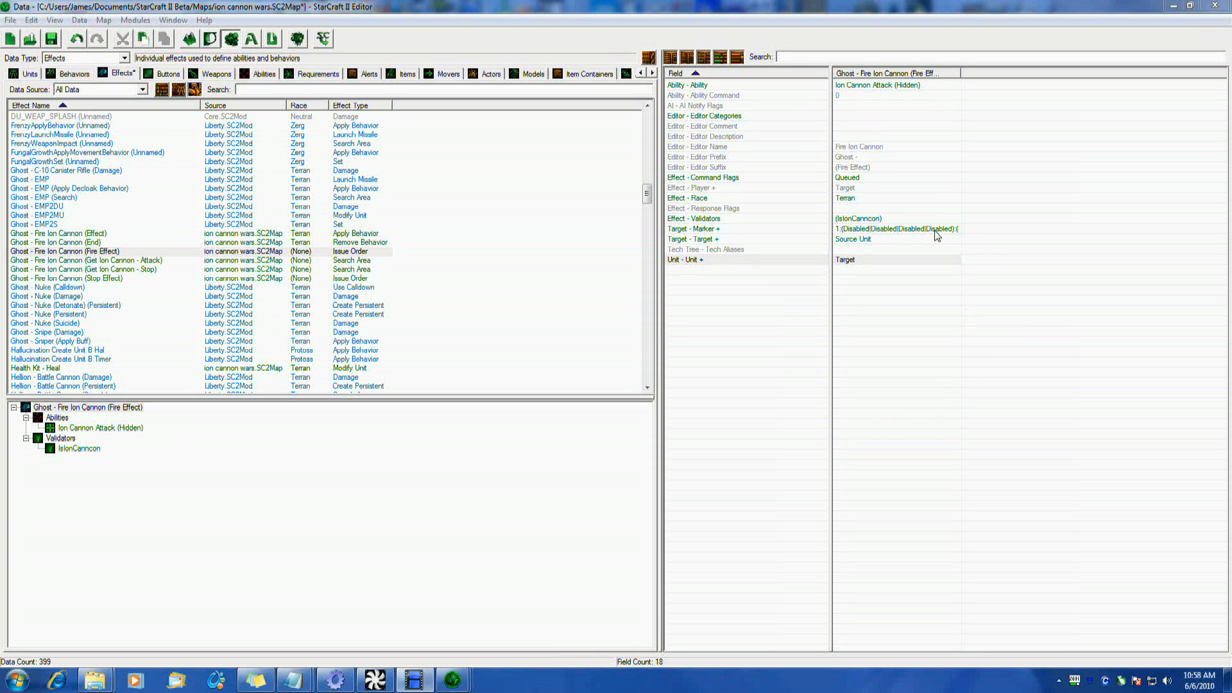
pyautogui.moveTo(947, 337)
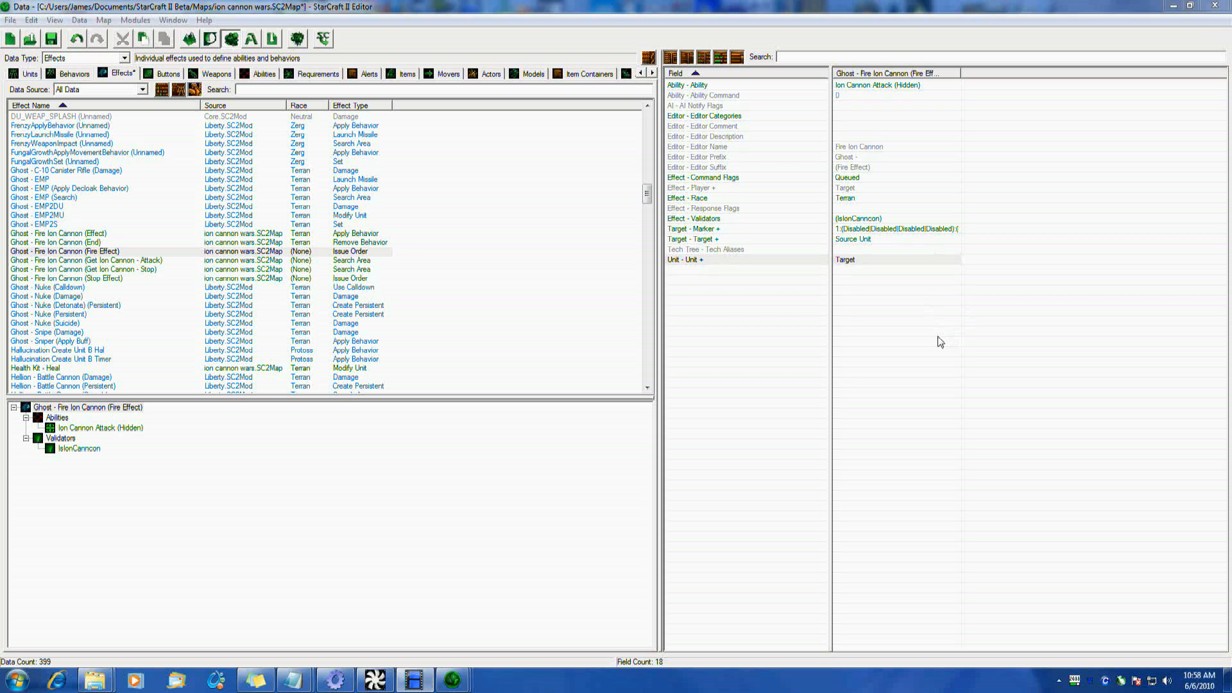
pyautogui.moveTo(872, 271)
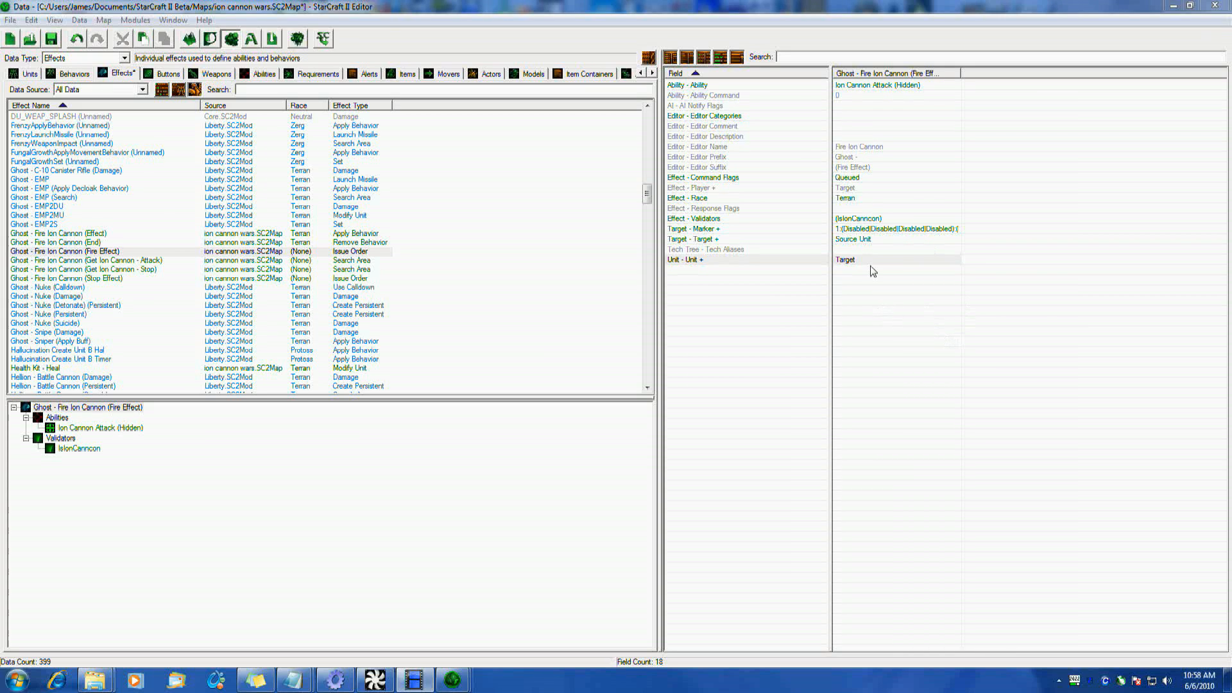
pyautogui.moveTo(846, 292)
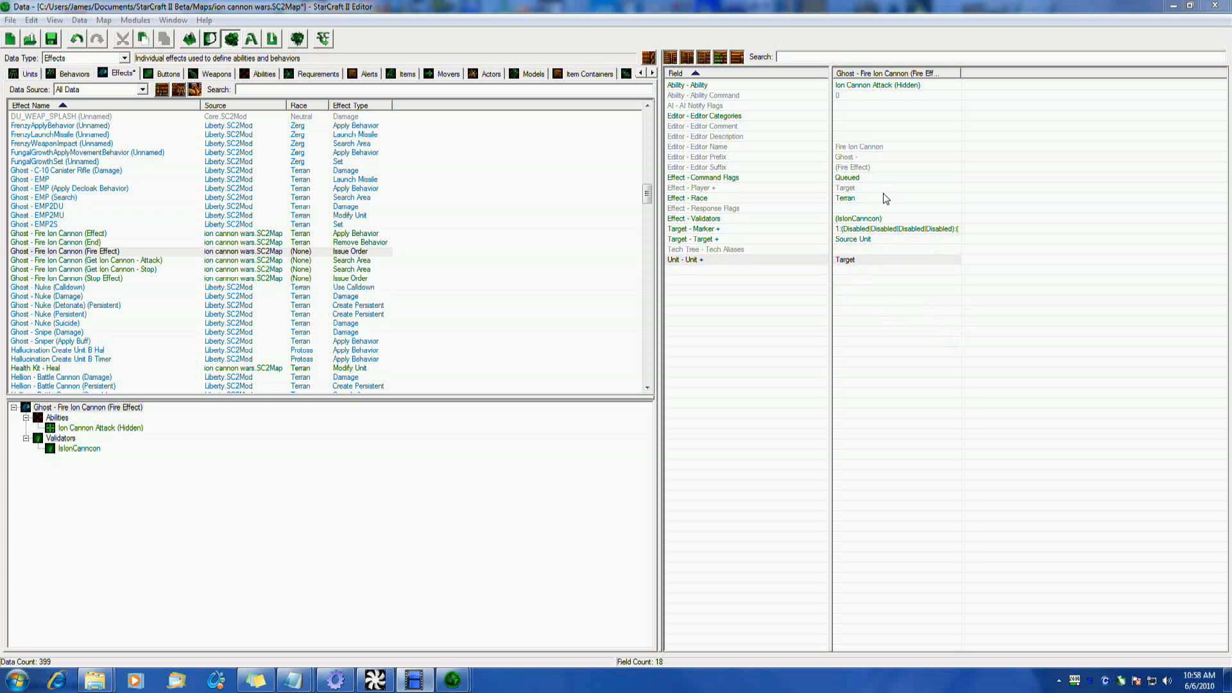
# Inspect the Fire Effect's race and target marker settings and the Get Ion Cannon - Attack search
pyautogui.click(896, 197)
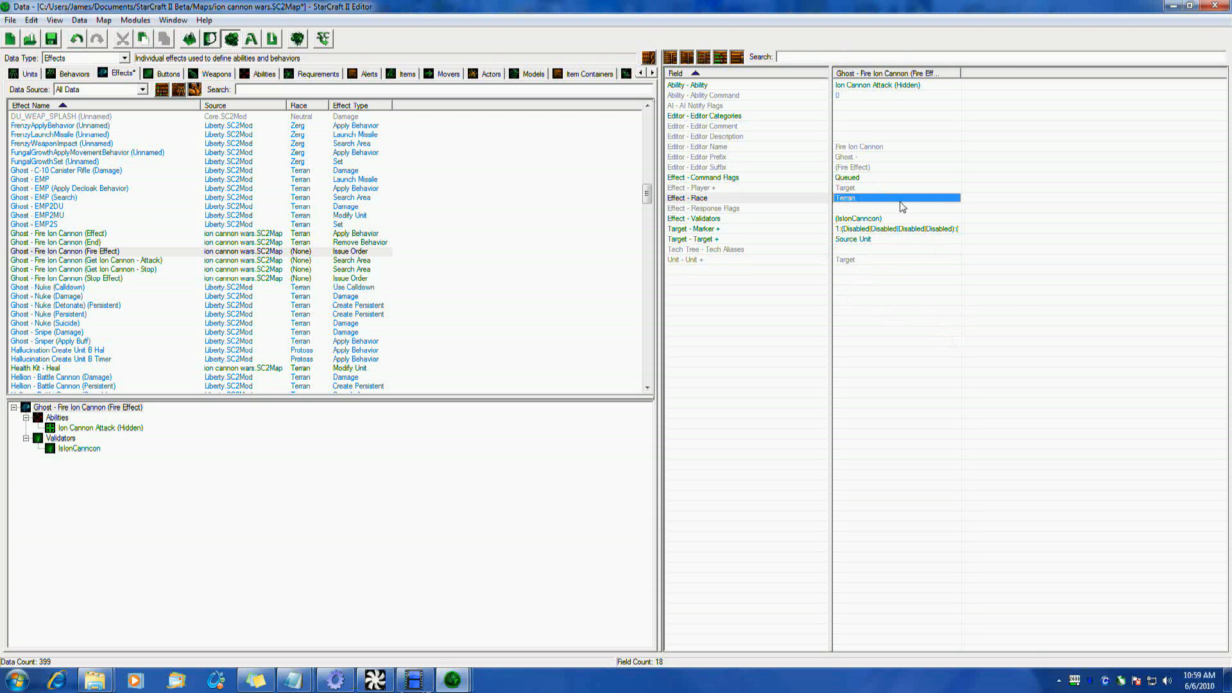
pyautogui.click(896, 228)
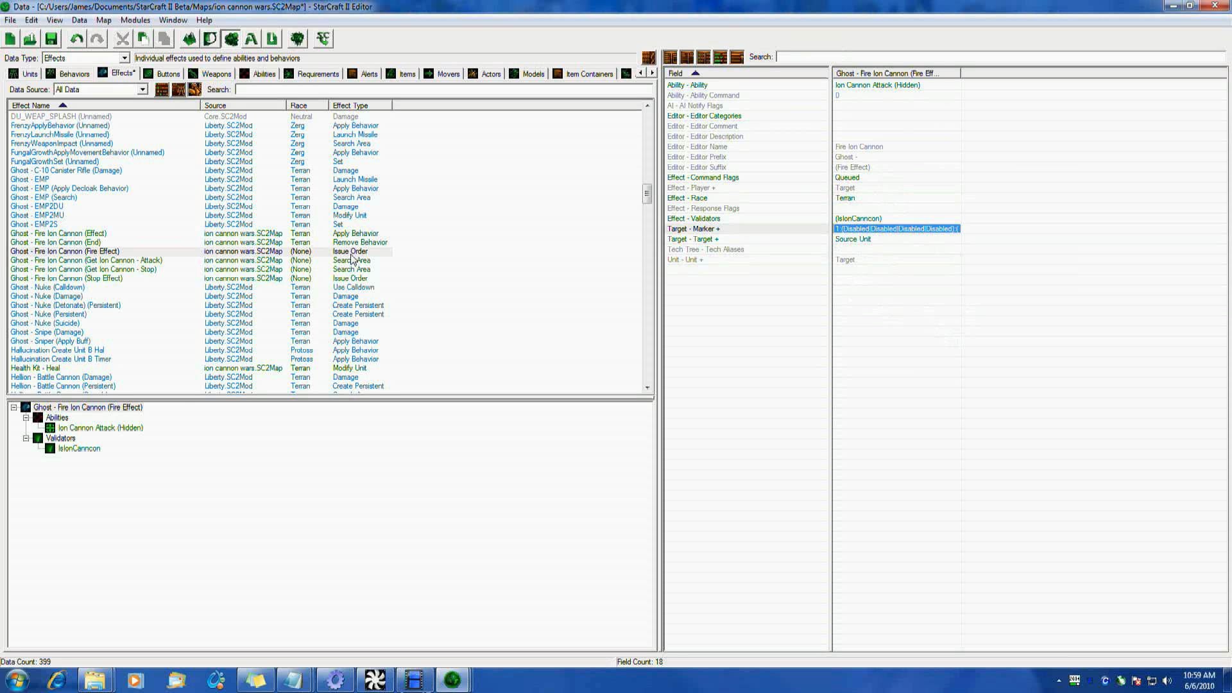
pyautogui.click(89, 260)
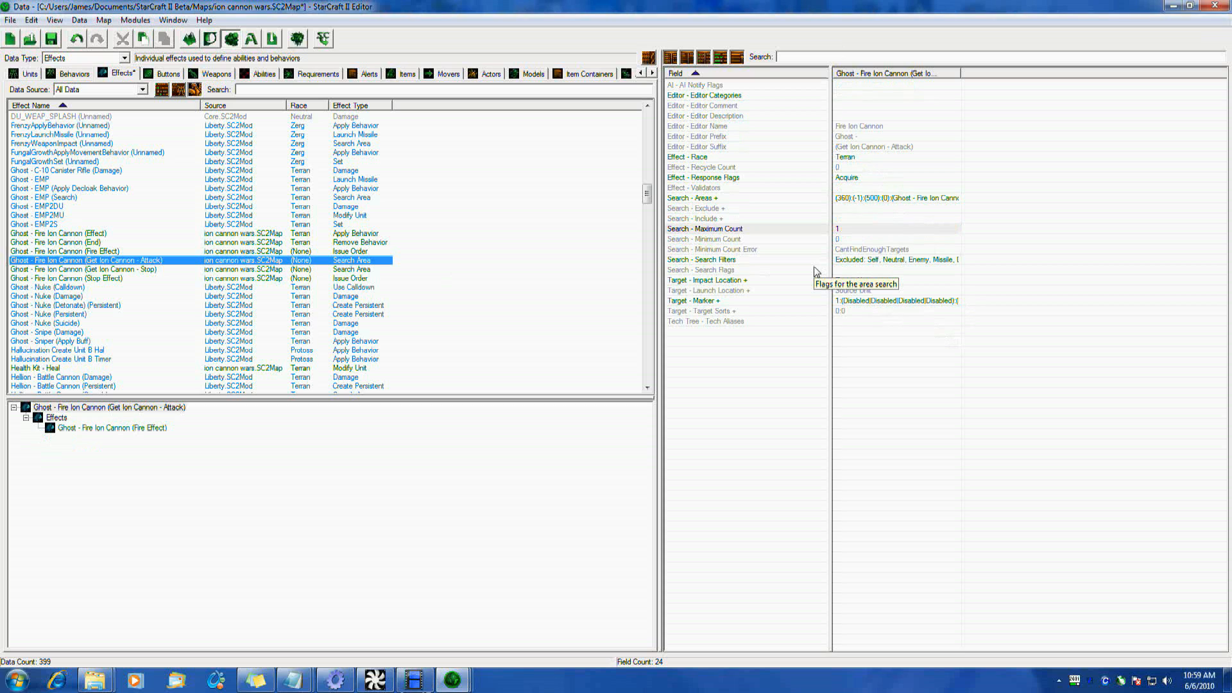
pyautogui.click(66, 251)
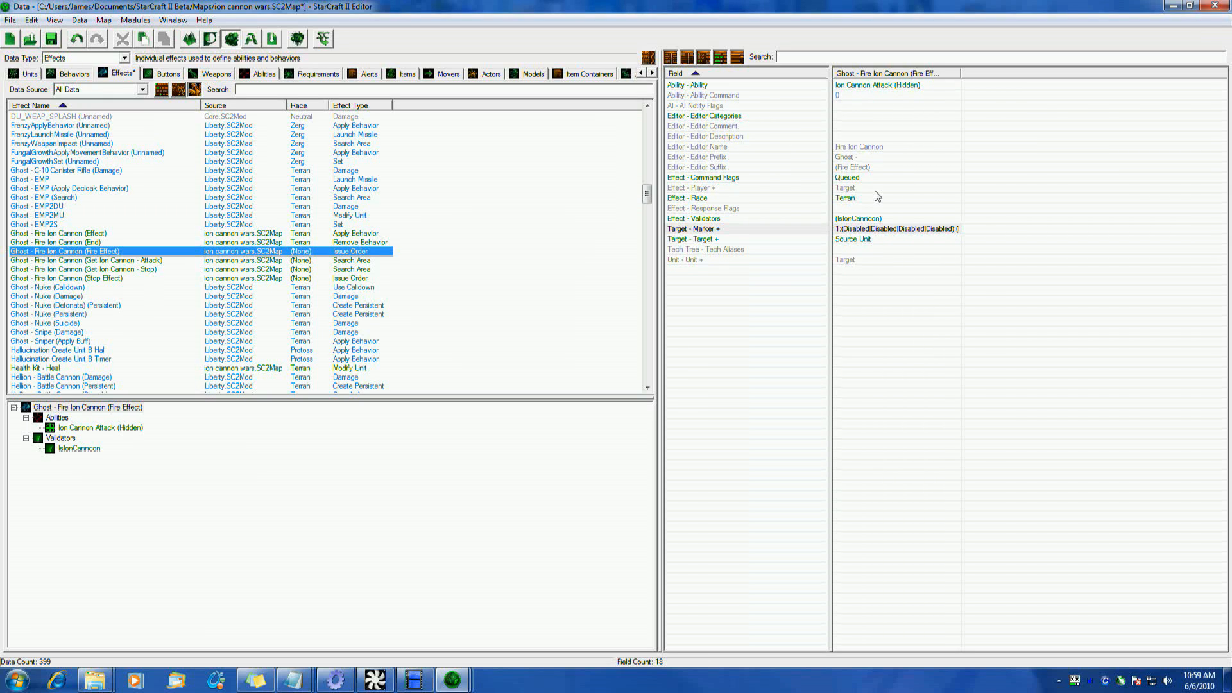
pyautogui.moveTo(122, 134)
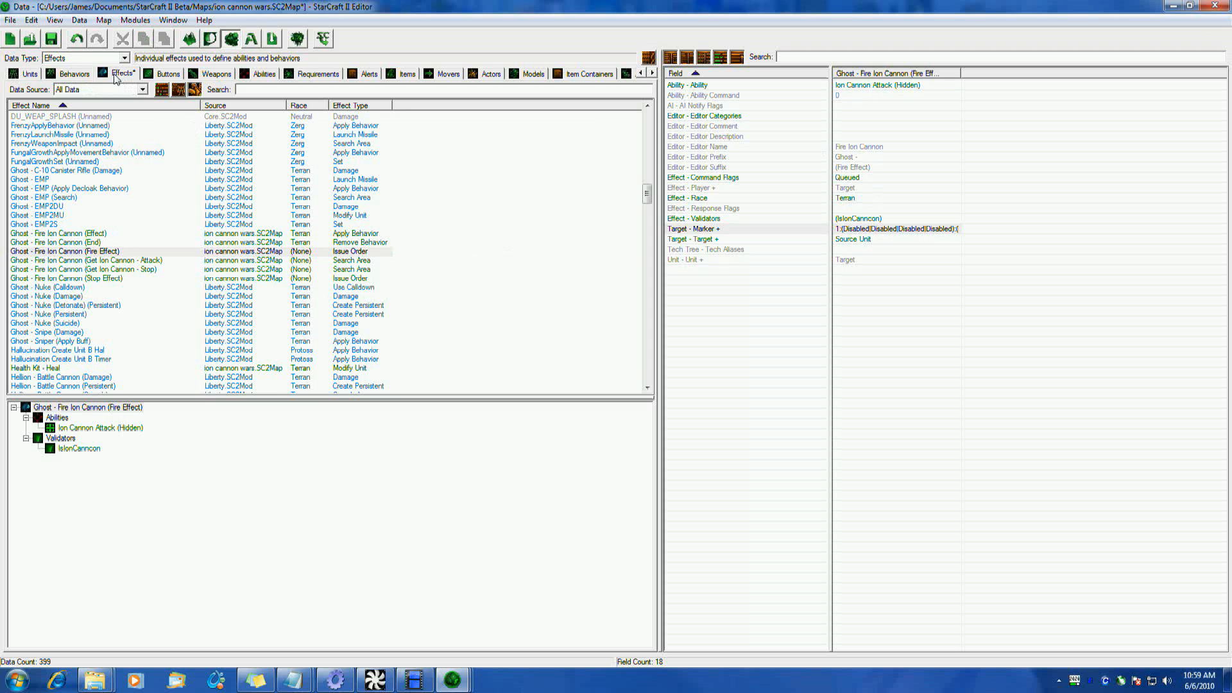
# Glance at the Ghost - Fire Ion Cannon (Target) behavior, then view the abilities data
pyautogui.click(69, 73)
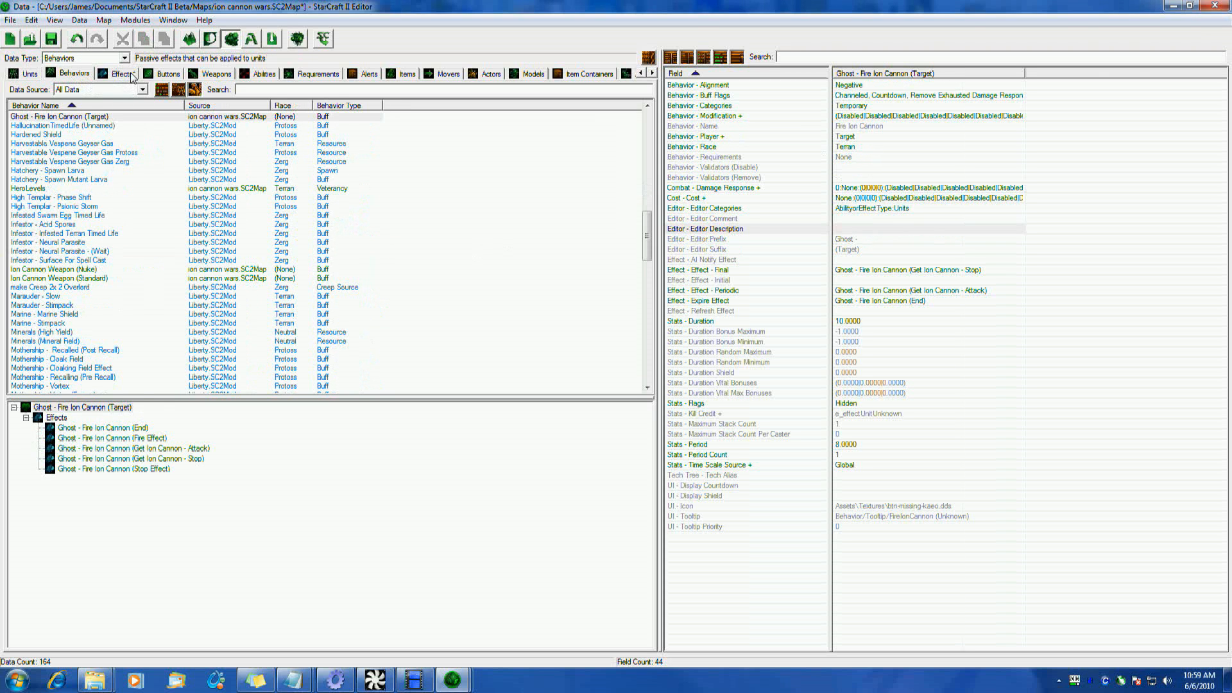
pyautogui.click(120, 74)
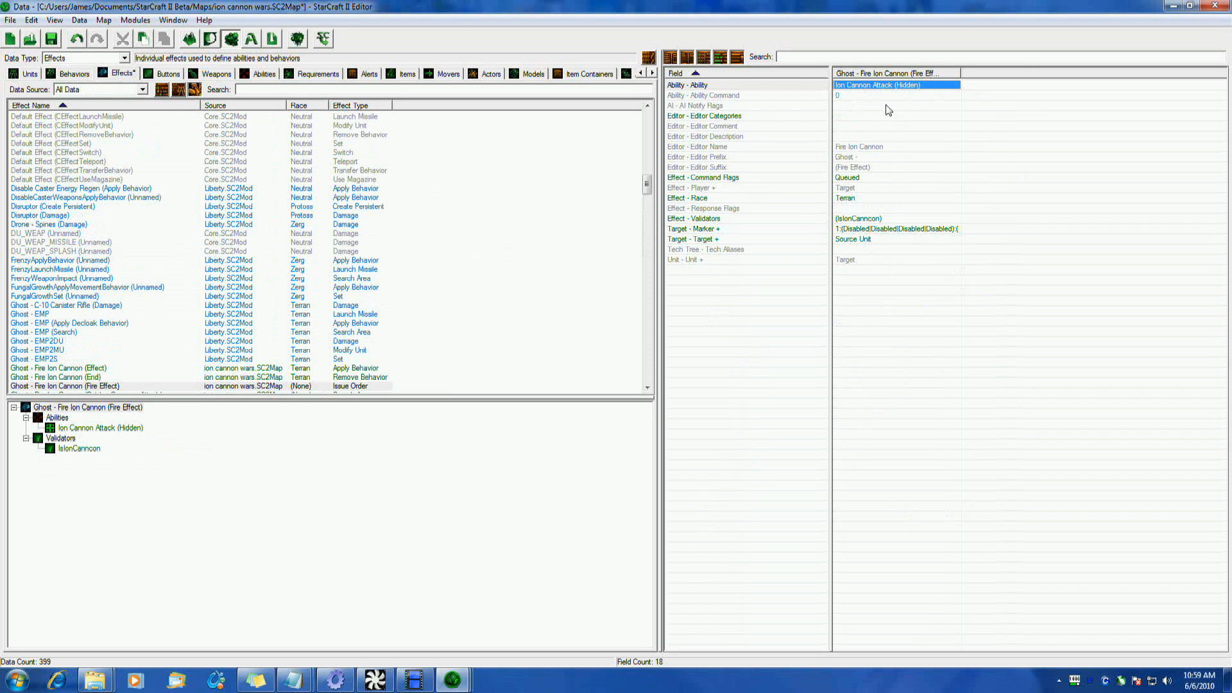
pyautogui.moveTo(890, 109)
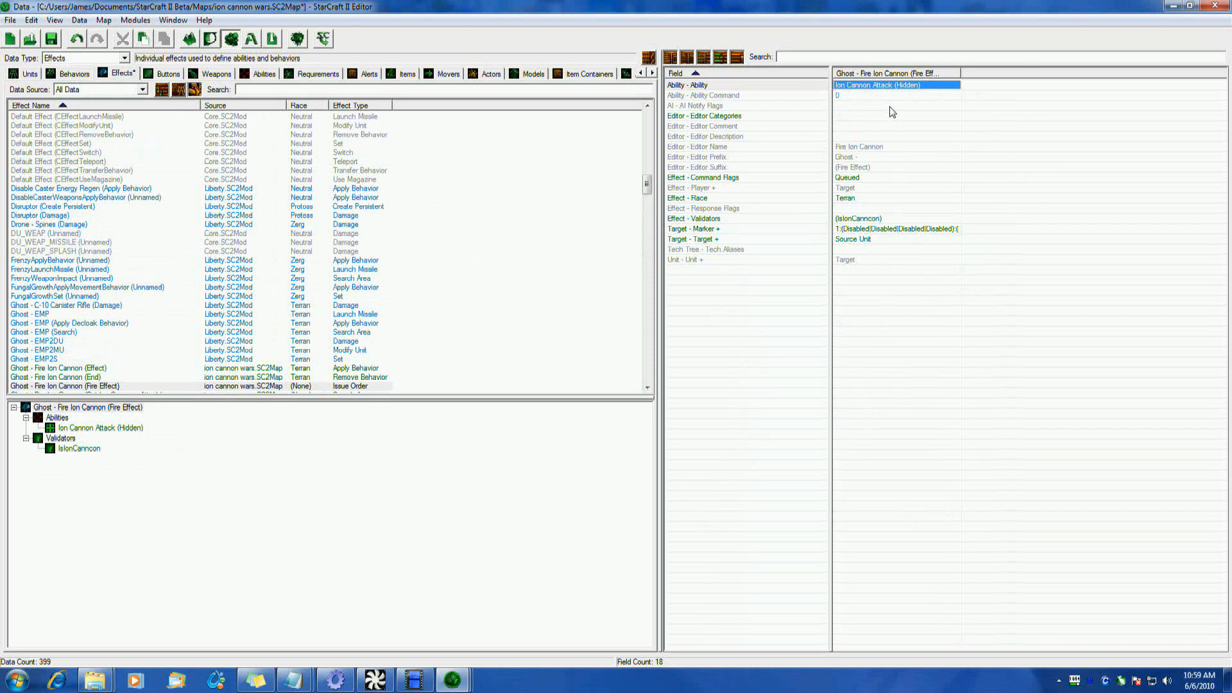
pyautogui.moveTo(822, 181)
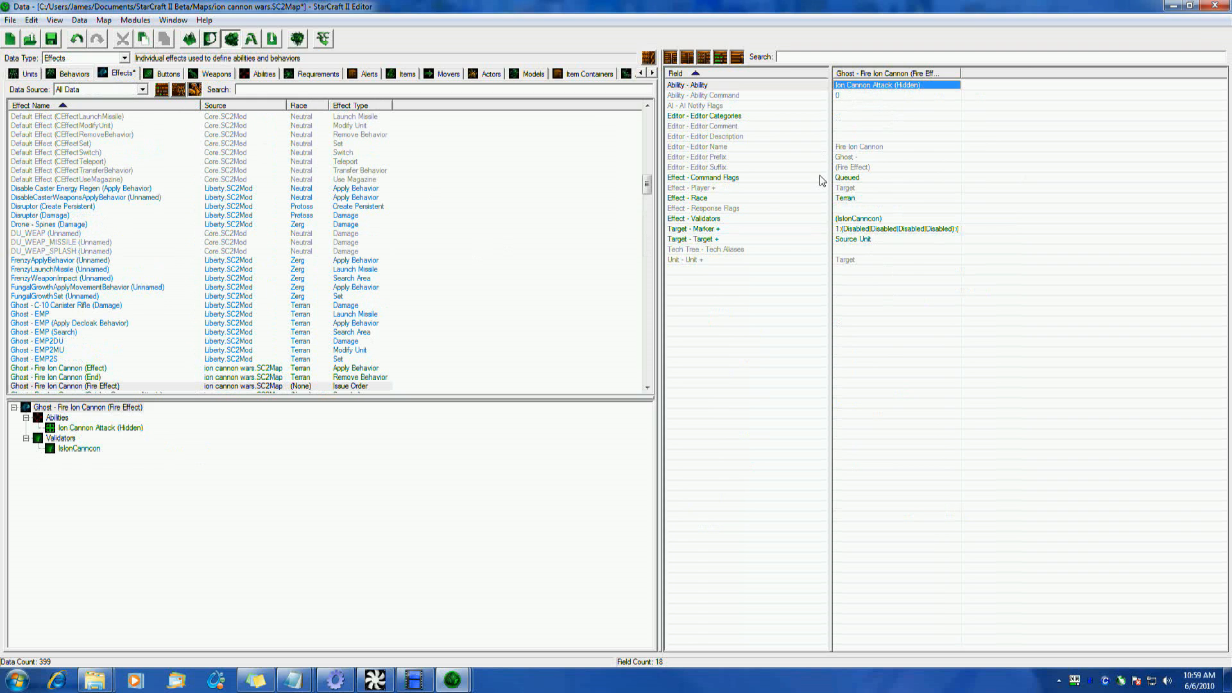
pyautogui.moveTo(208, 78)
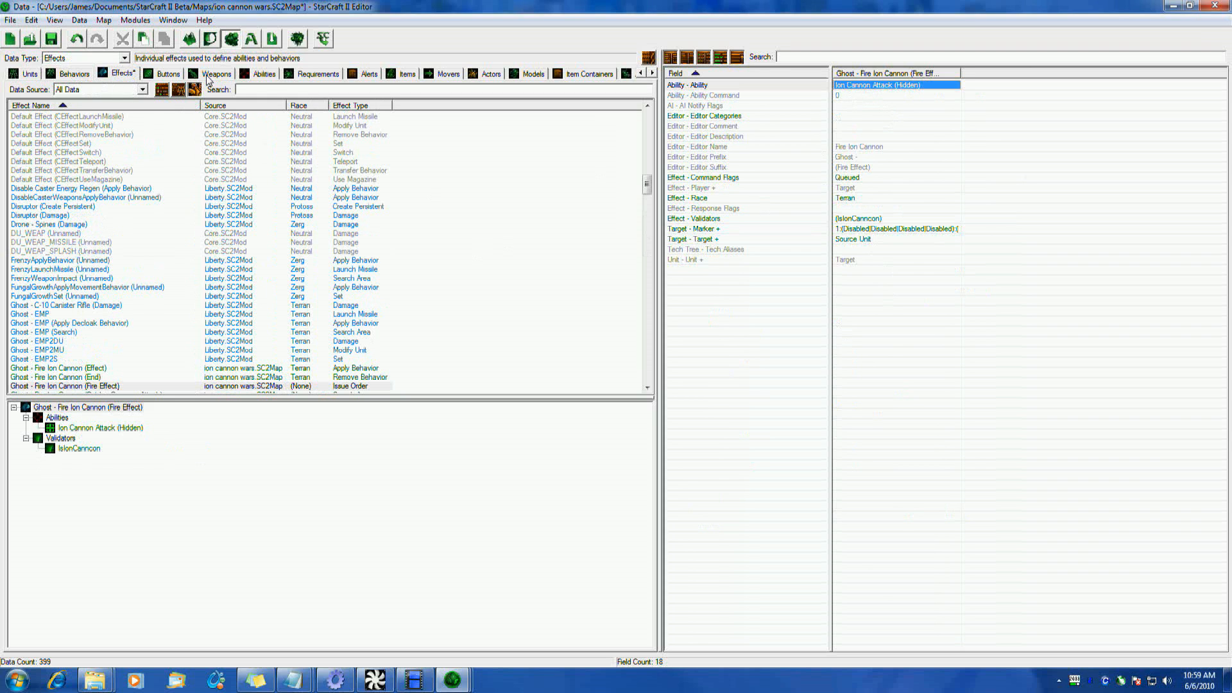
pyautogui.click(263, 73)
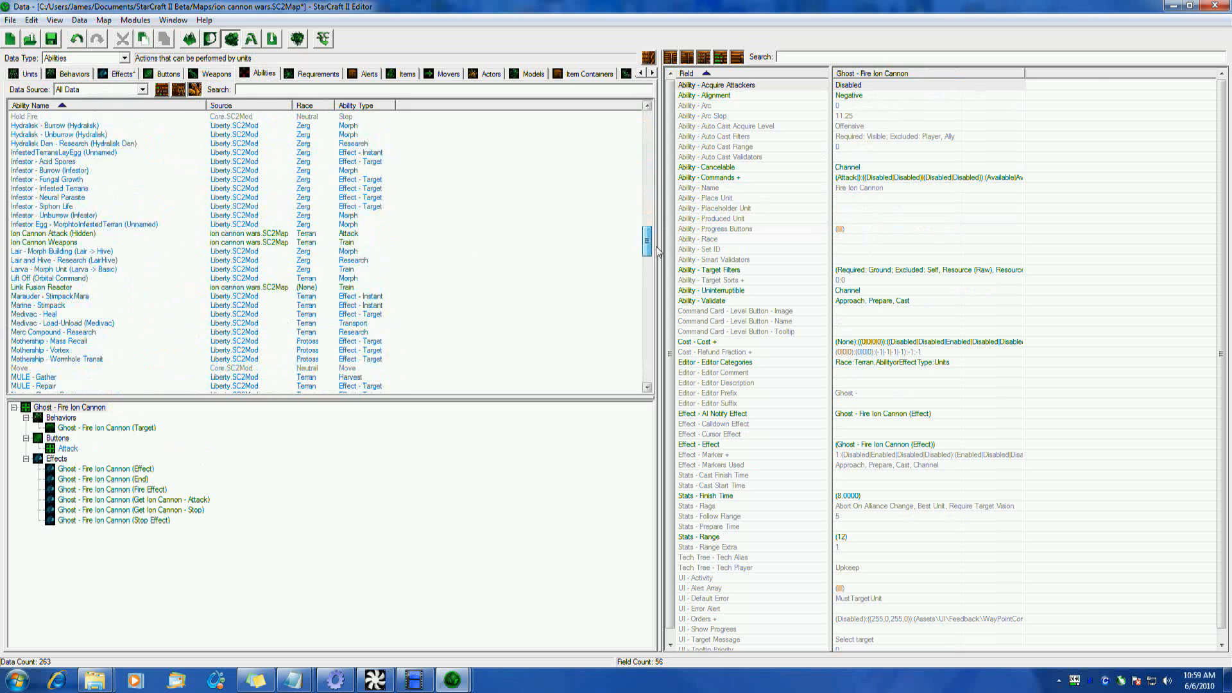
# Review Ion Cannon Attack (Hidden)'s name and ID properties unchanged, and inspect its scan filters
pyautogui.click(53, 169)
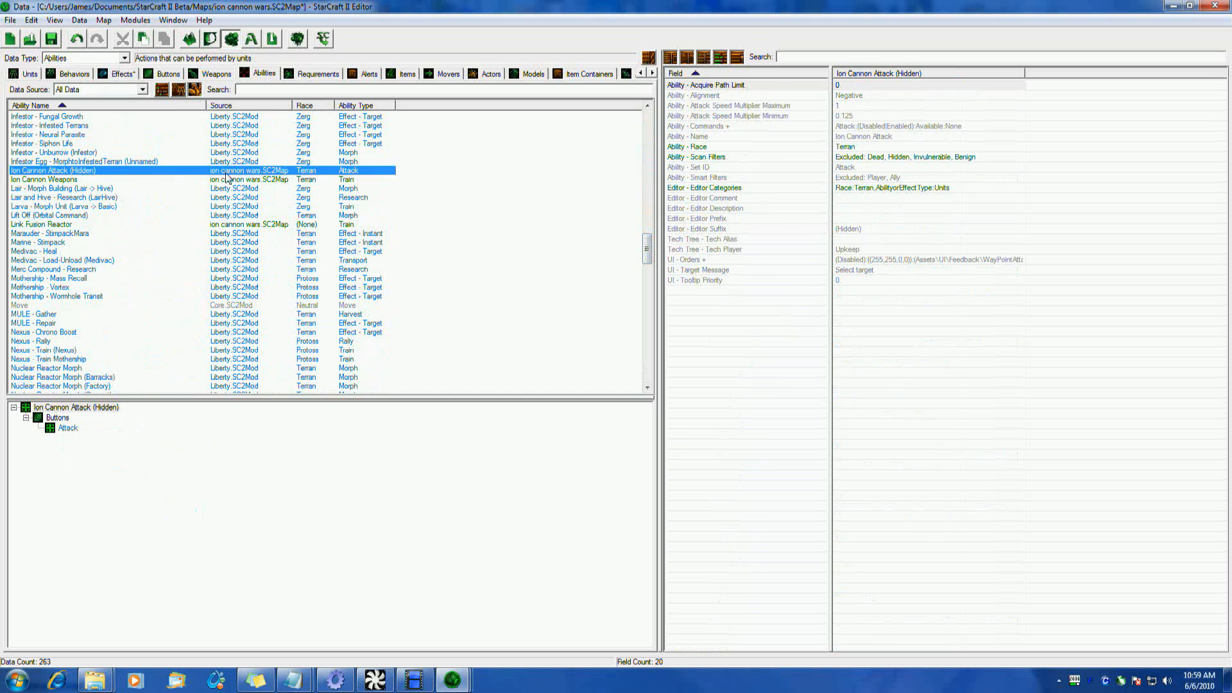
pyautogui.moveTo(360, 177)
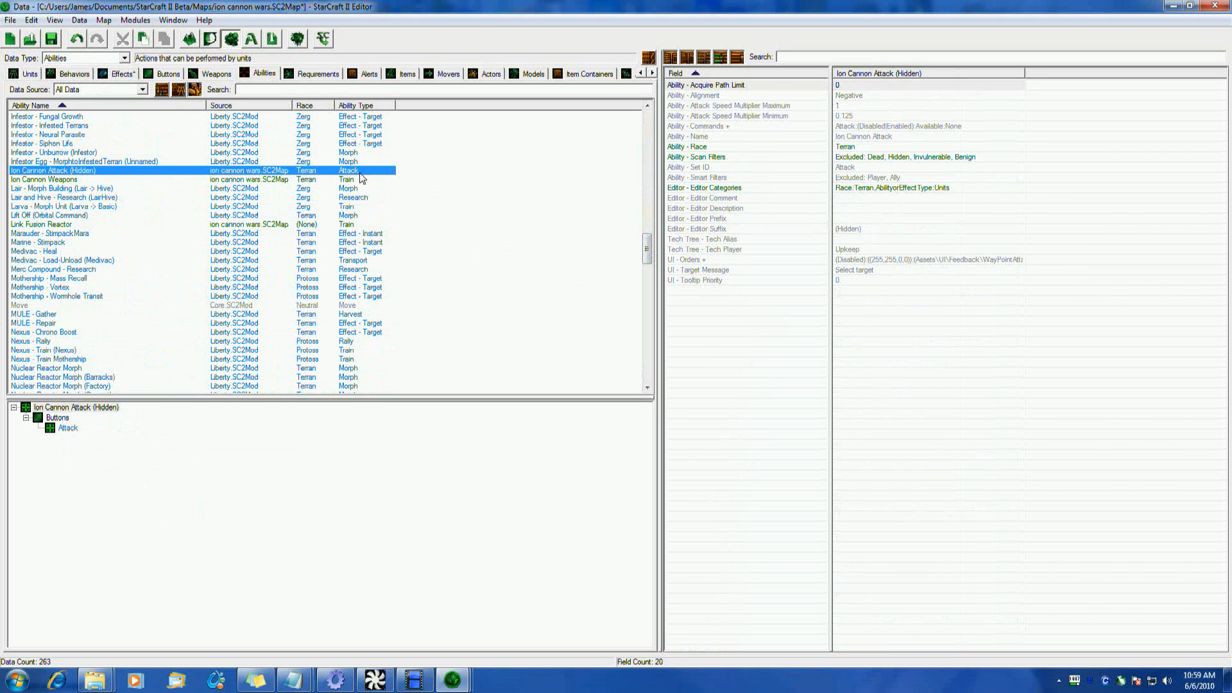
pyautogui.doubleClick(52, 170)
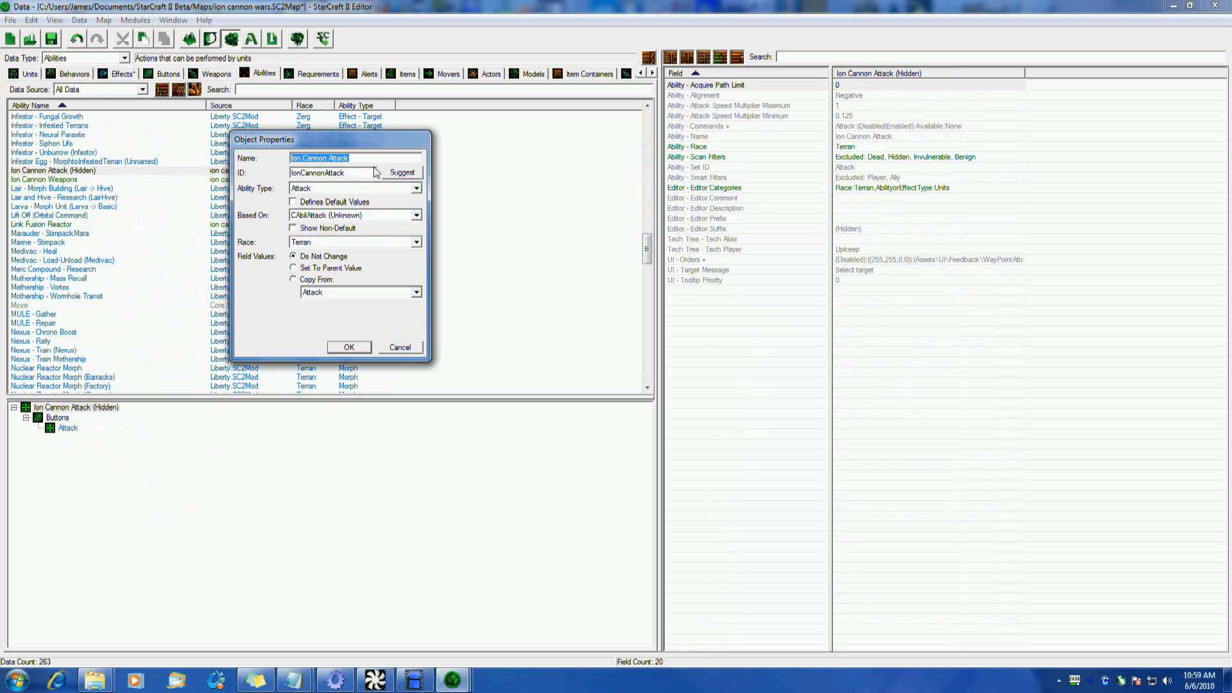
pyautogui.click(348, 347)
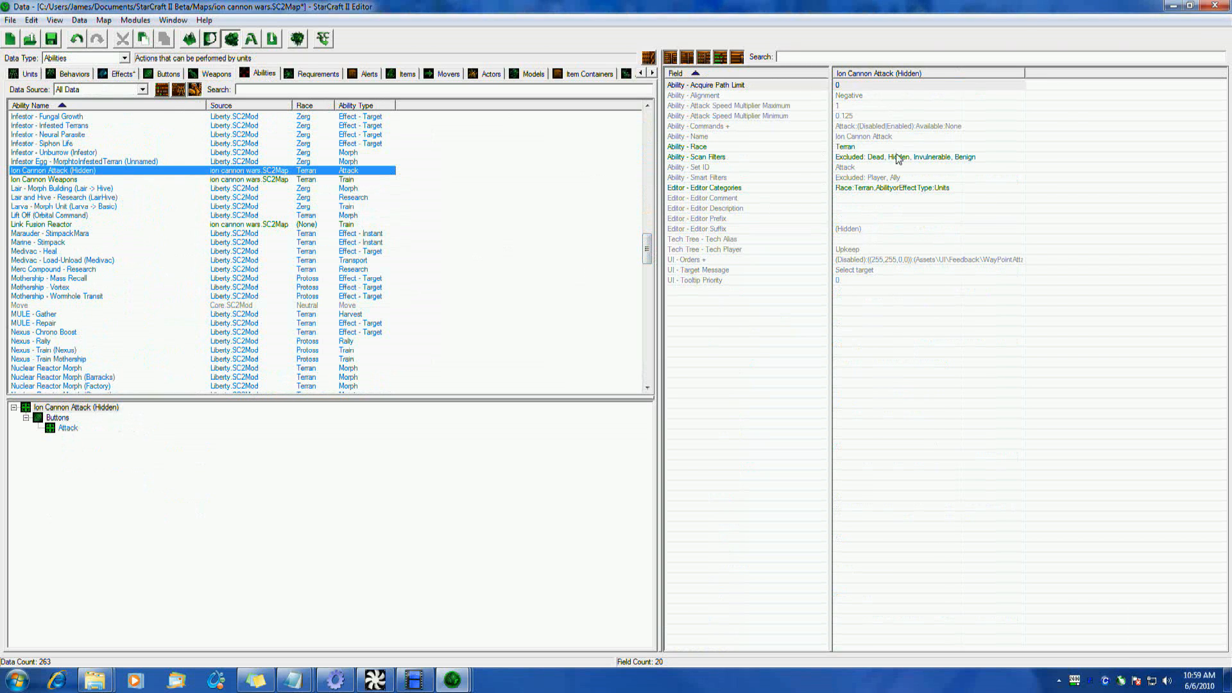
pyautogui.click(928, 156)
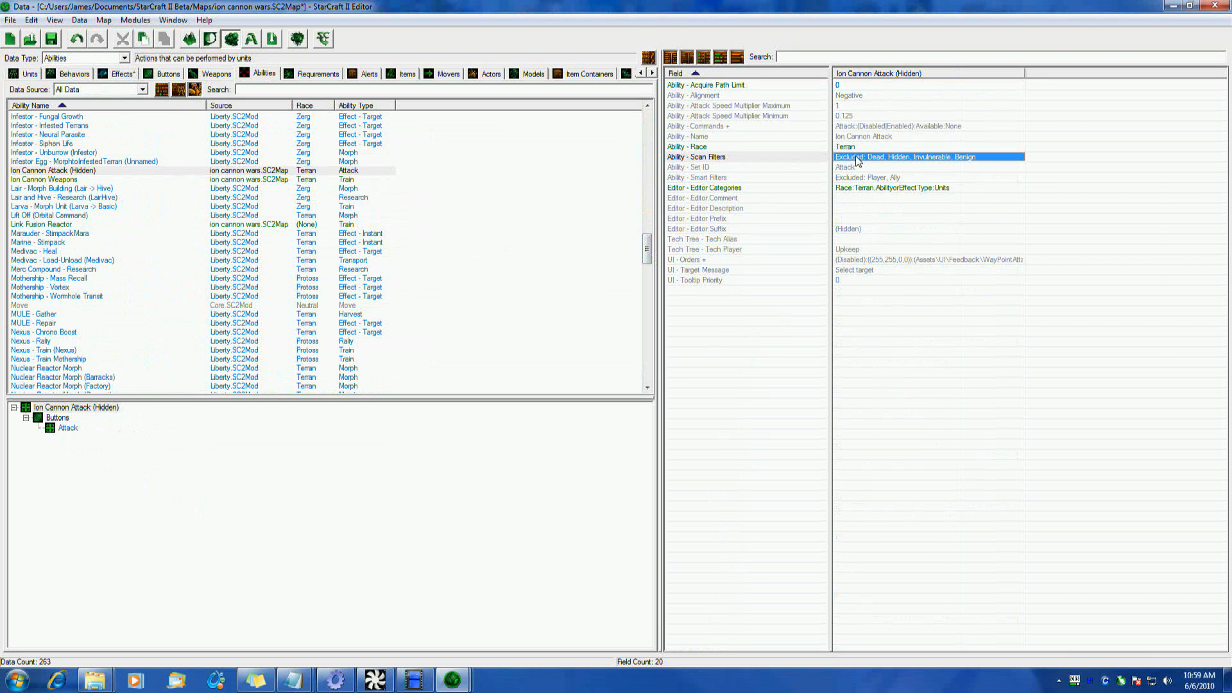
pyautogui.doubleClick(928, 157)
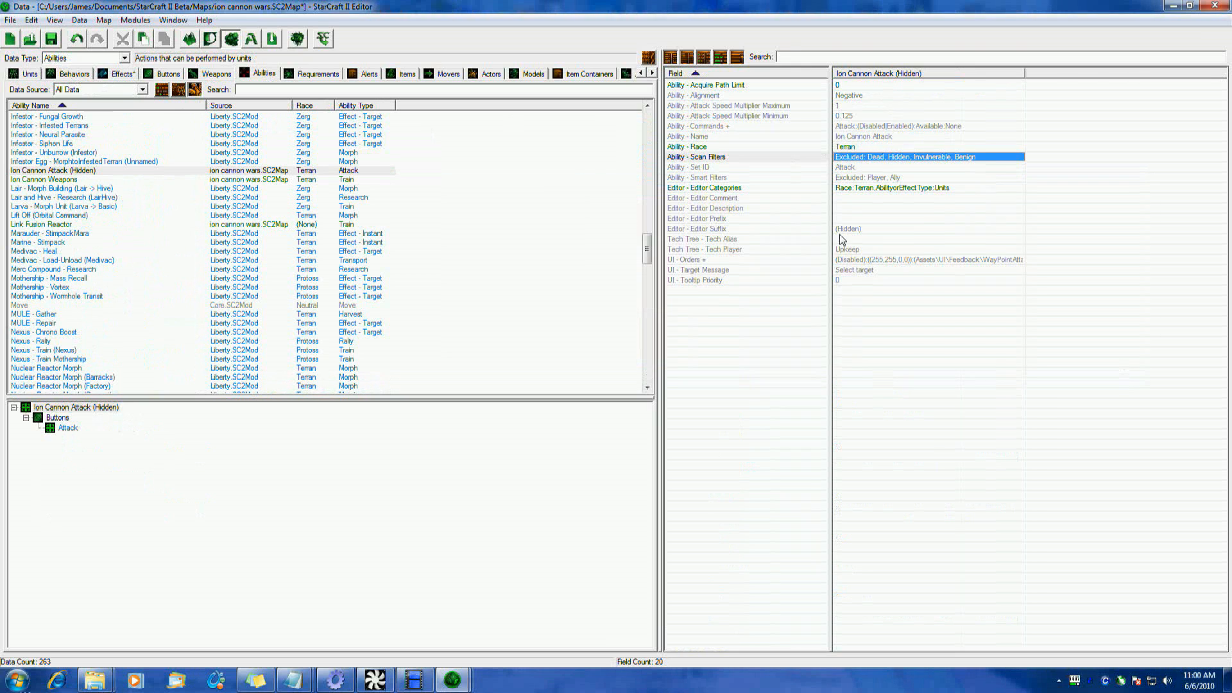
pyautogui.moveTo(819, 340)
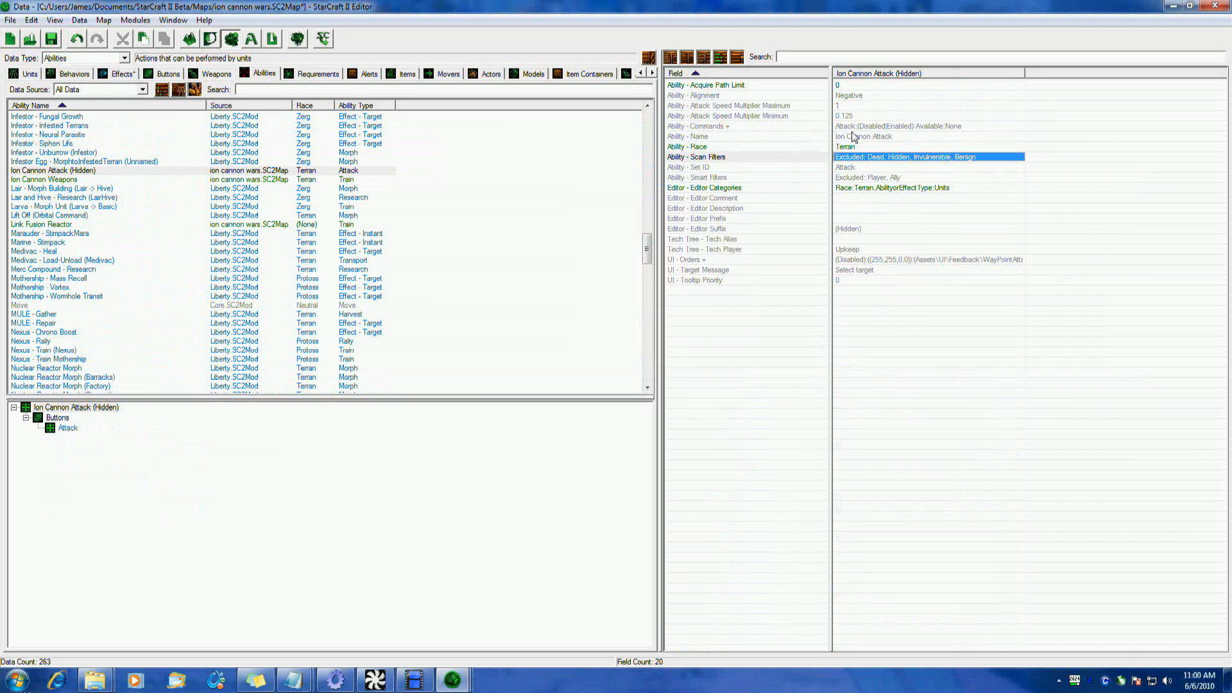
pyautogui.moveTo(817, 150)
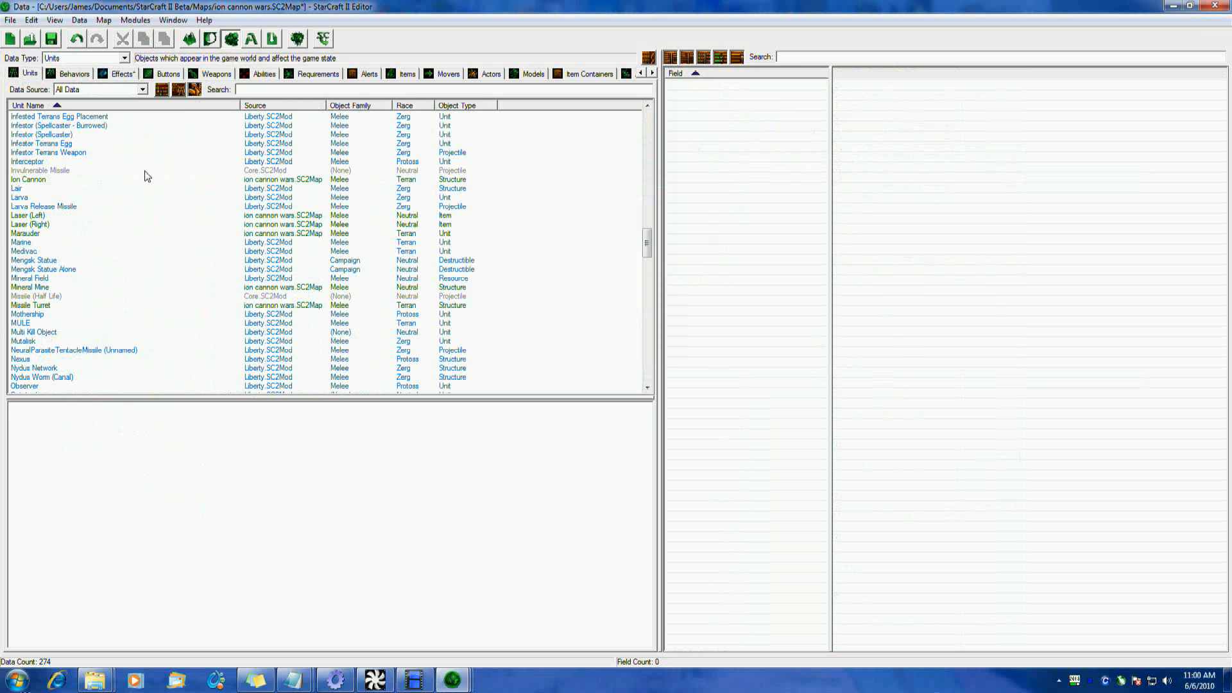
# Select the Ion Cannon unit, review its abilities, and open its Ability - Command Card layout
pyautogui.click(28, 179)
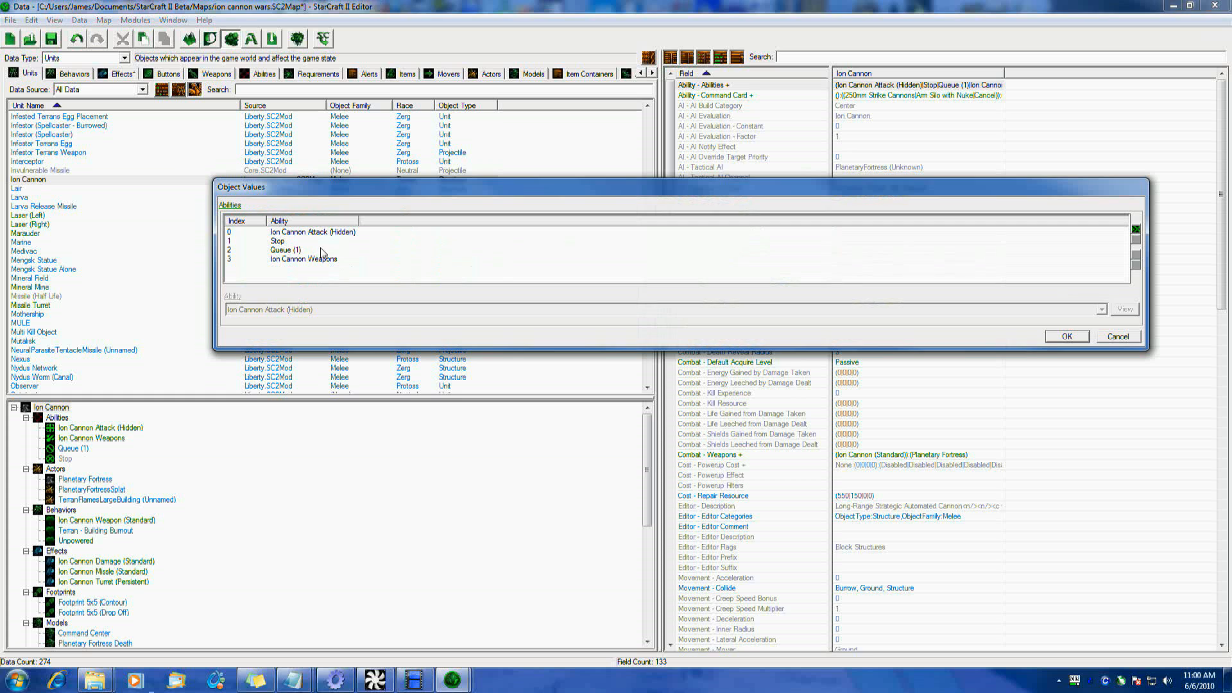
pyautogui.click(279, 241)
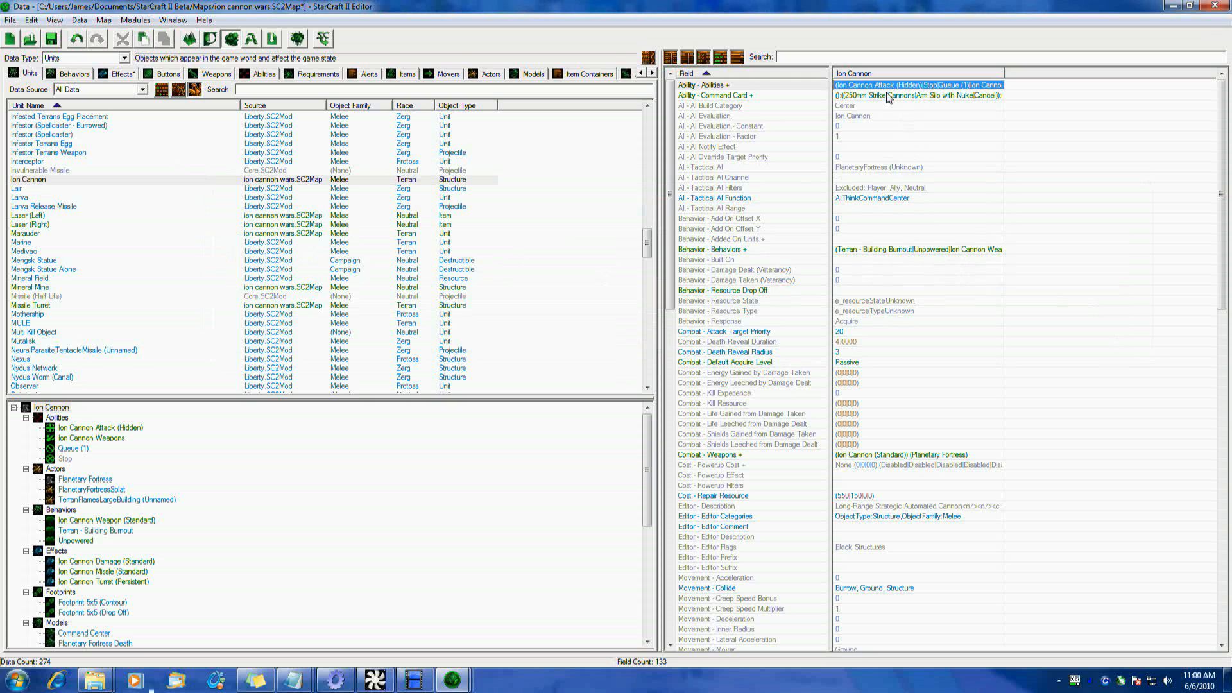
pyautogui.doubleClick(917, 95)
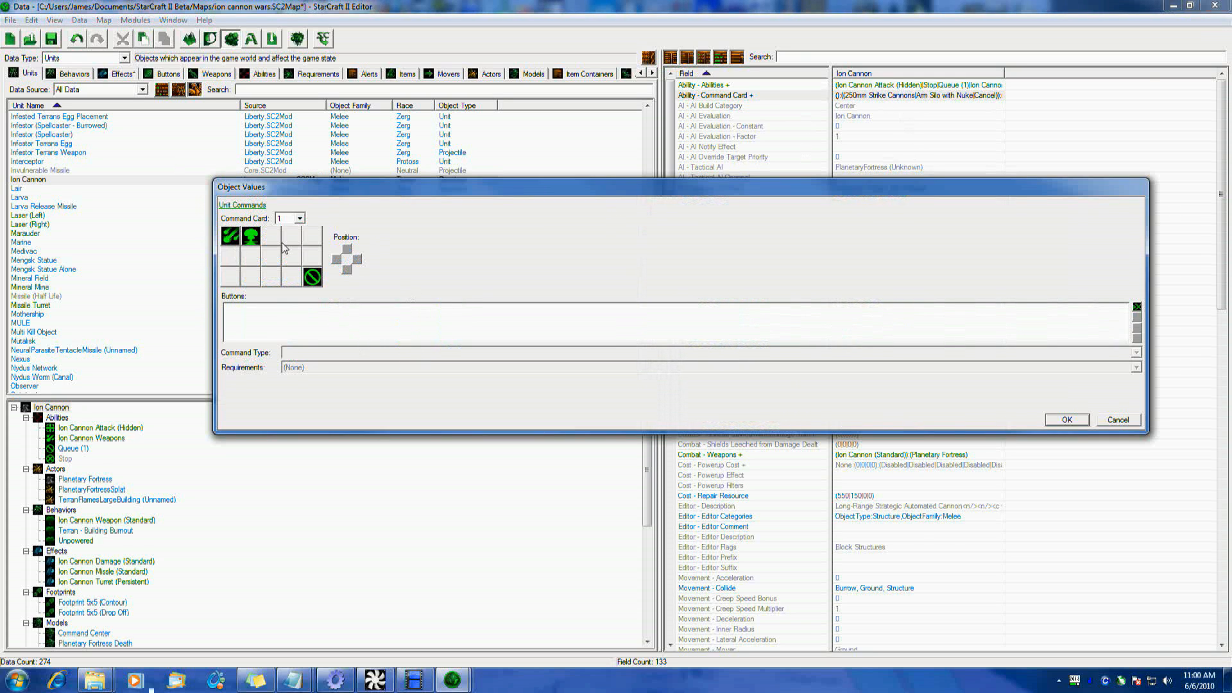
pyautogui.moveTo(269, 238)
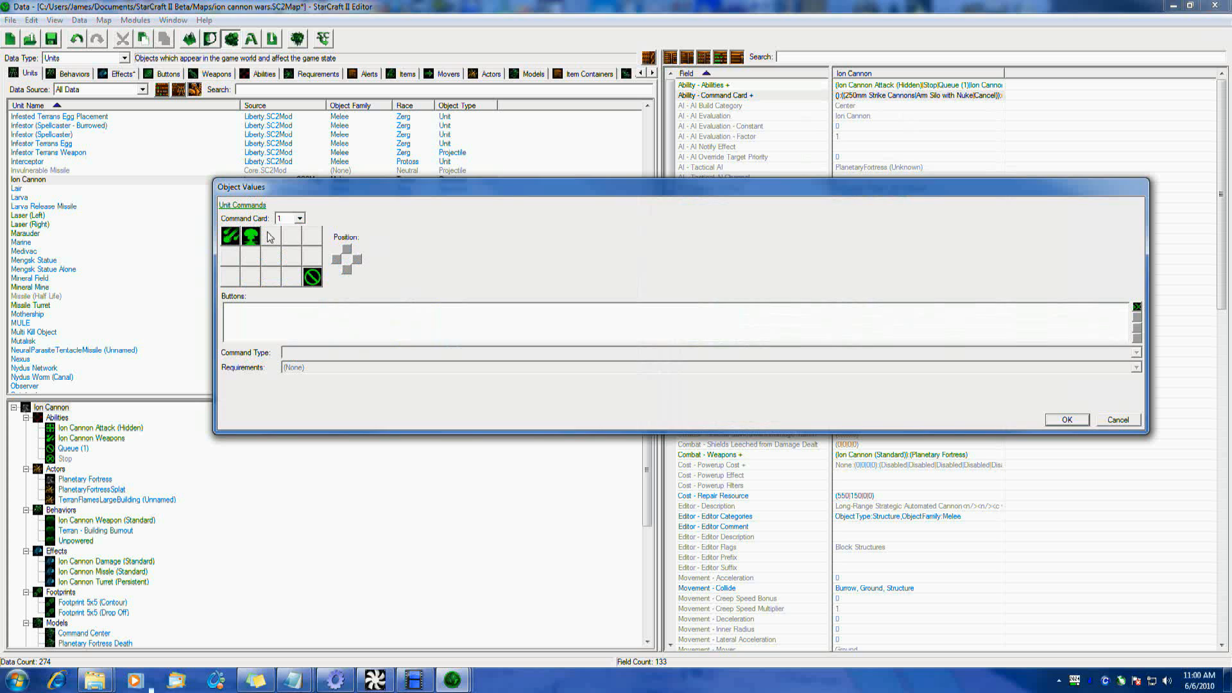
pyautogui.moveTo(650, 354)
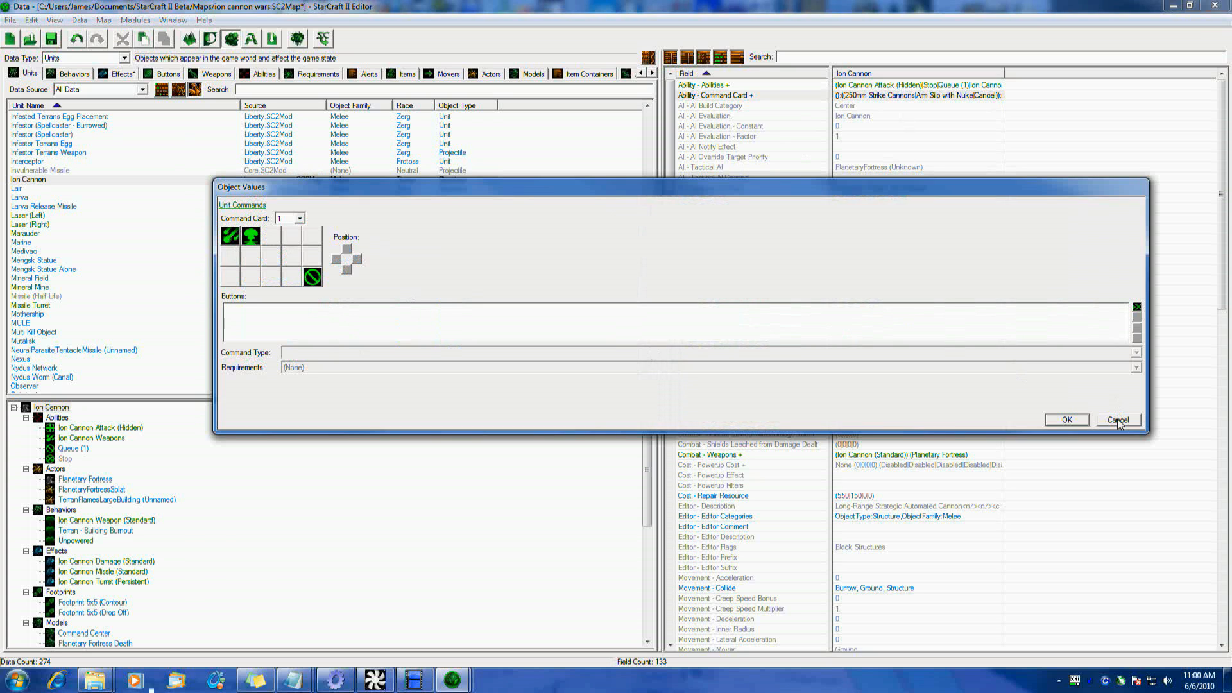
pyautogui.moveTo(1119, 425)
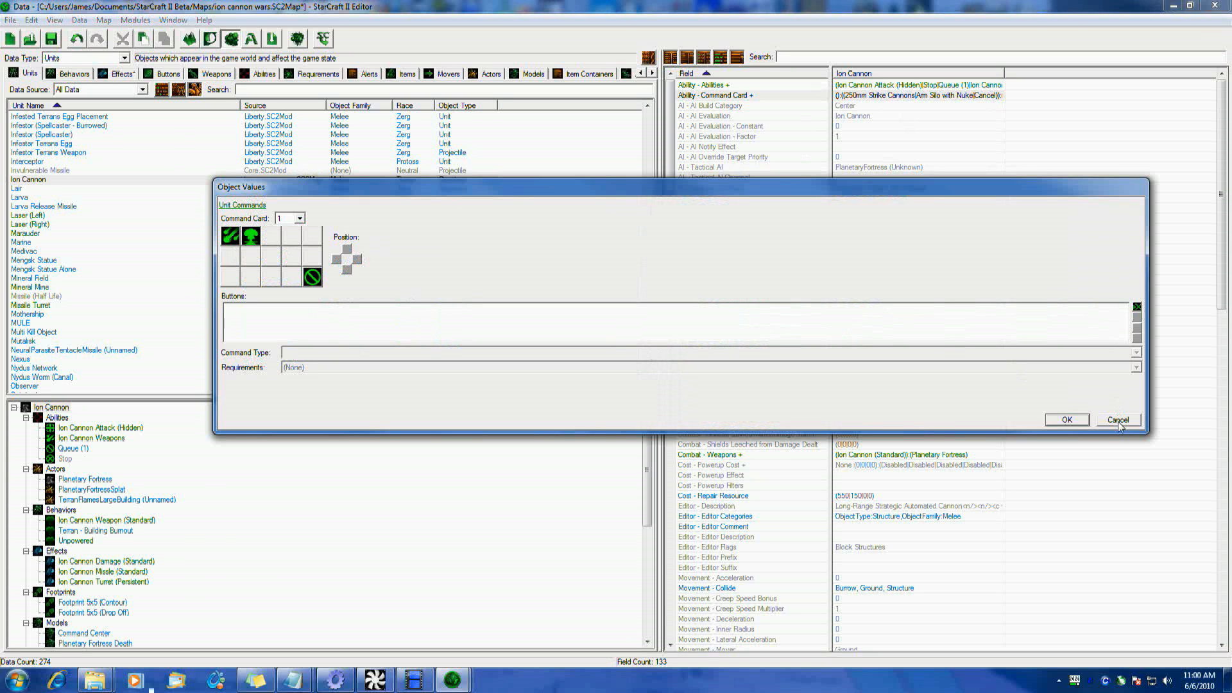
# Cancel the command card layout and inspect the Ion Cannon's Combat - Default Acquire Level
pyautogui.click(1117, 419)
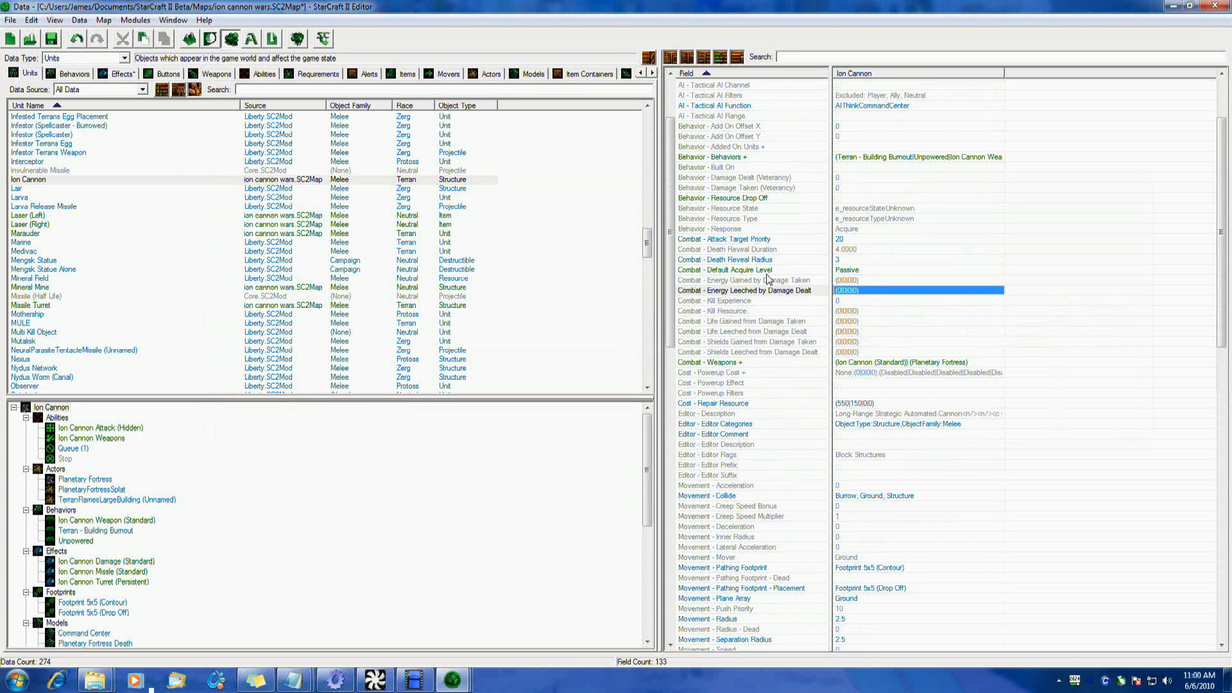
pyautogui.click(724, 269)
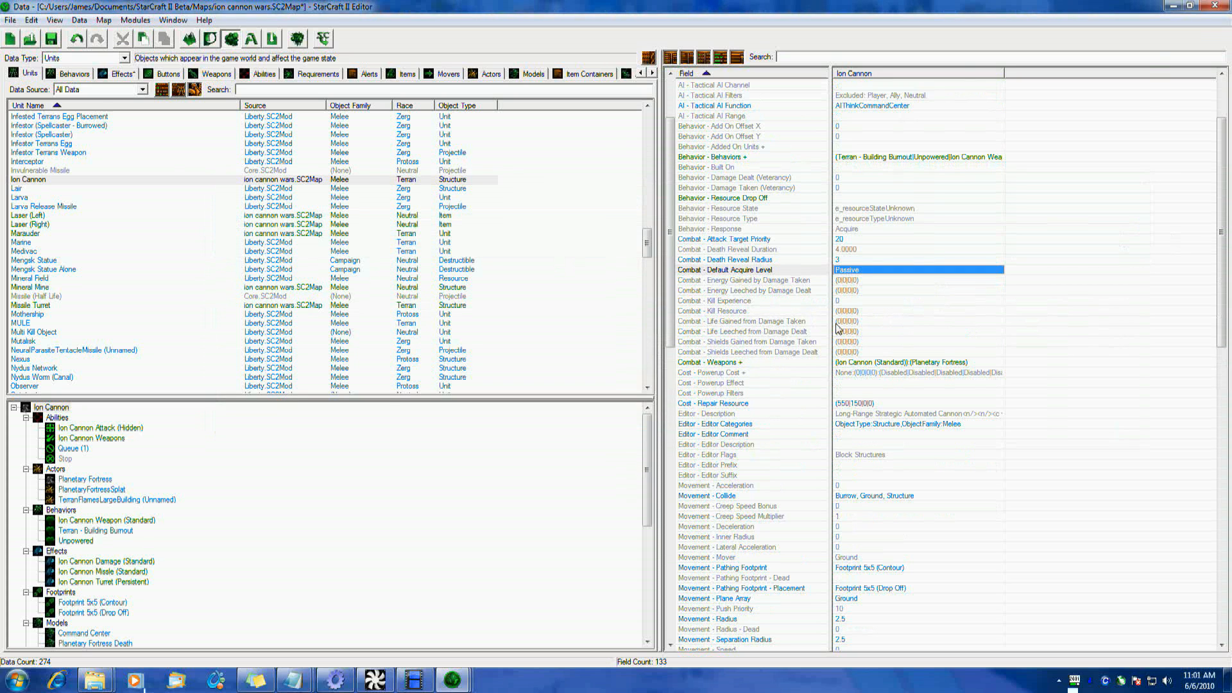
pyautogui.moveTo(944, 308)
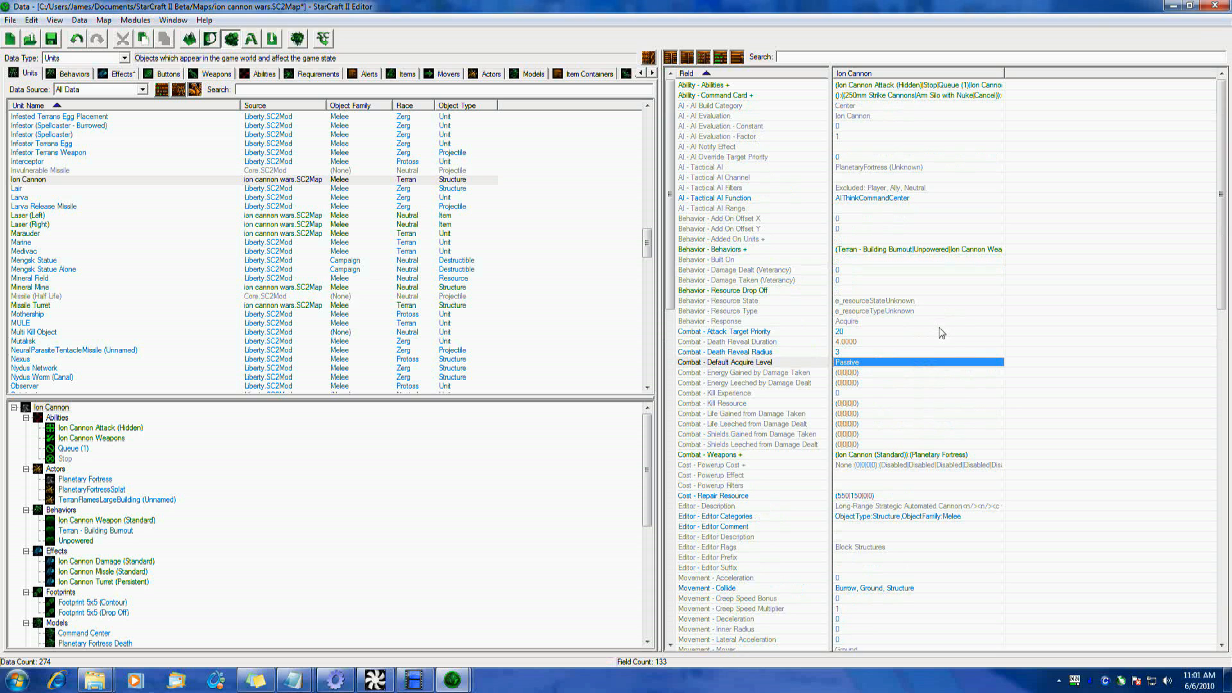
pyautogui.moveTo(224, 88)
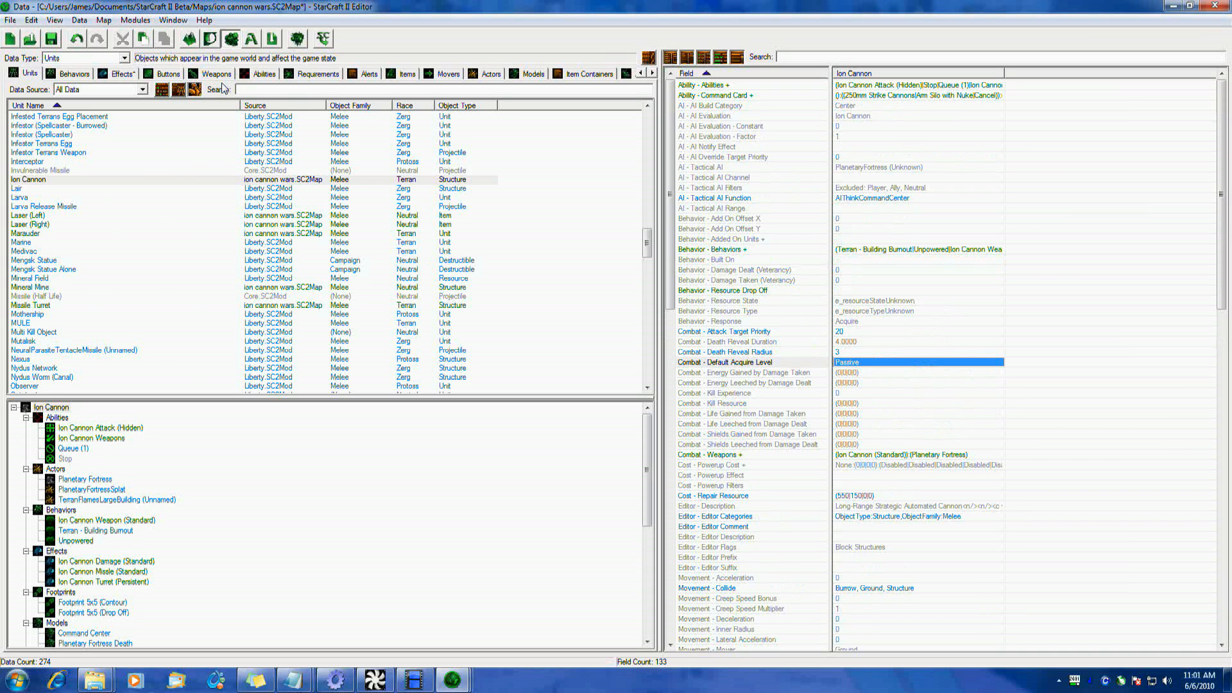
# Confirm the Planetary Fortress - Twin Ibiks Cannon weapon's Stats - Range stays at 500
pyautogui.click(216, 74)
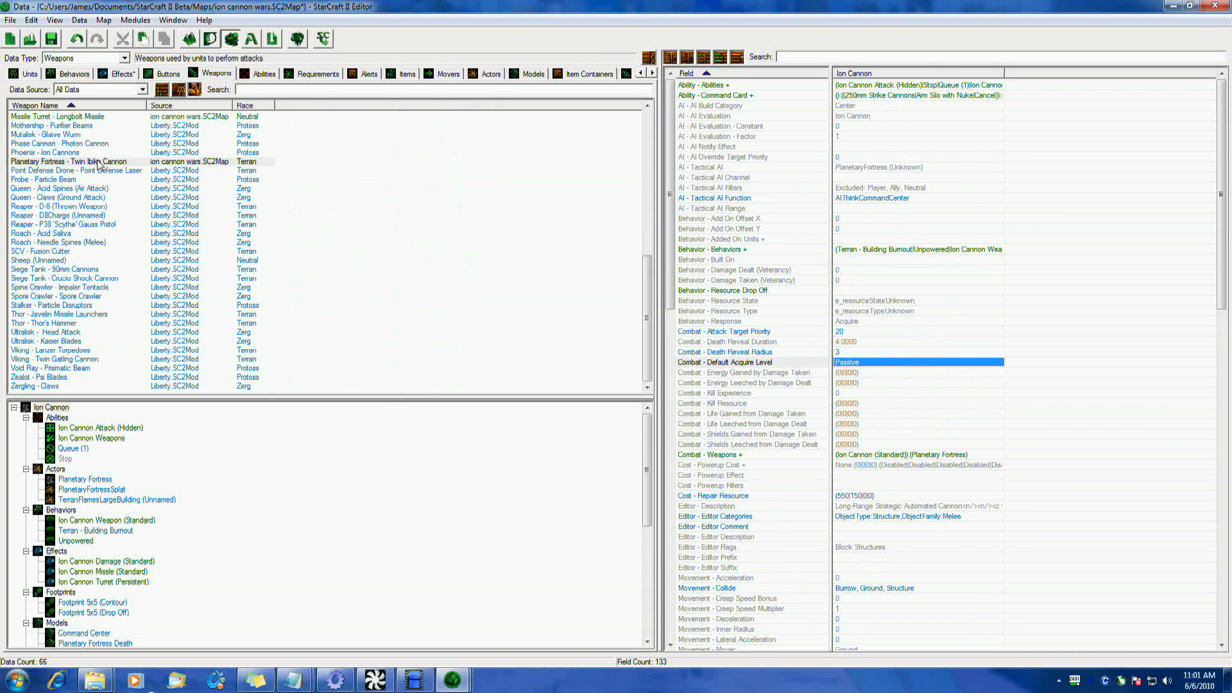
pyautogui.click(78, 161)
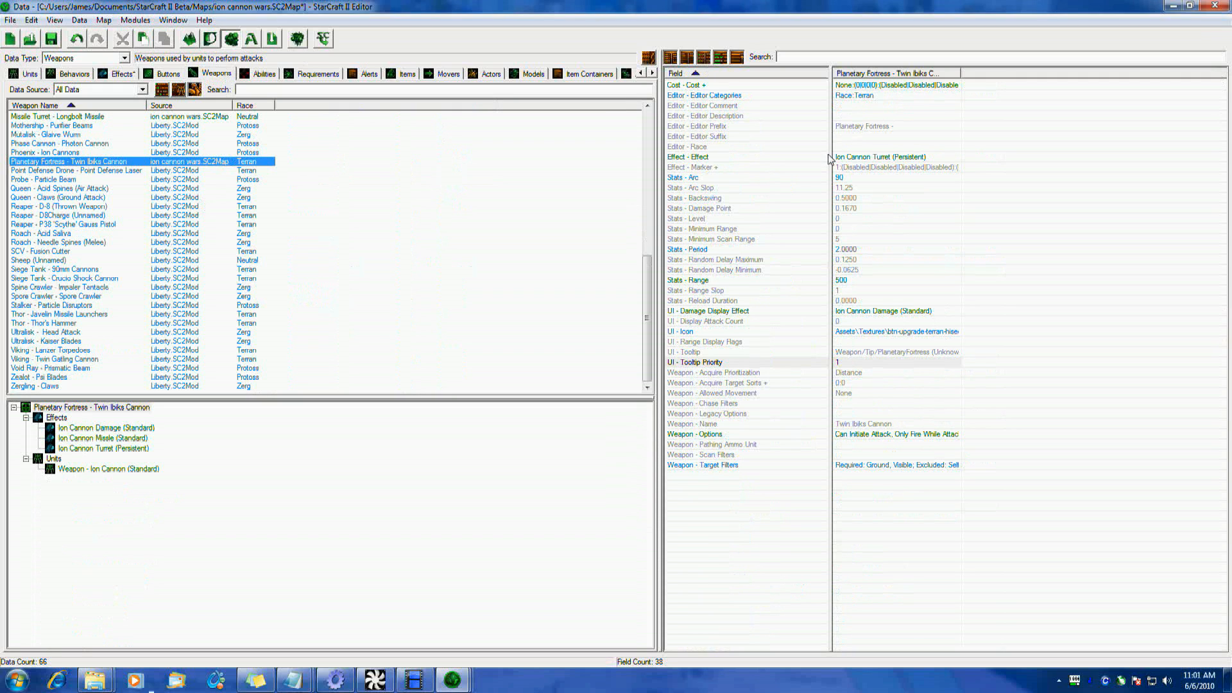
pyautogui.moveTo(869, 120)
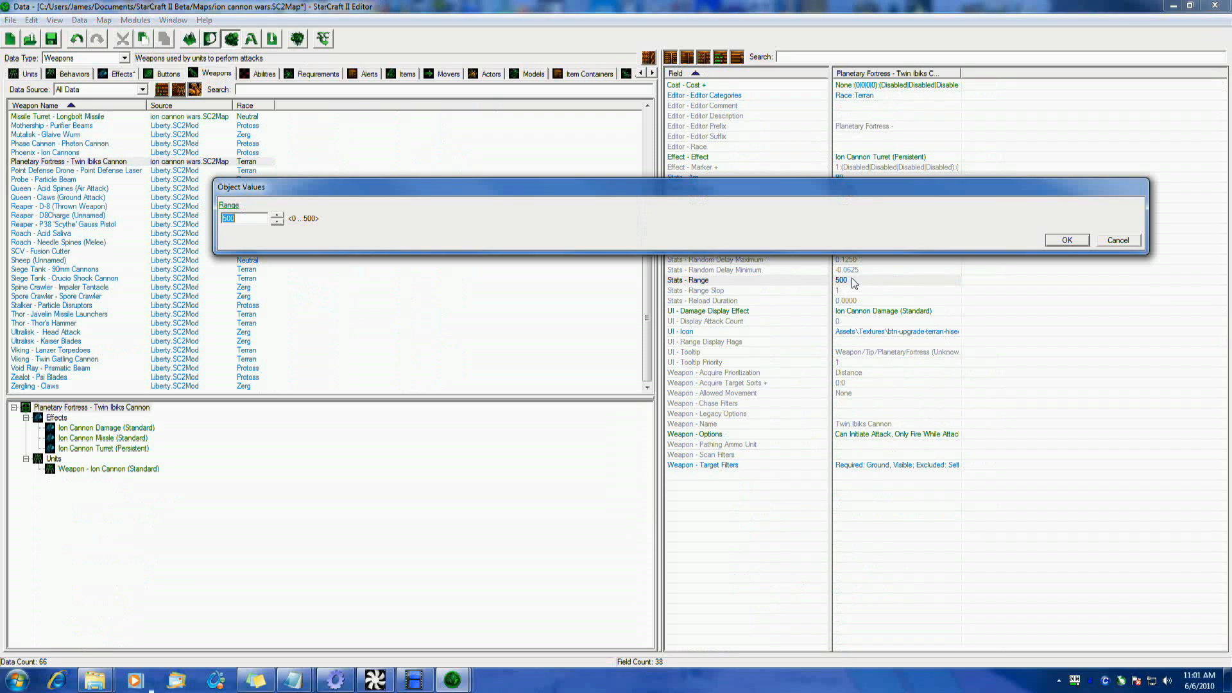
pyautogui.click(1065, 240)
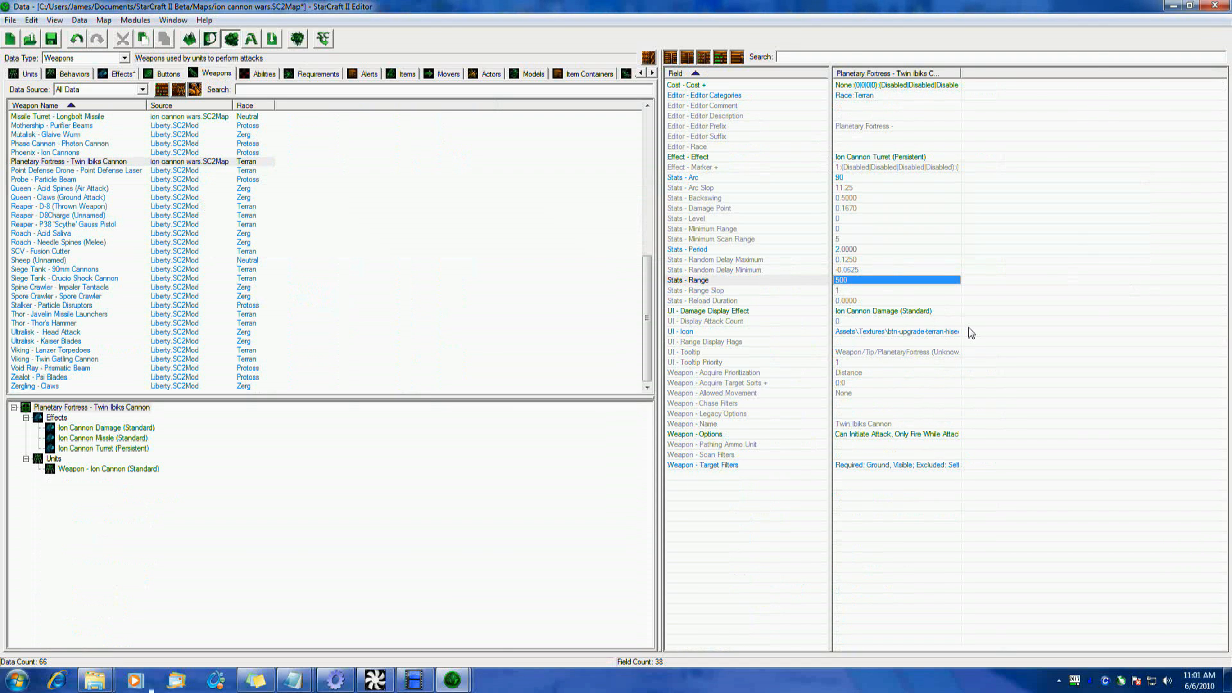
pyautogui.click(120, 74)
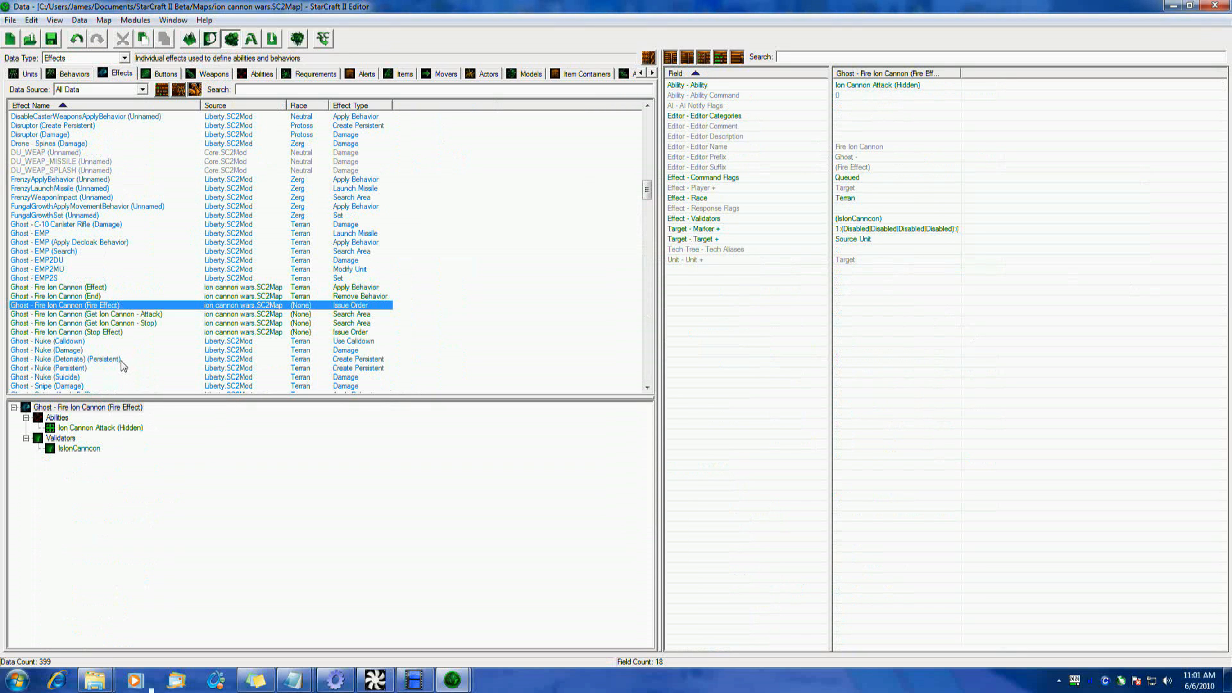
# View the Target behavior and check which behavior the Ghost - Fire Ion Cannon (End) effect removes
pyautogui.click(69, 73)
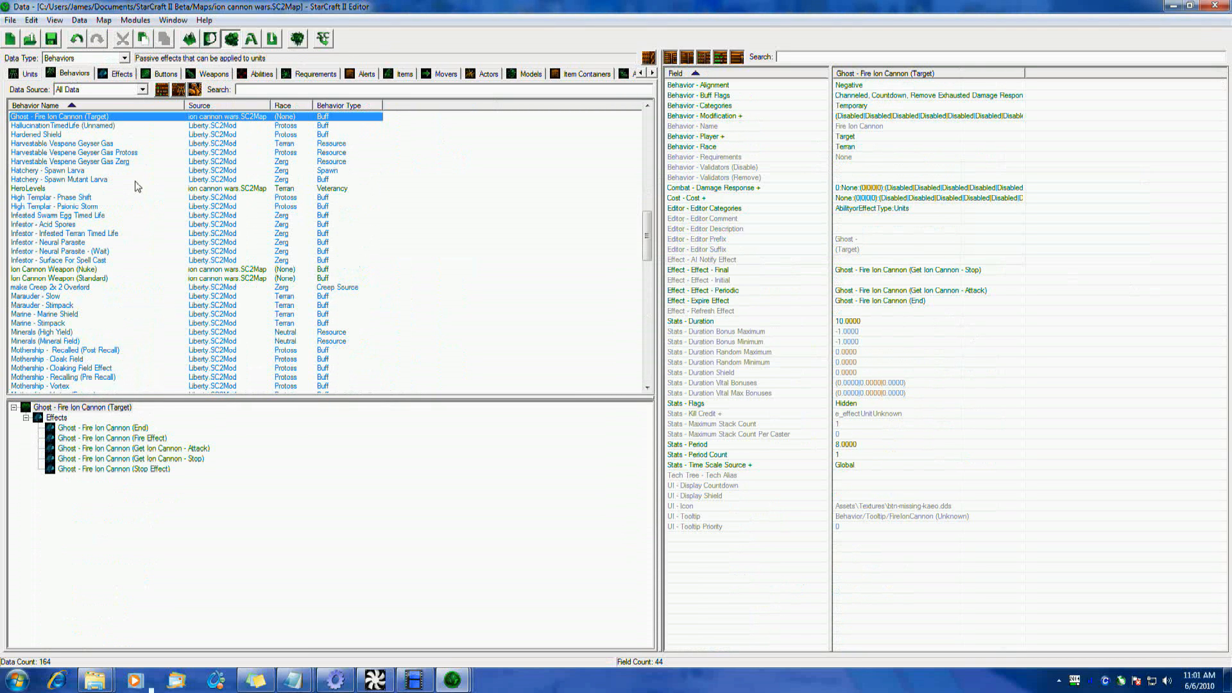
pyautogui.moveTo(744, 299)
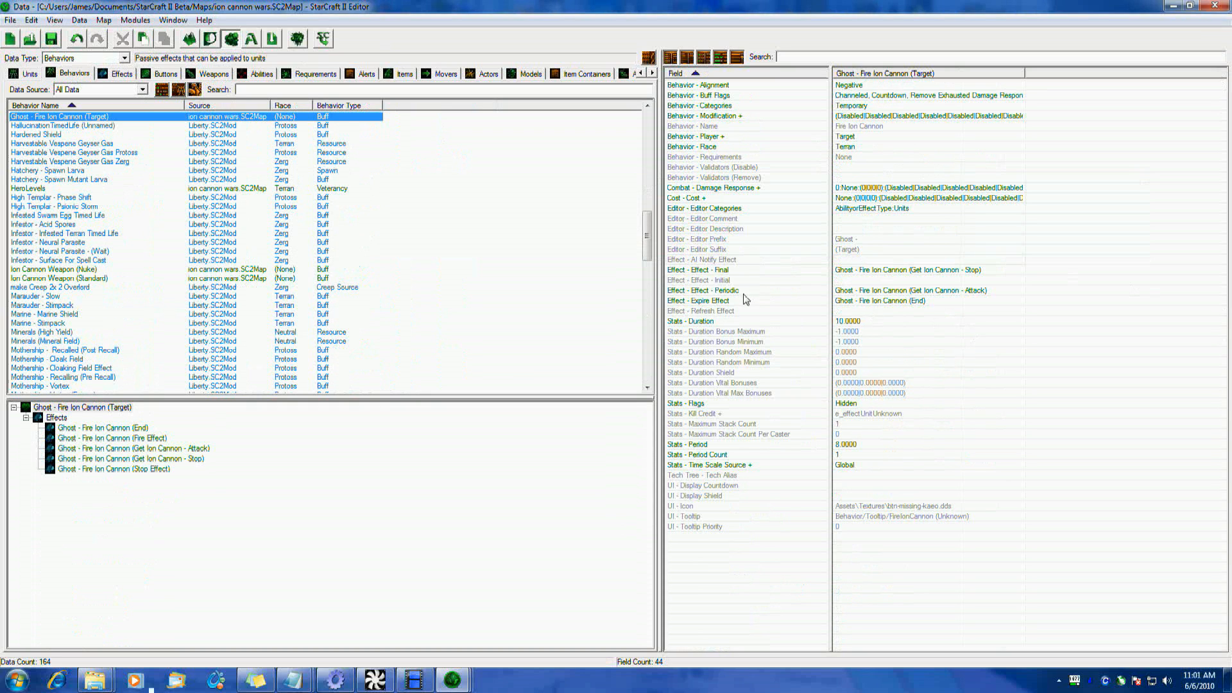
pyautogui.click(698, 301)
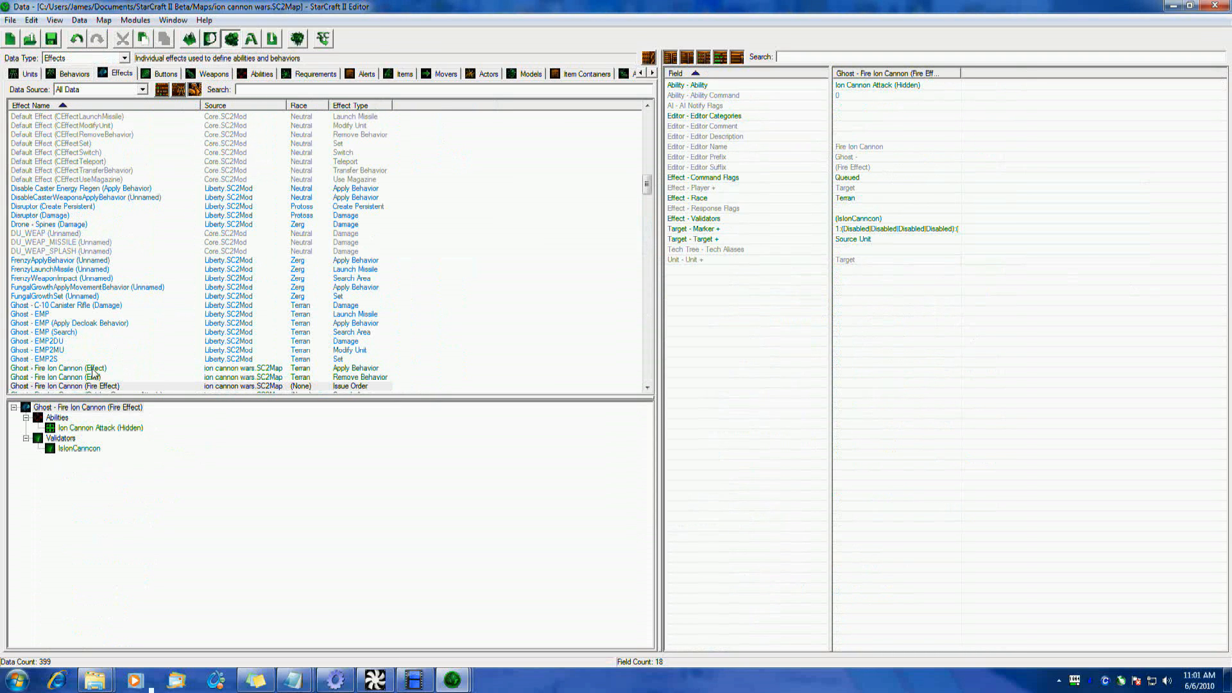
pyautogui.click(55, 377)
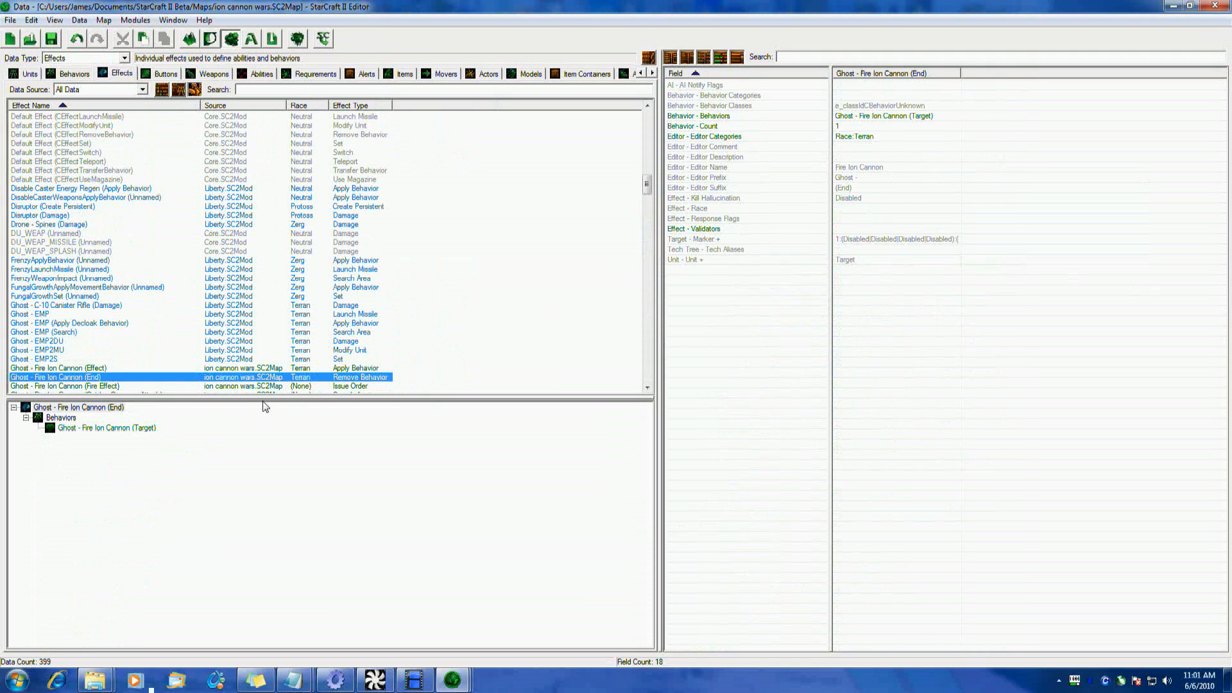
pyautogui.doubleClick(55, 377)
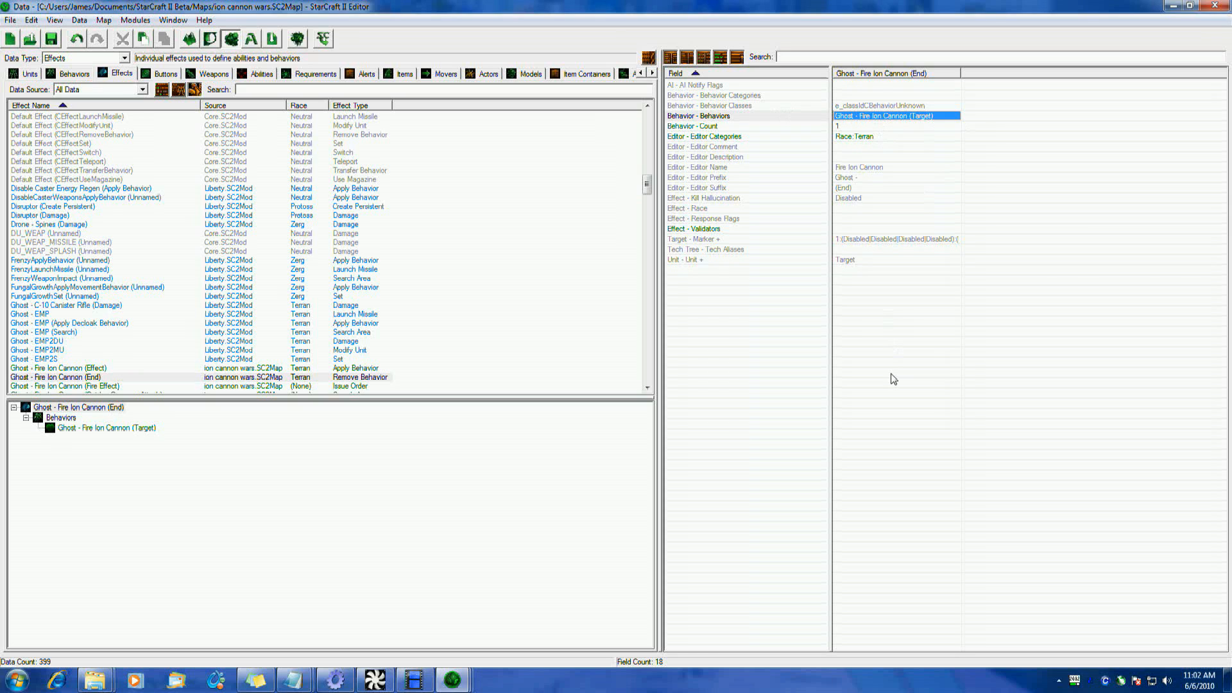
pyautogui.moveTo(812, 275)
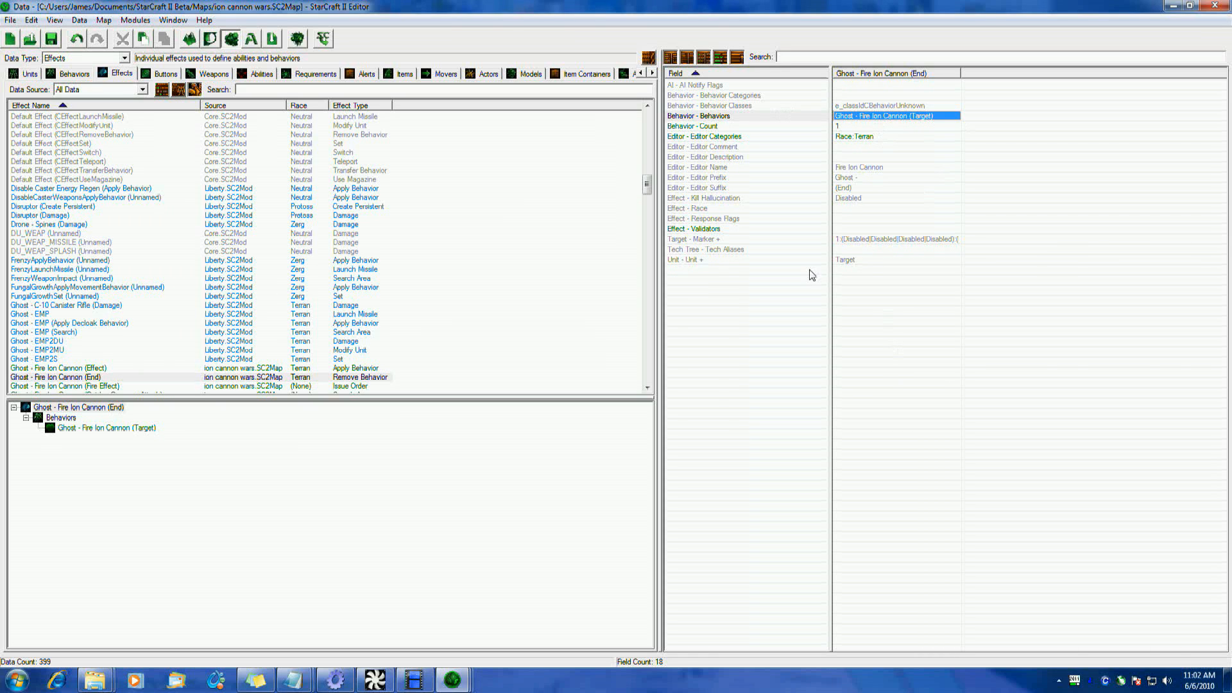
pyautogui.click(73, 73)
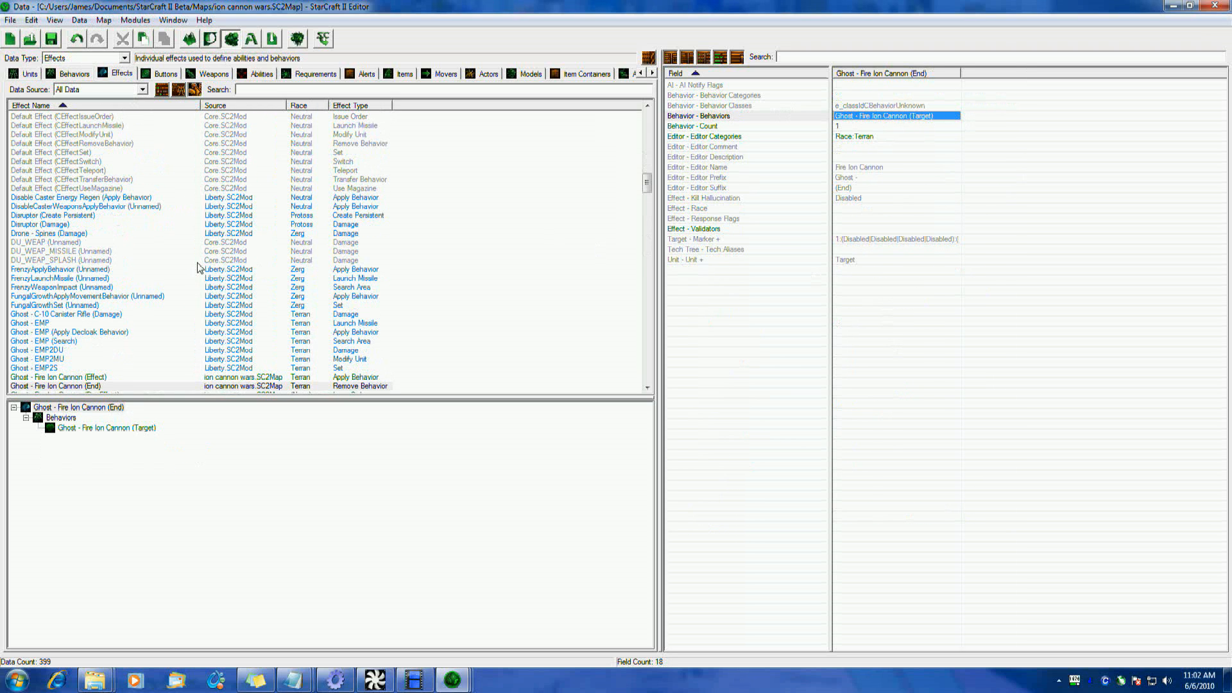
pyautogui.click(74, 73)
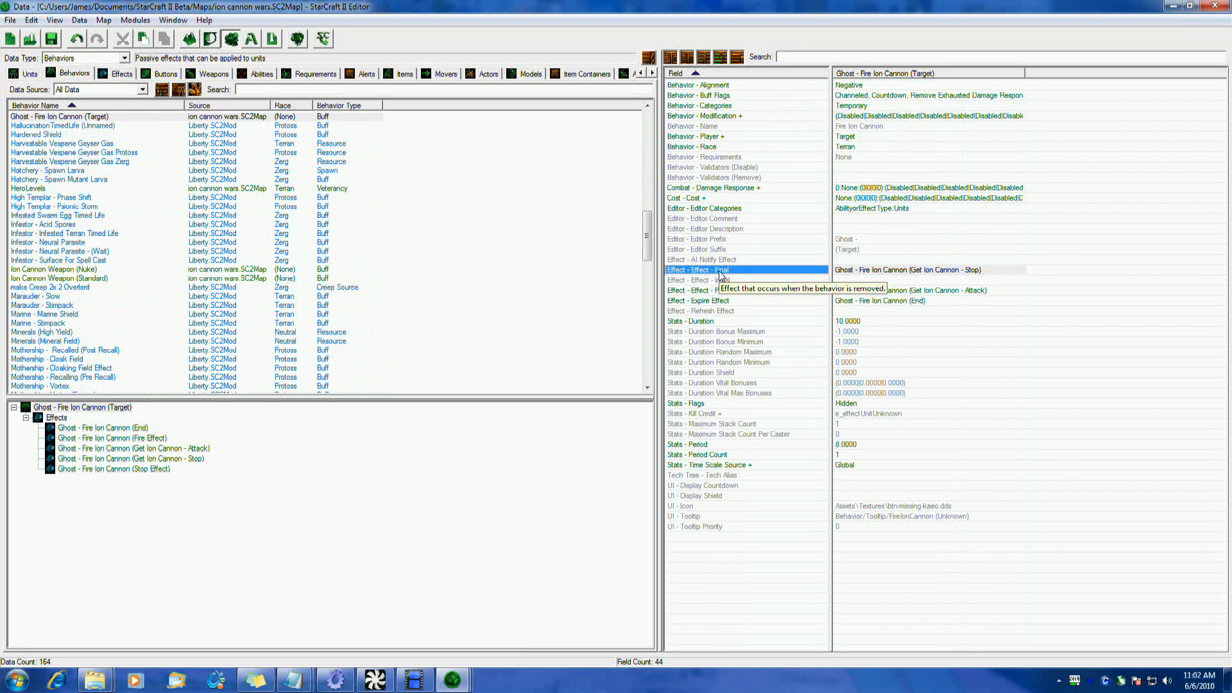
# Check the Target behavior's Effect - Final, set to Get Ion Cannon - Stop
pyautogui.click(704, 280)
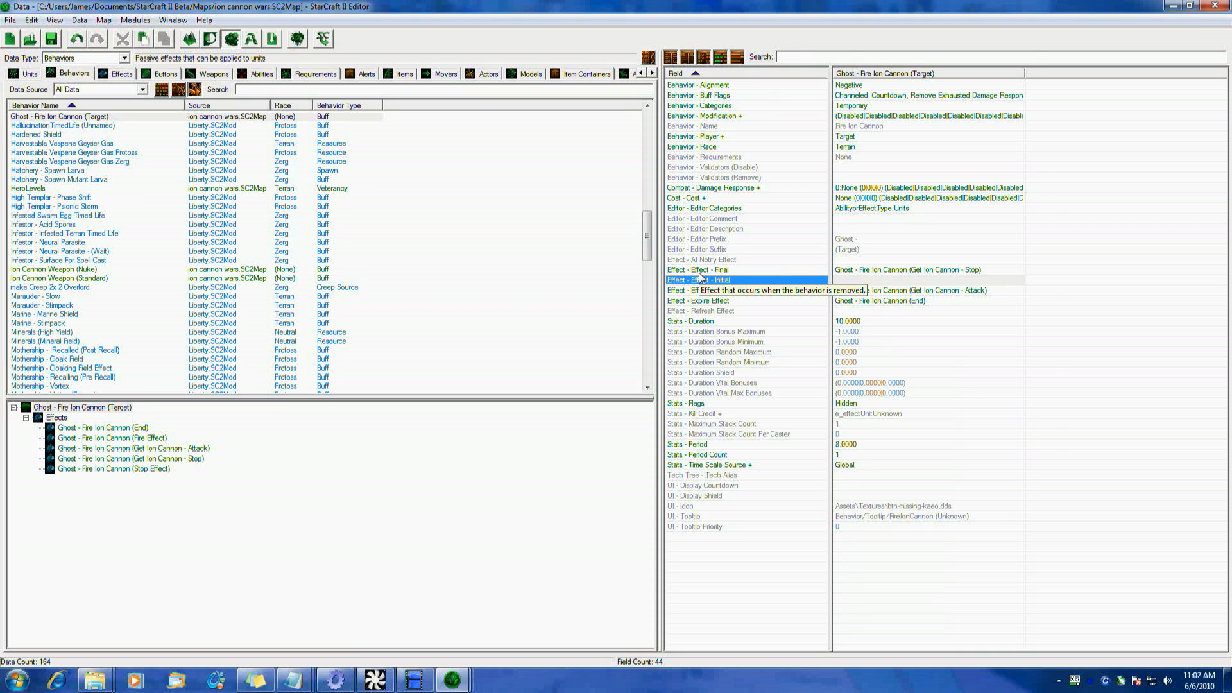
pyautogui.click(707, 270)
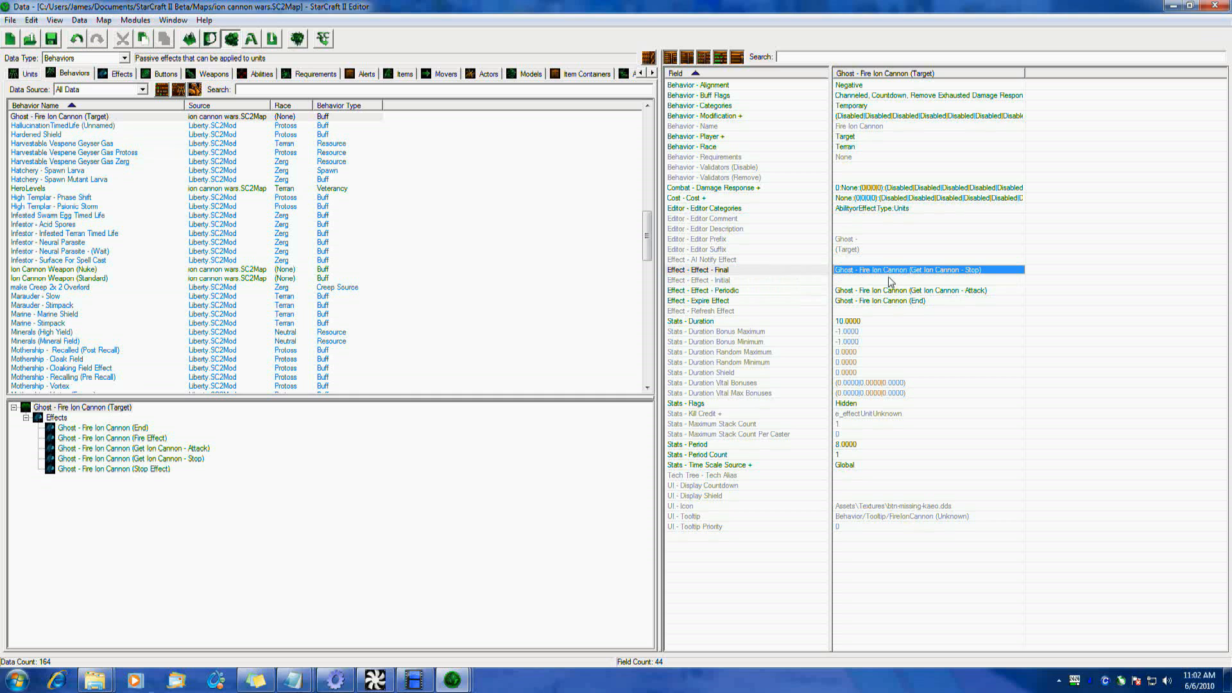
pyautogui.moveTo(606, 230)
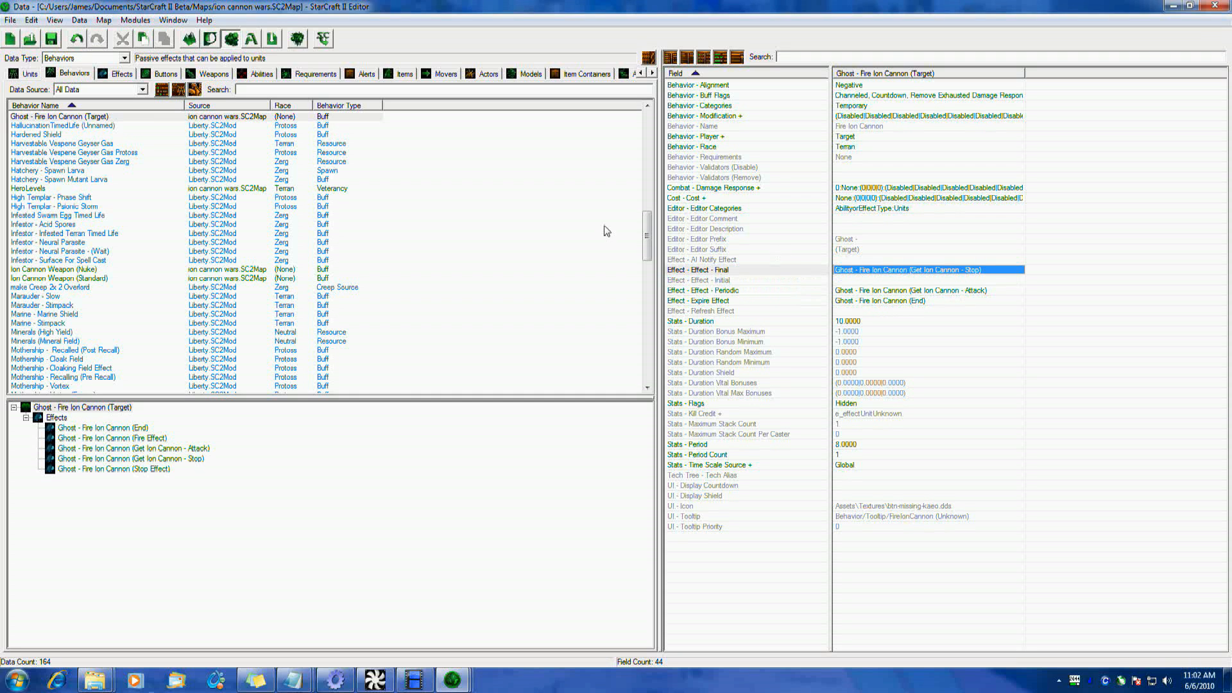
pyautogui.click(120, 74)
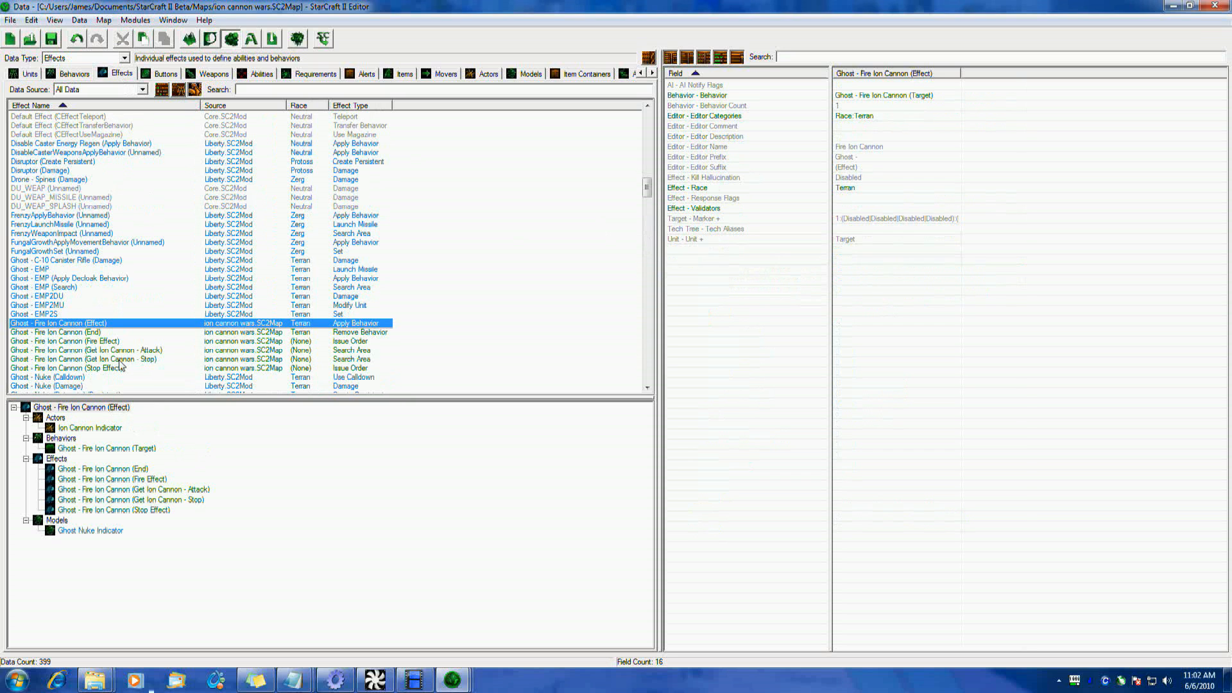
# Review the Get Ion Cannon search areas, then the Stop Effect's ordered Stop ability
pyautogui.click(86, 359)
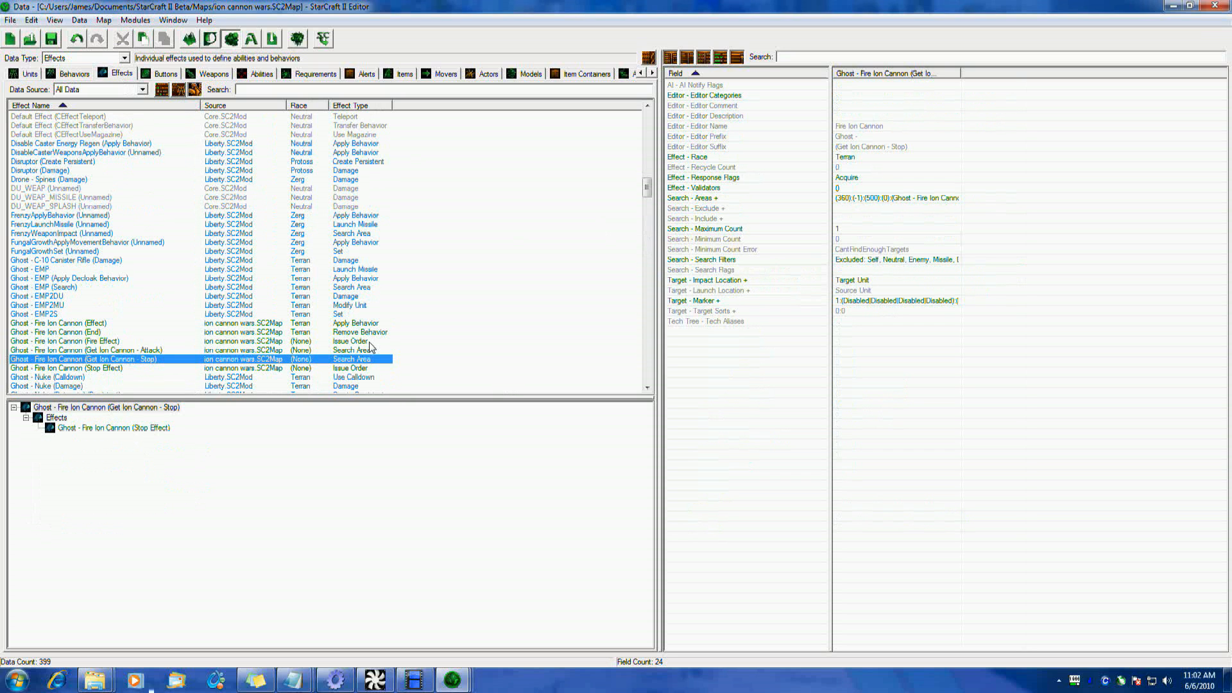
pyautogui.click(91, 350)
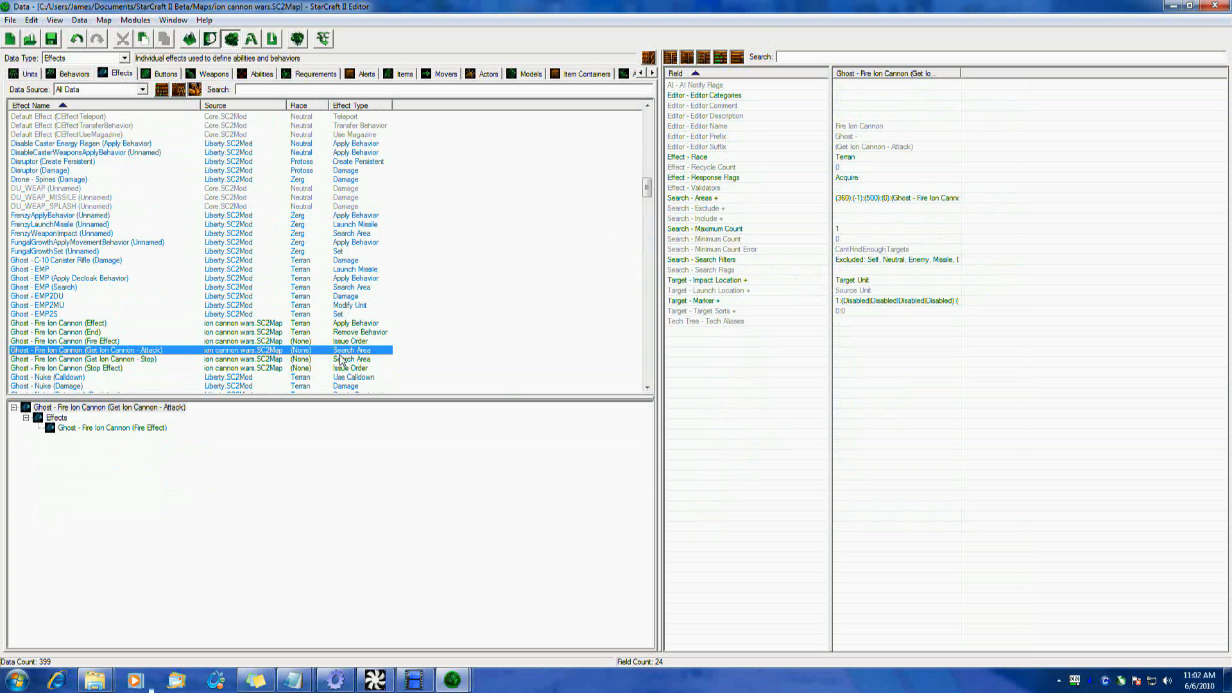
pyautogui.click(84, 359)
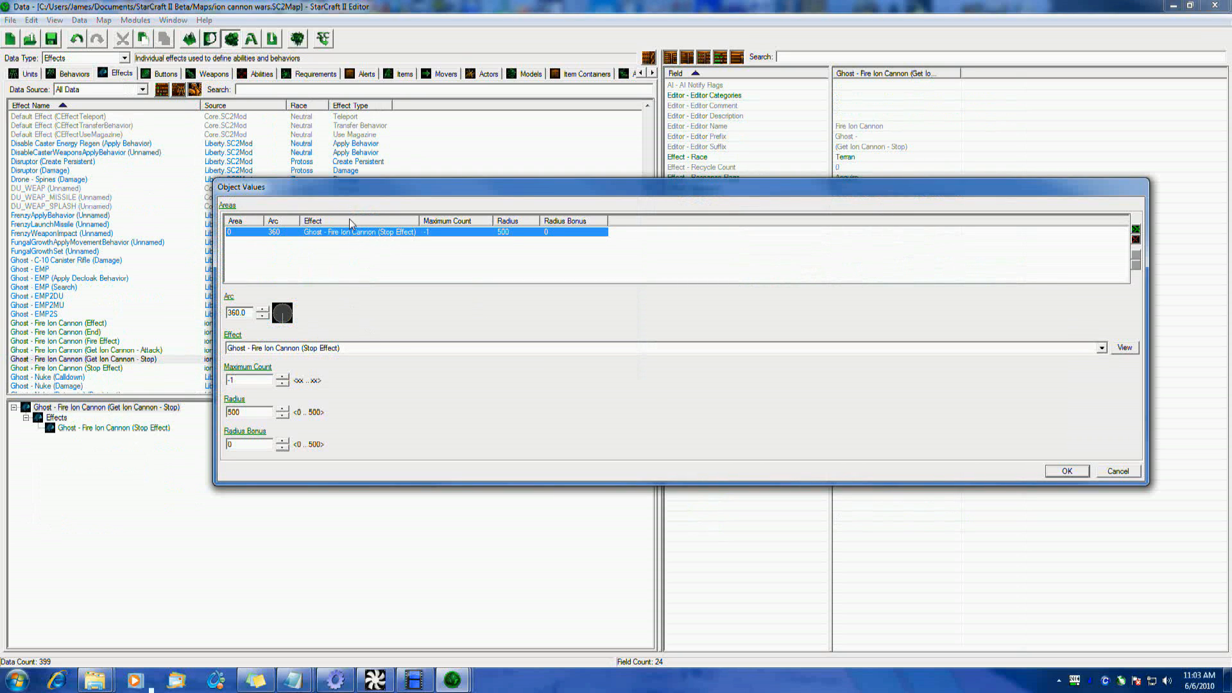
pyautogui.click(1065, 471)
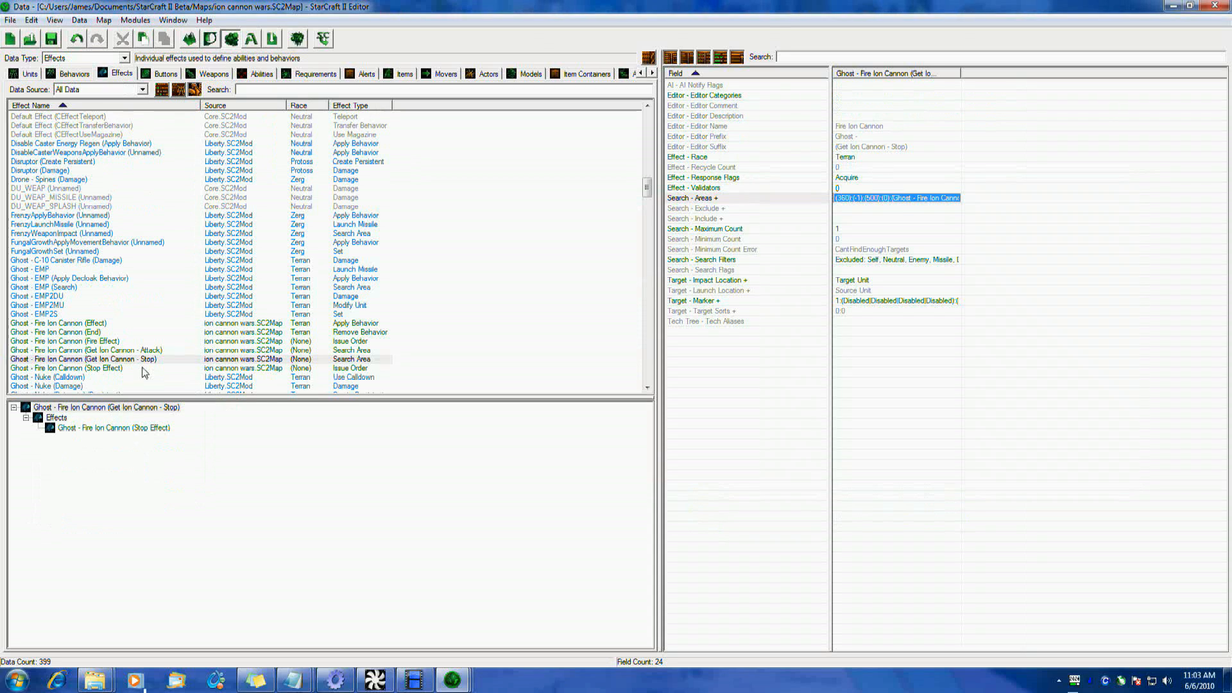
pyautogui.click(66, 367)
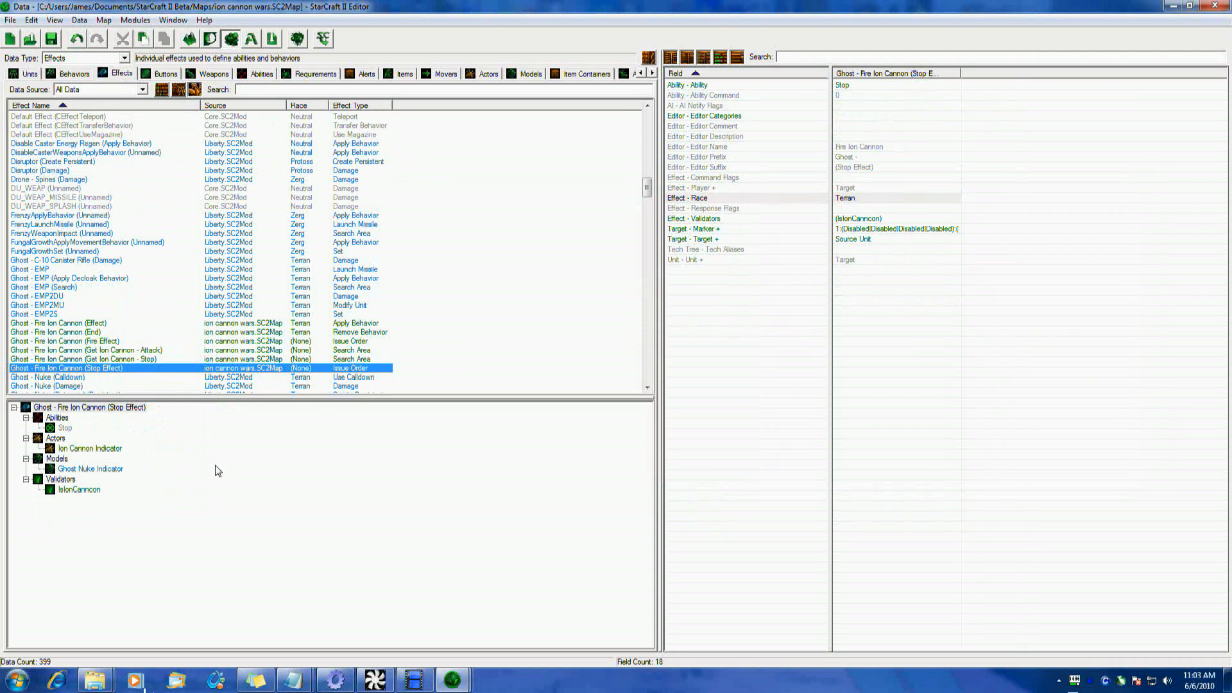
pyautogui.moveTo(861, 89)
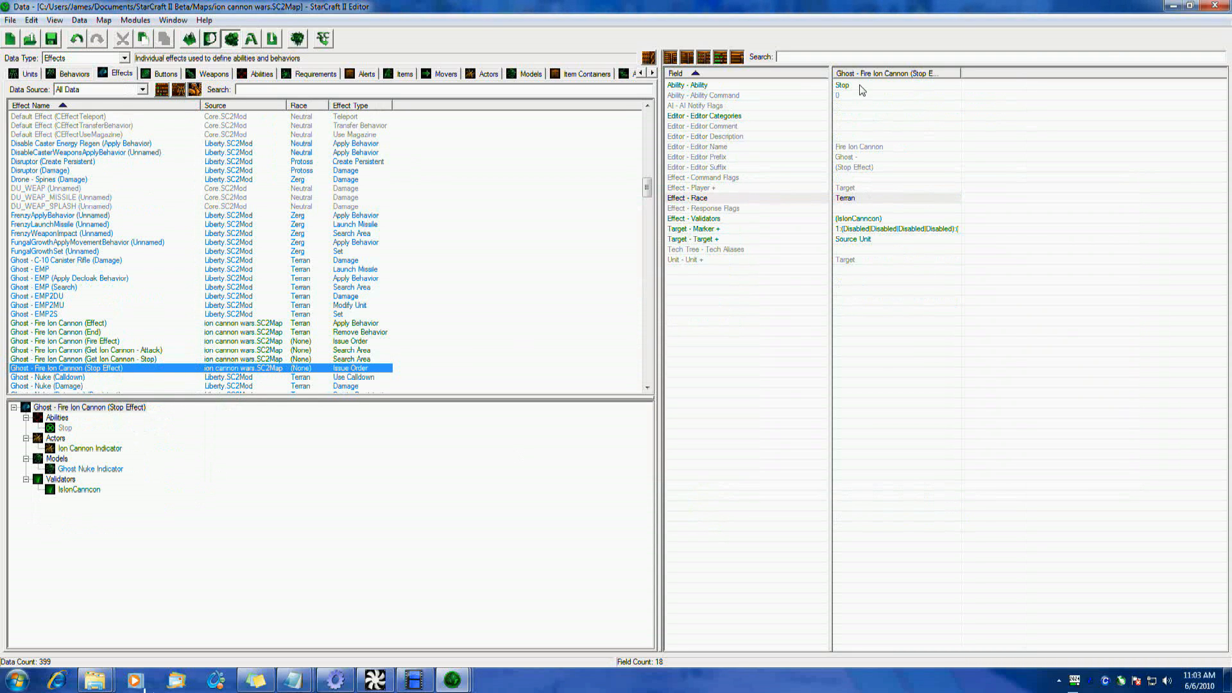
pyautogui.click(896, 84)
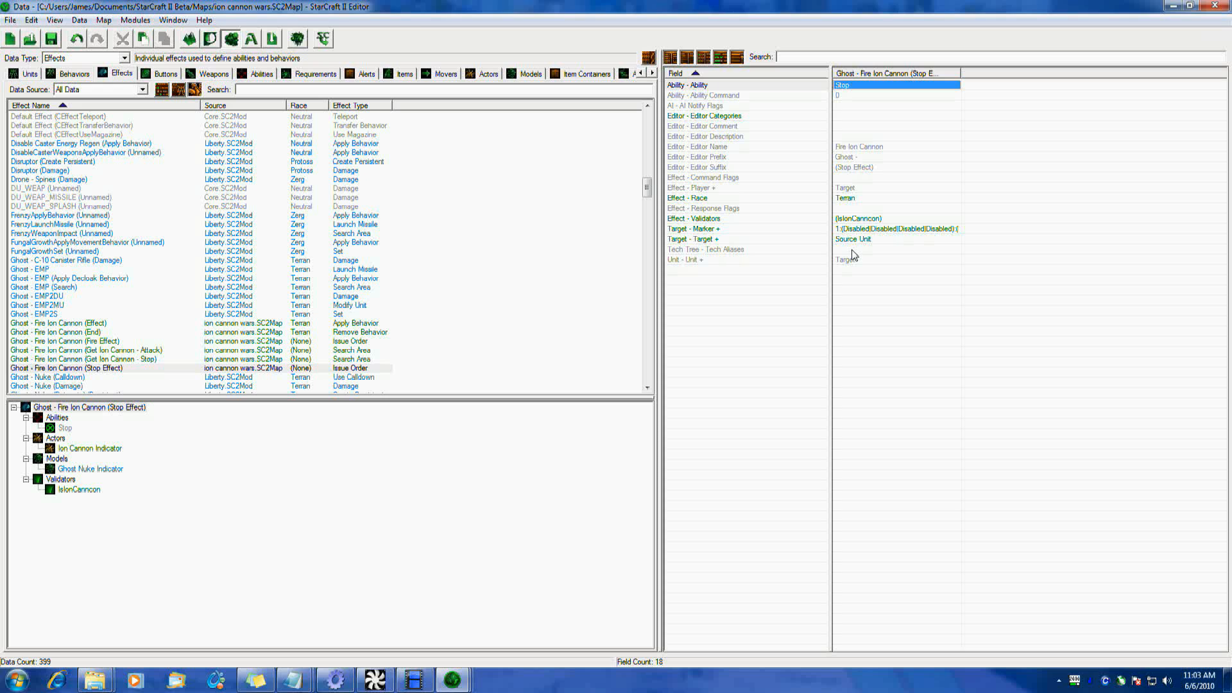
pyautogui.moveTo(648, 280)
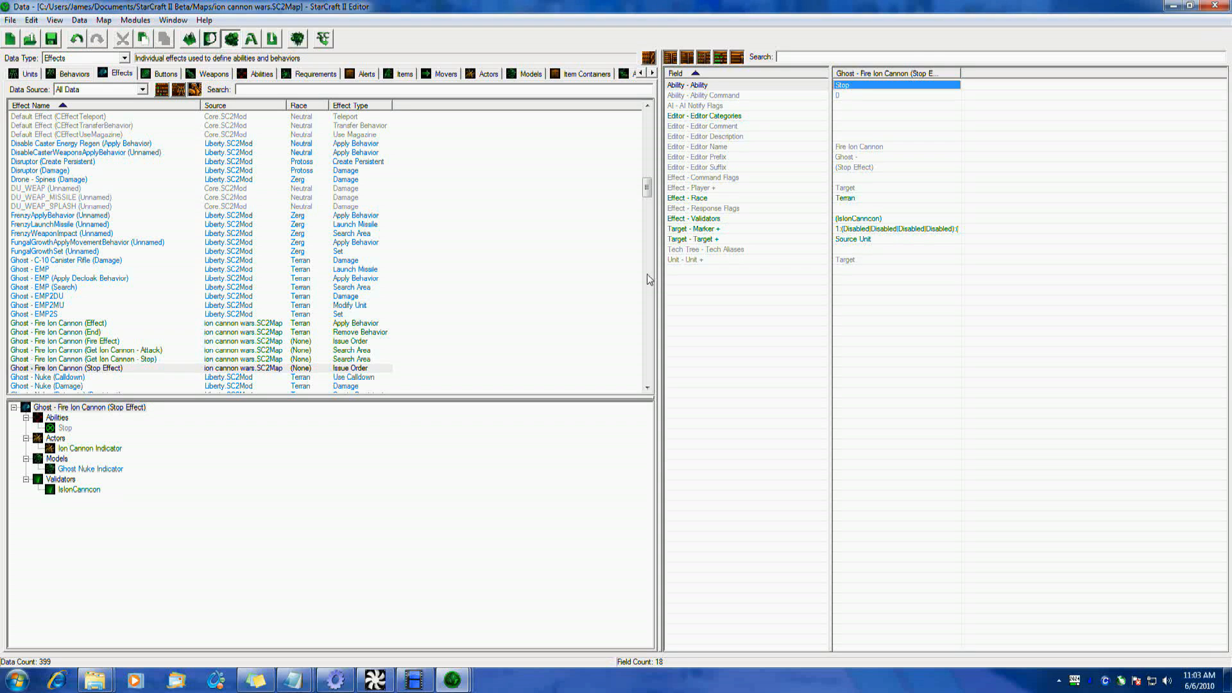
# Recheck Get Ion Cannon - Attack and Ghost - Fire Ion Cannon (Effect), then the Target behavior
pyautogui.click(87, 350)
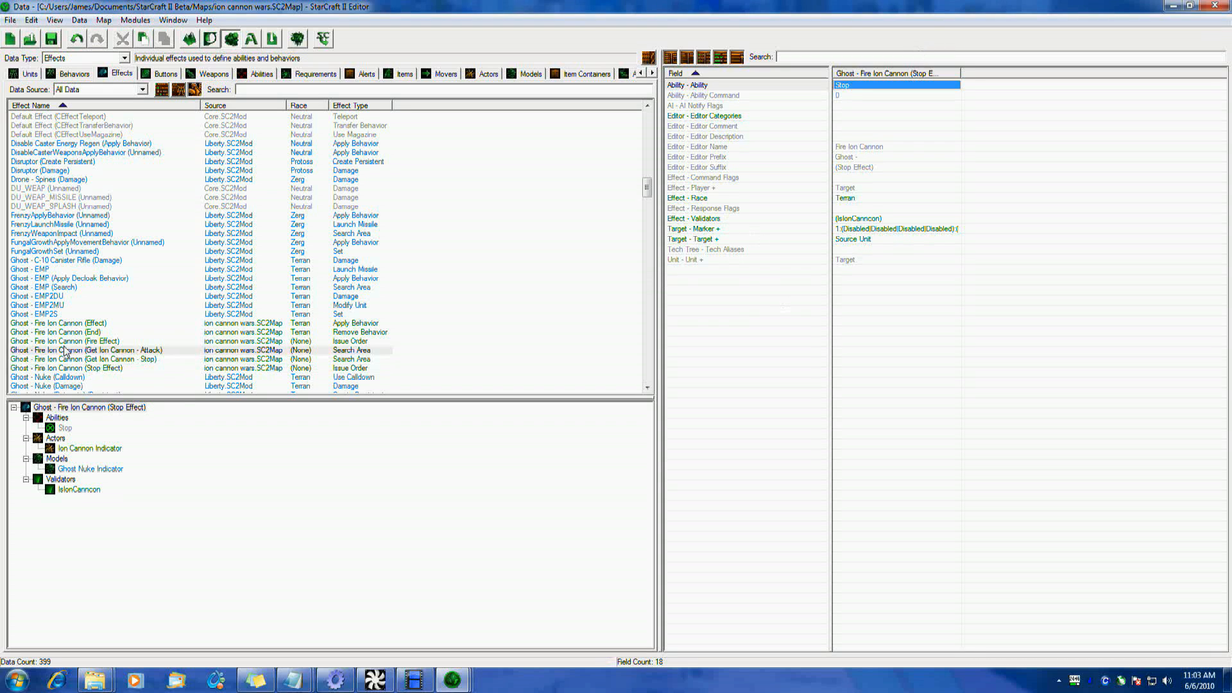
pyautogui.click(89, 349)
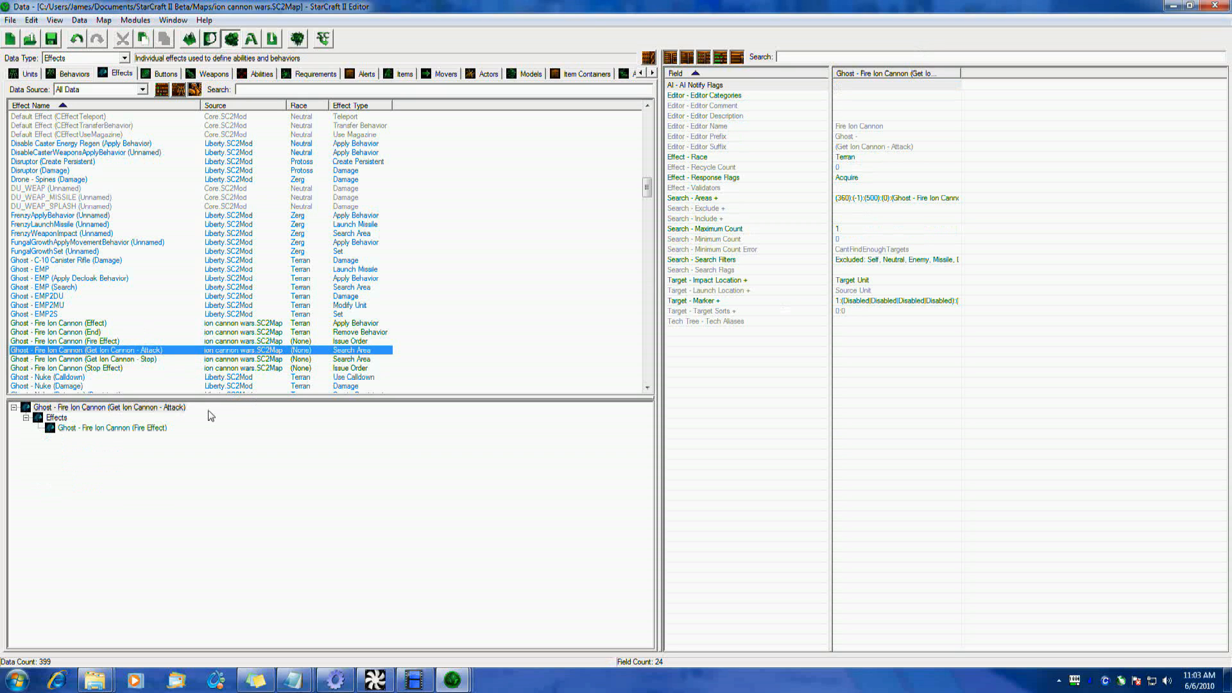
pyautogui.click(59, 323)
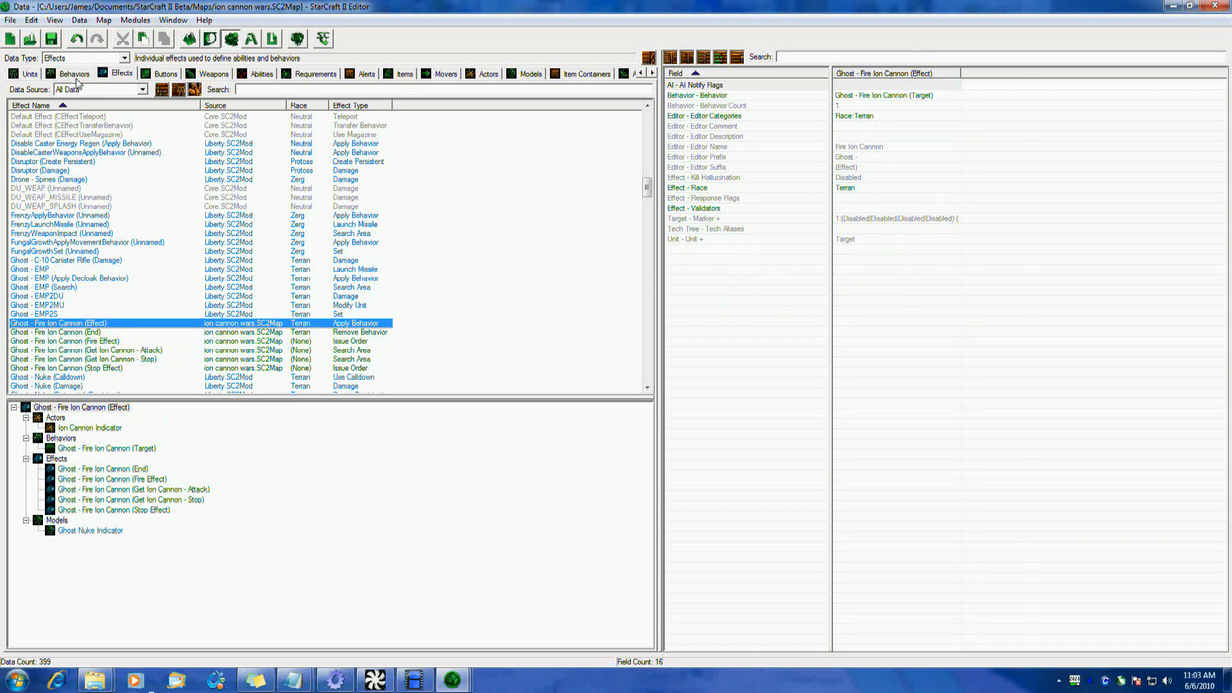
pyautogui.click(74, 74)
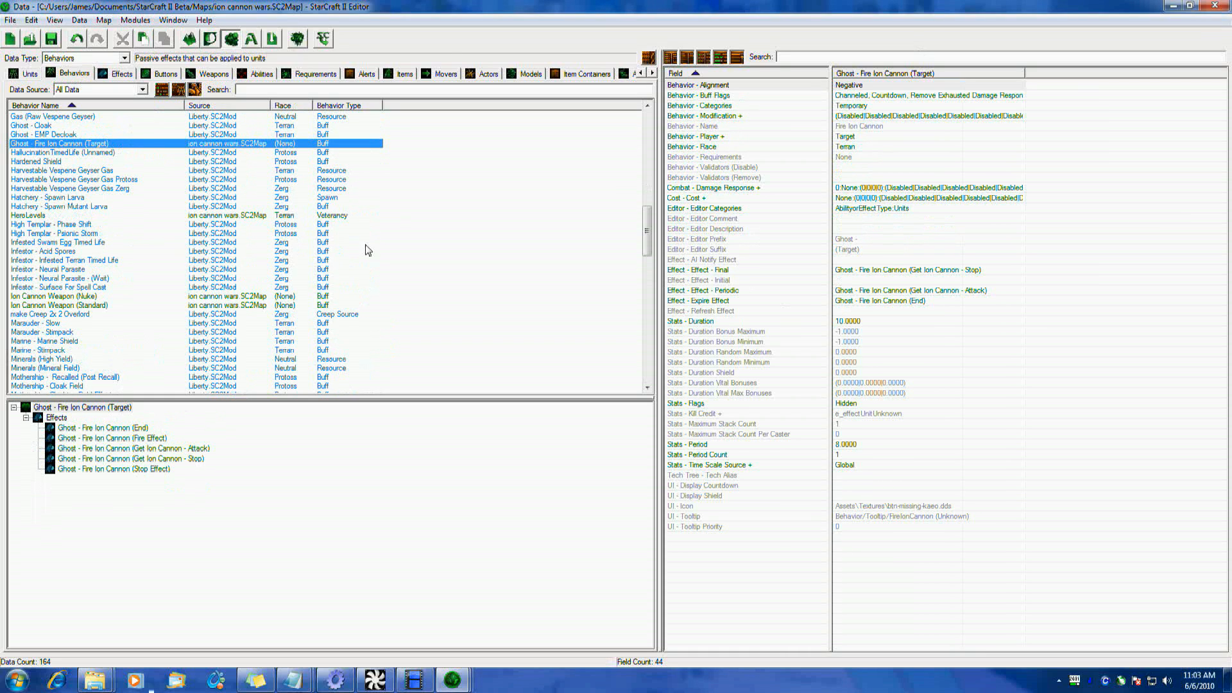
pyautogui.moveTo(81, 225)
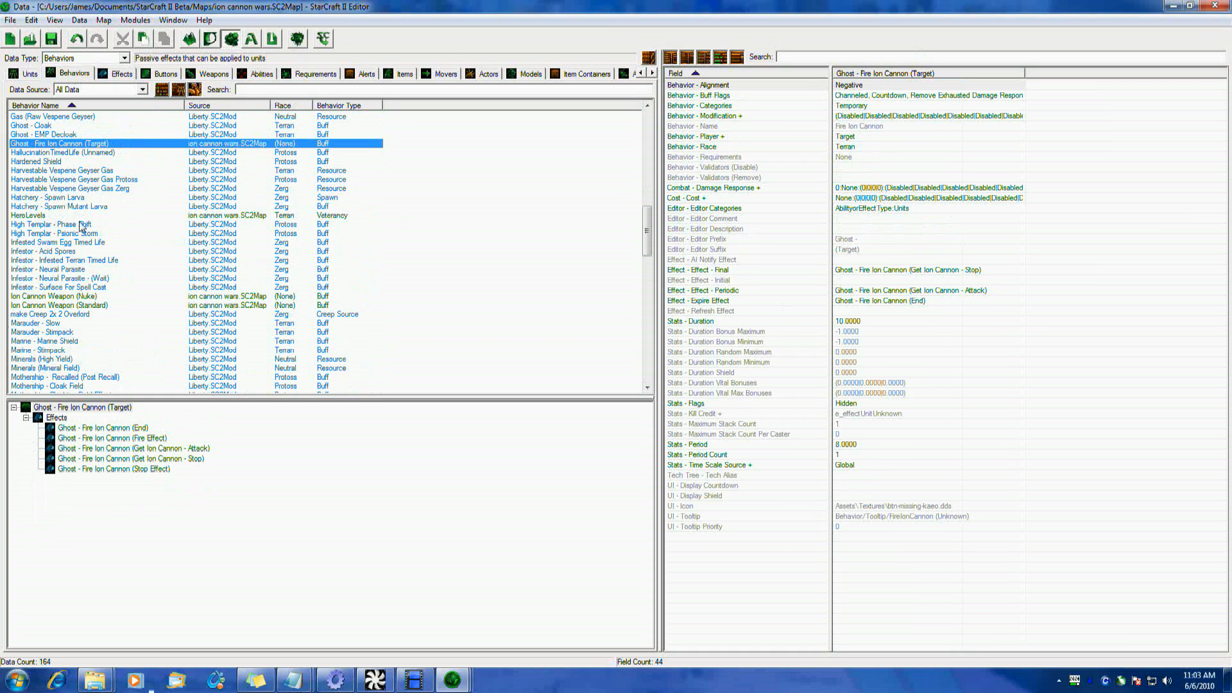
pyautogui.click(119, 74)
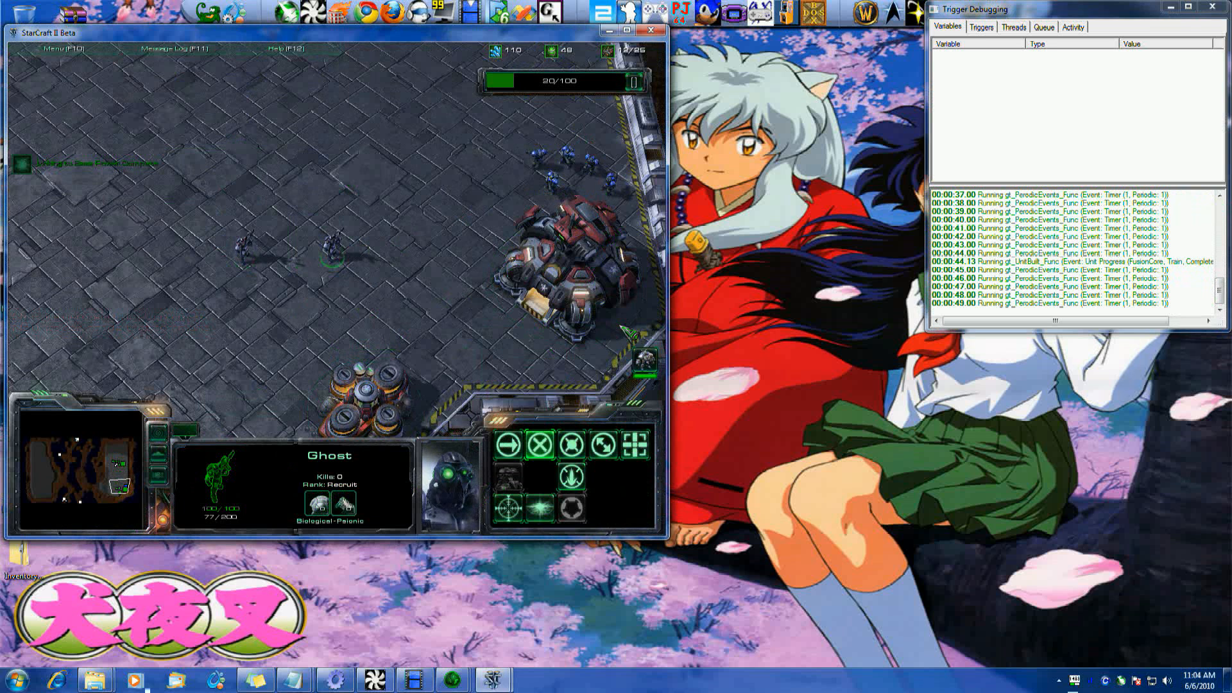
# Select the Ghost in the test game and fire its ion cannon ability
pyautogui.click(566, 259)
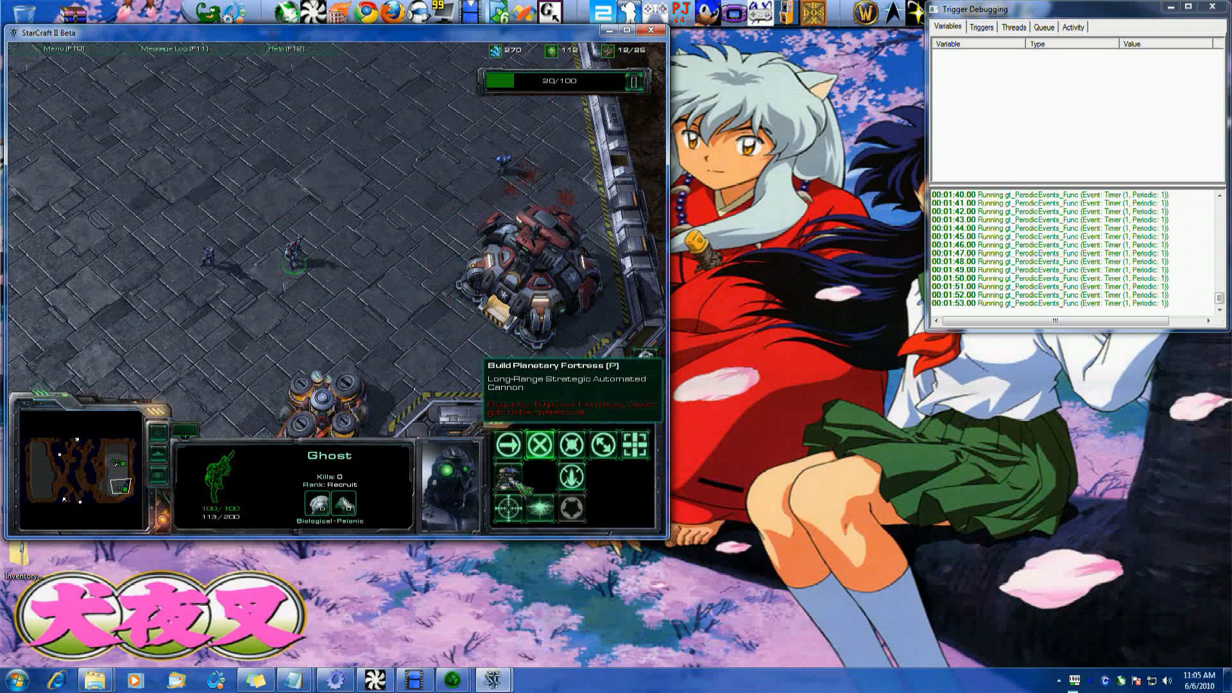
pyautogui.click(576, 442)
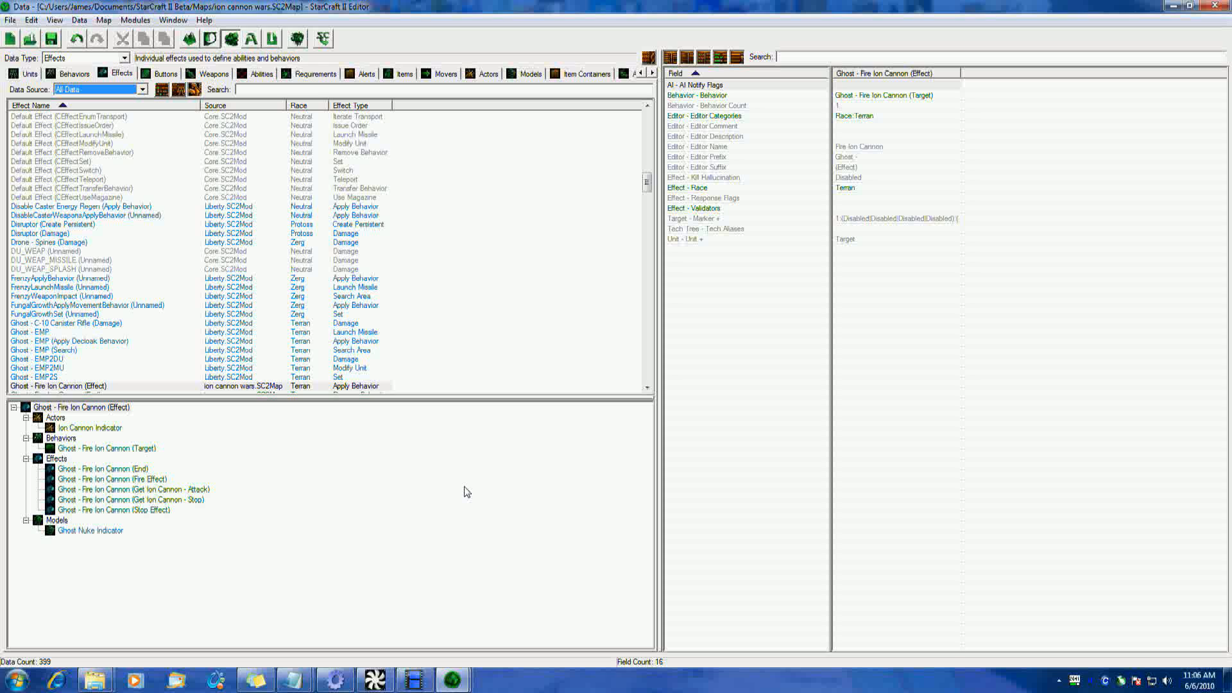
# Confirm the Ion Cannon unit's default acquire level is still Passive
pyautogui.click(28, 73)
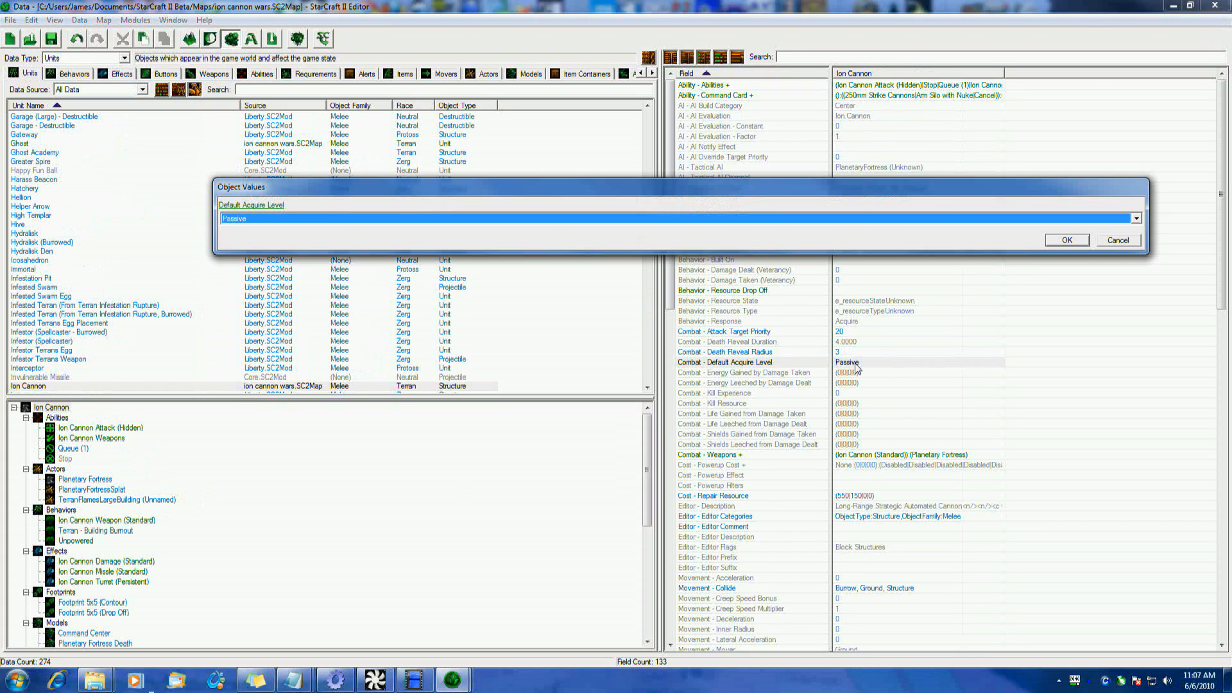
pyautogui.click(1067, 240)
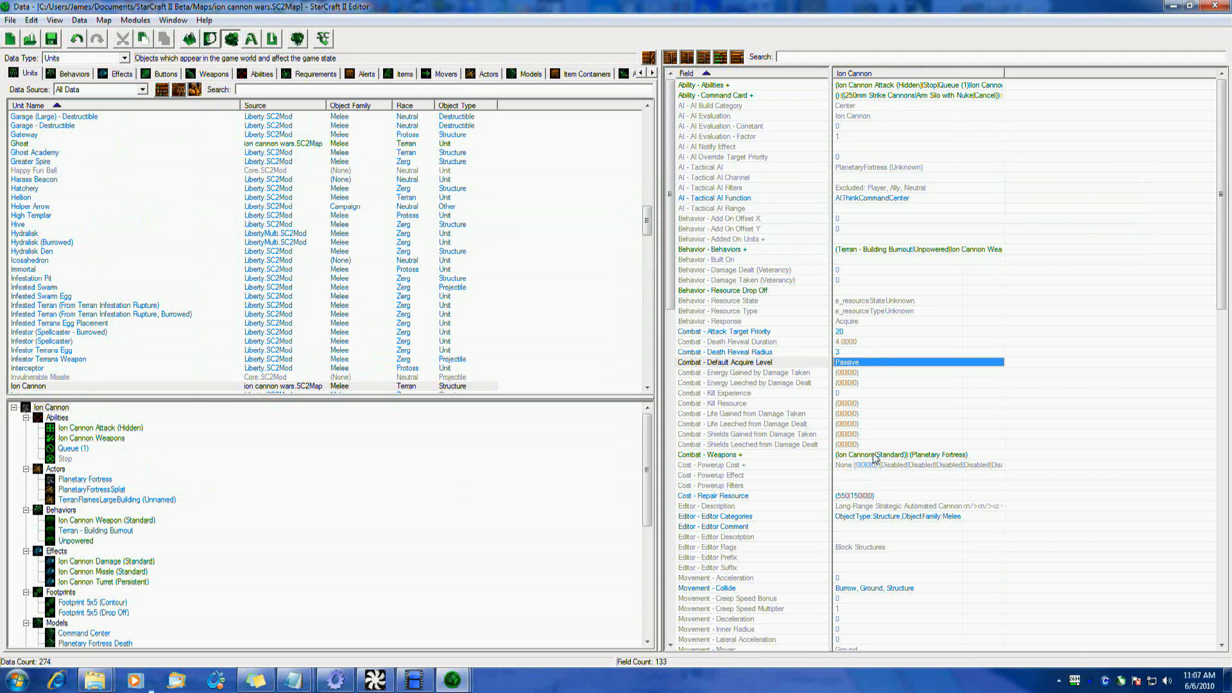
pyautogui.moveTo(784, 131)
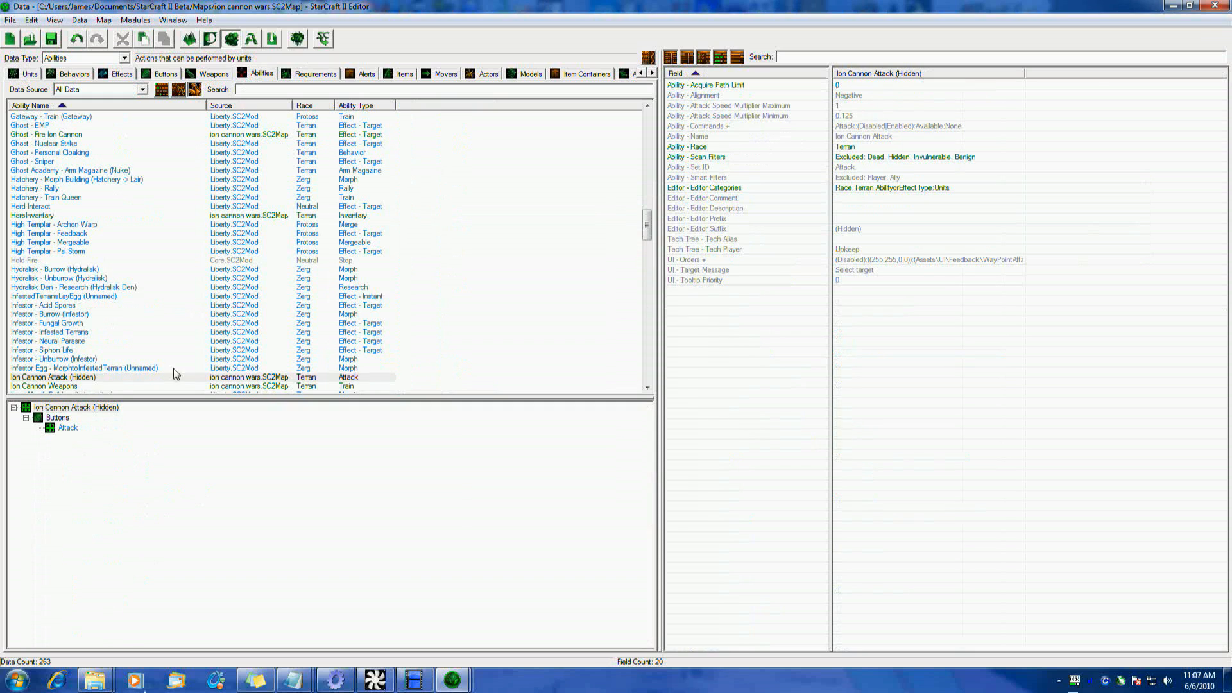
# Open and close the Ion Cannon Attack (Hidden) ability's command settings
pyautogui.click(53, 378)
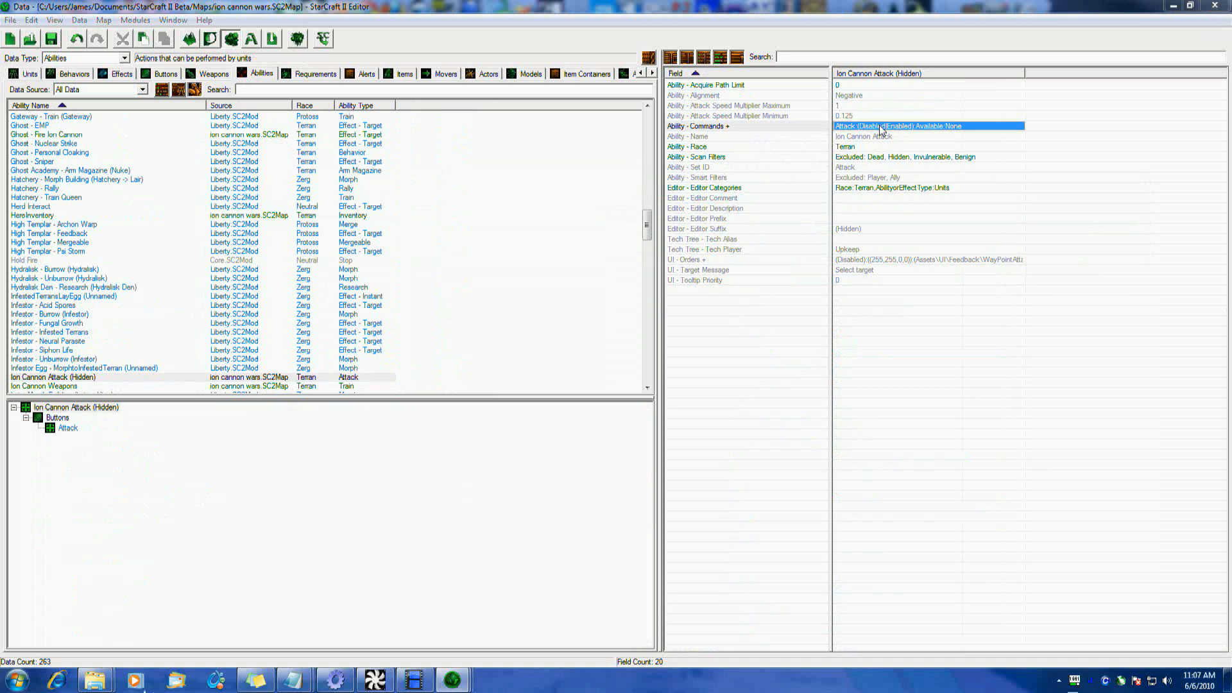
pyautogui.doubleClick(898, 126)
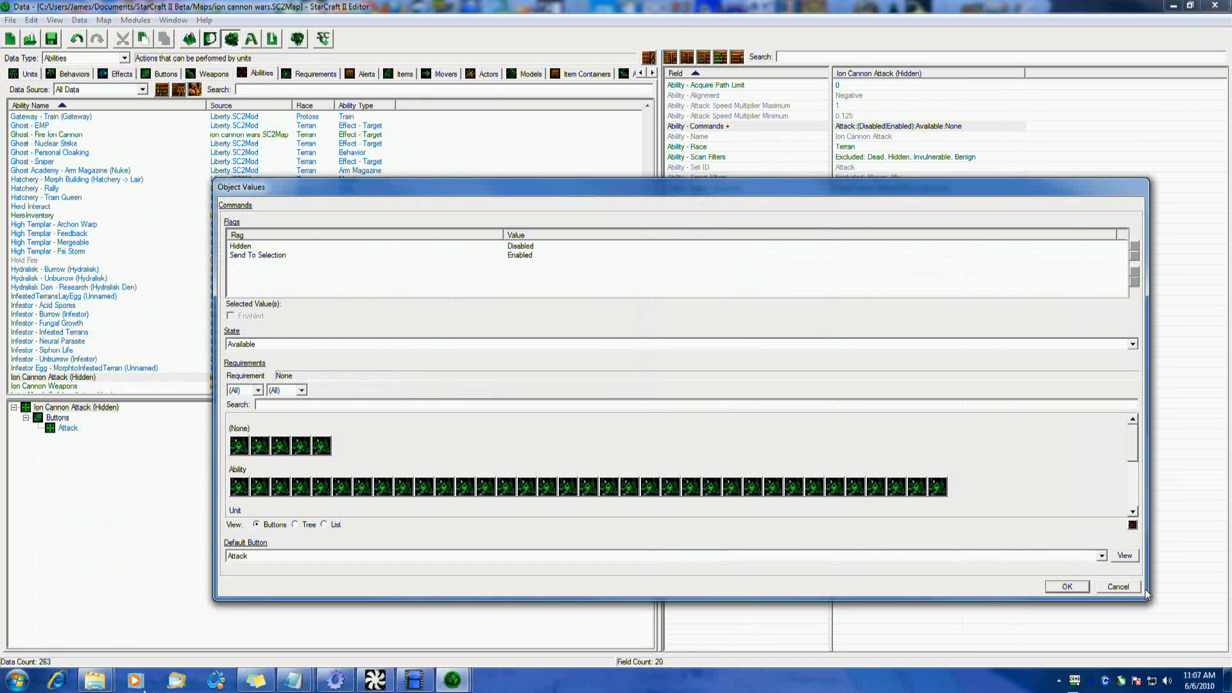
pyautogui.click(1065, 586)
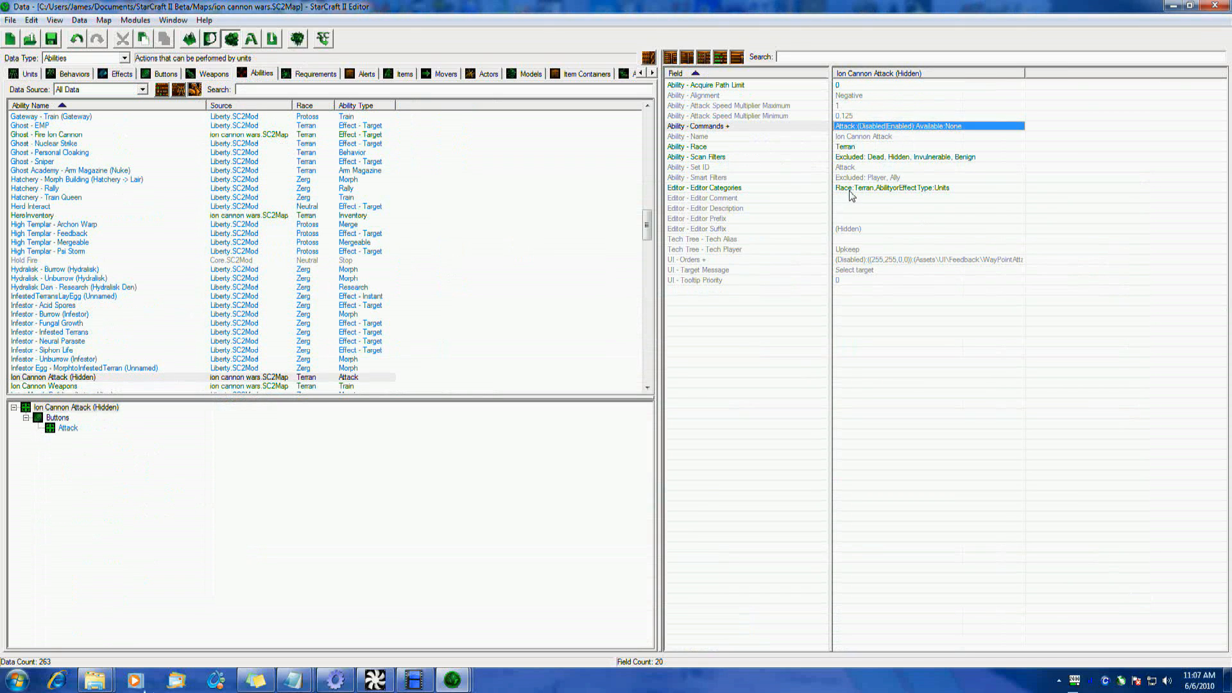
pyautogui.moveTo(864, 190)
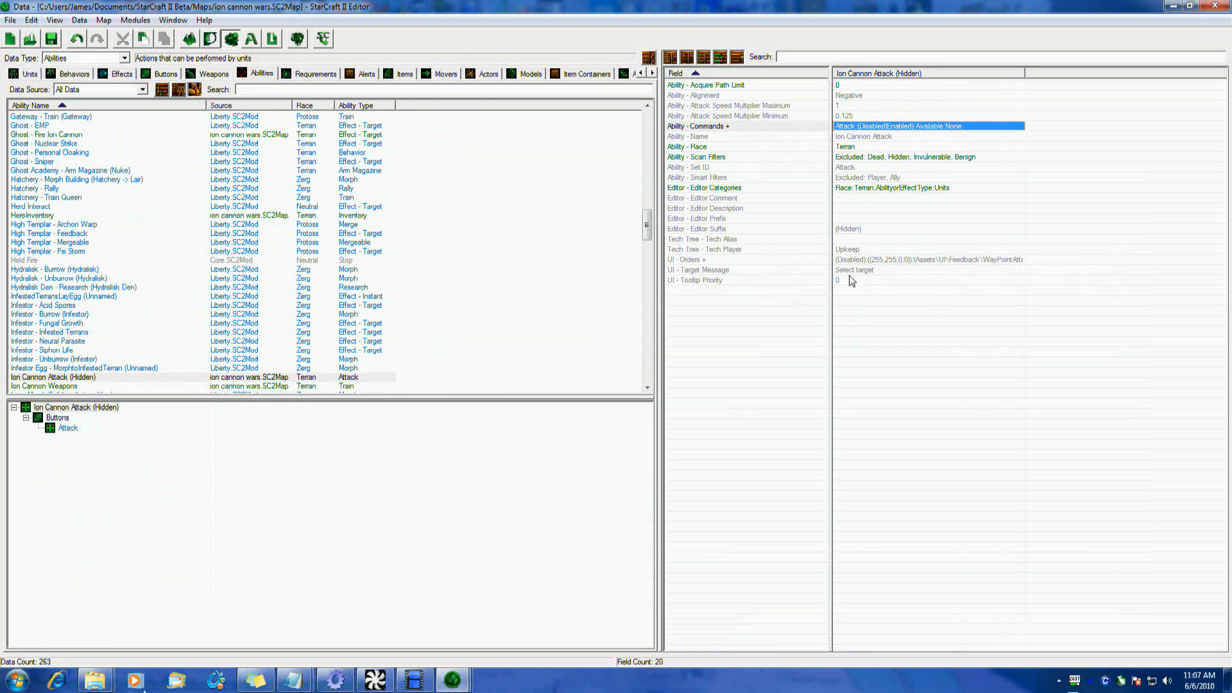
pyautogui.moveTo(783, 161)
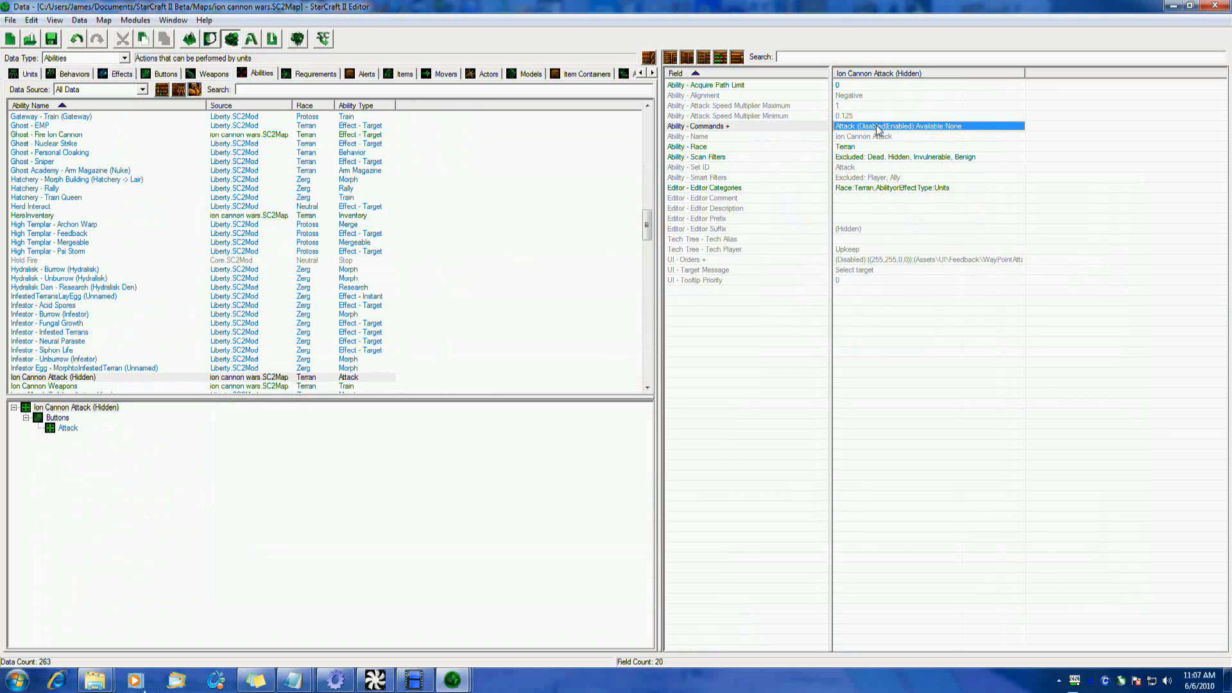
# Try setting the Attack command's state to Restricted, then cancel the change
pyautogui.doubleClick(898, 126)
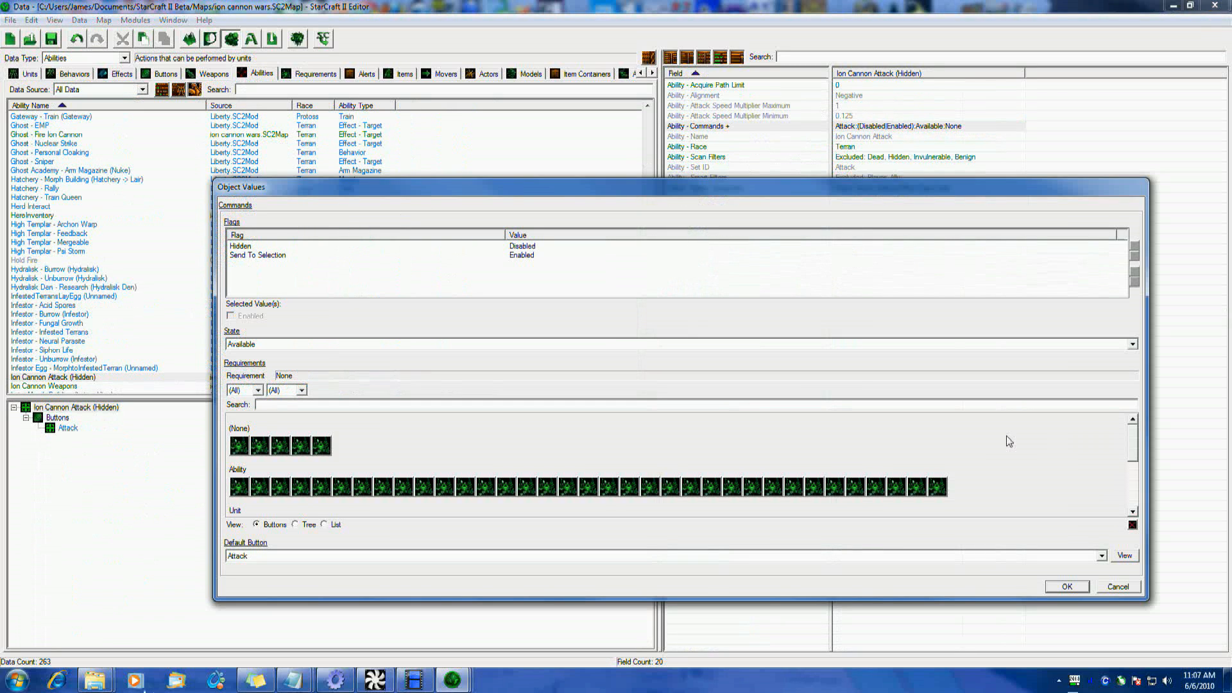
pyautogui.click(1132, 344)
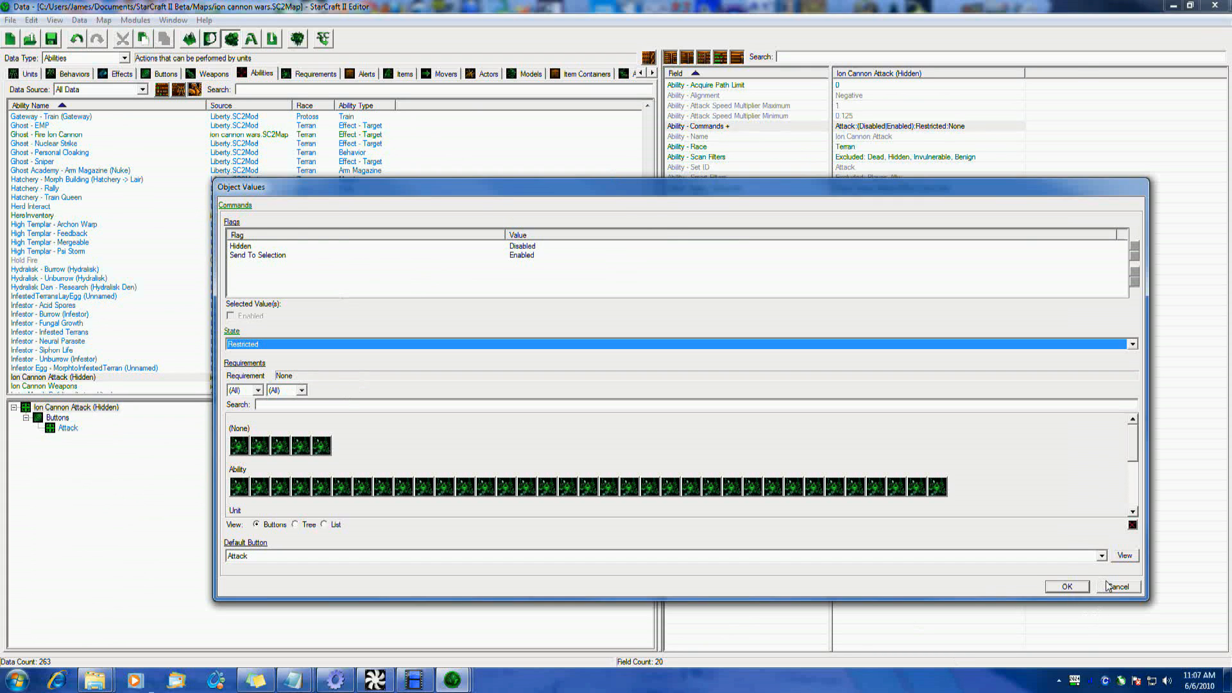
pyautogui.click(1117, 585)
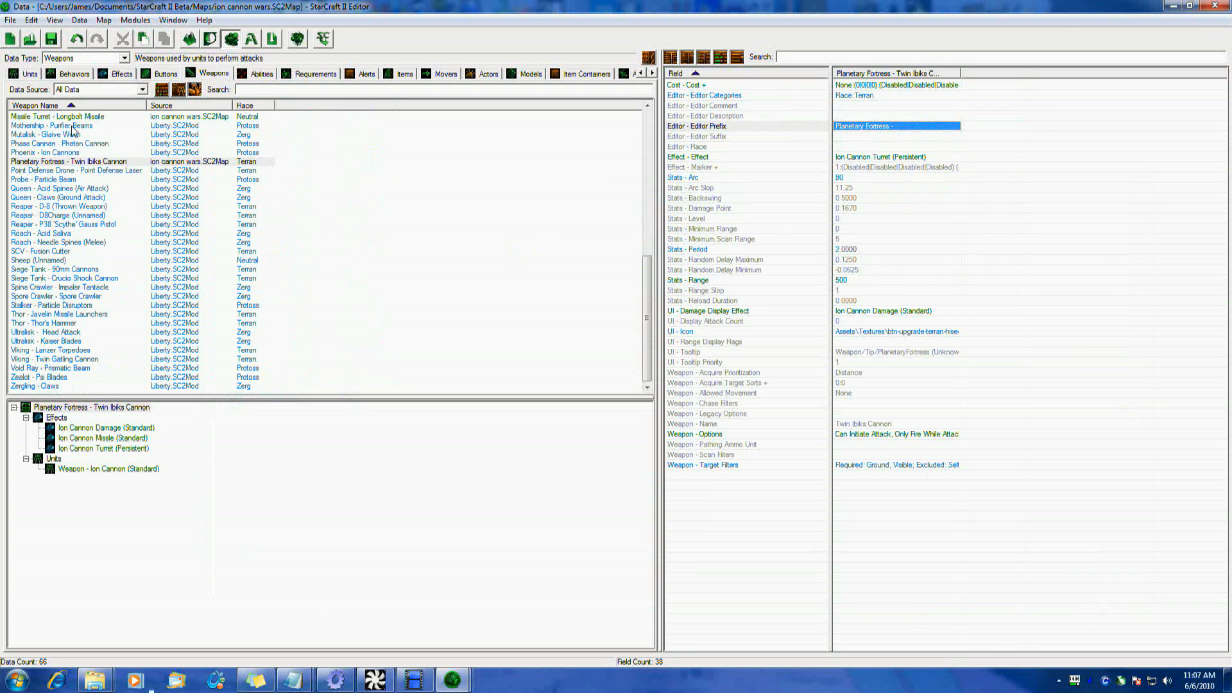
pyautogui.moveTo(976, 134)
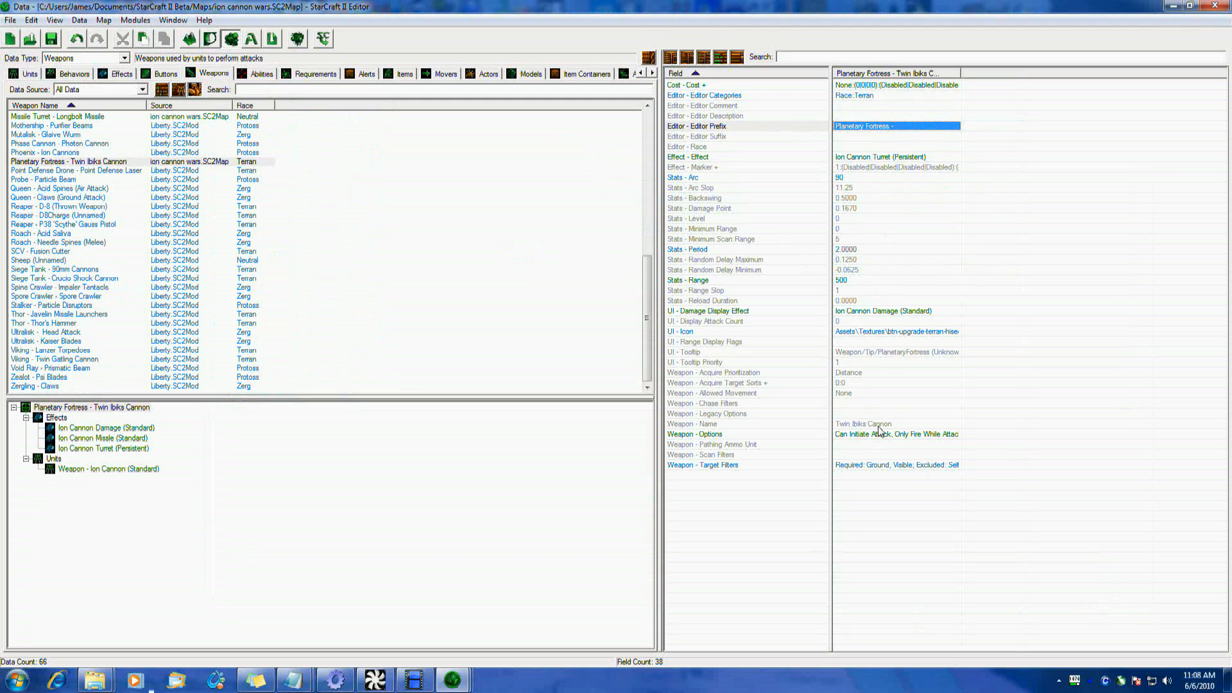
pyautogui.moveTo(907, 204)
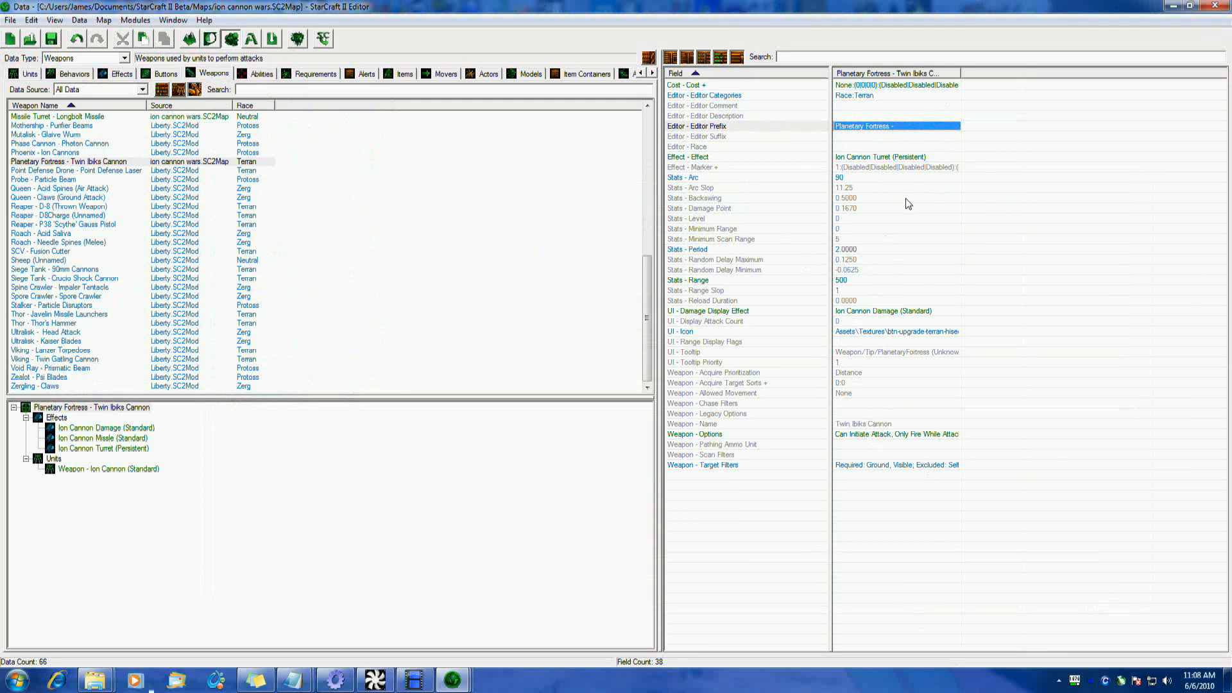
pyautogui.moveTo(942, 443)
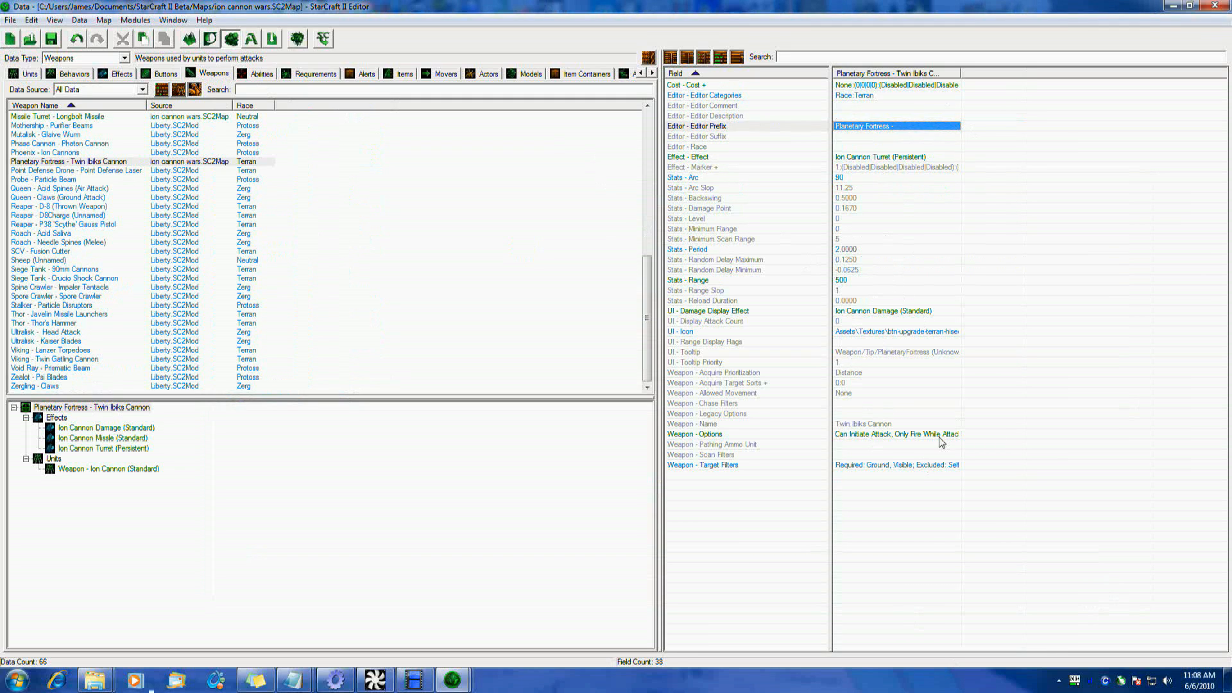
pyautogui.moveTo(894, 441)
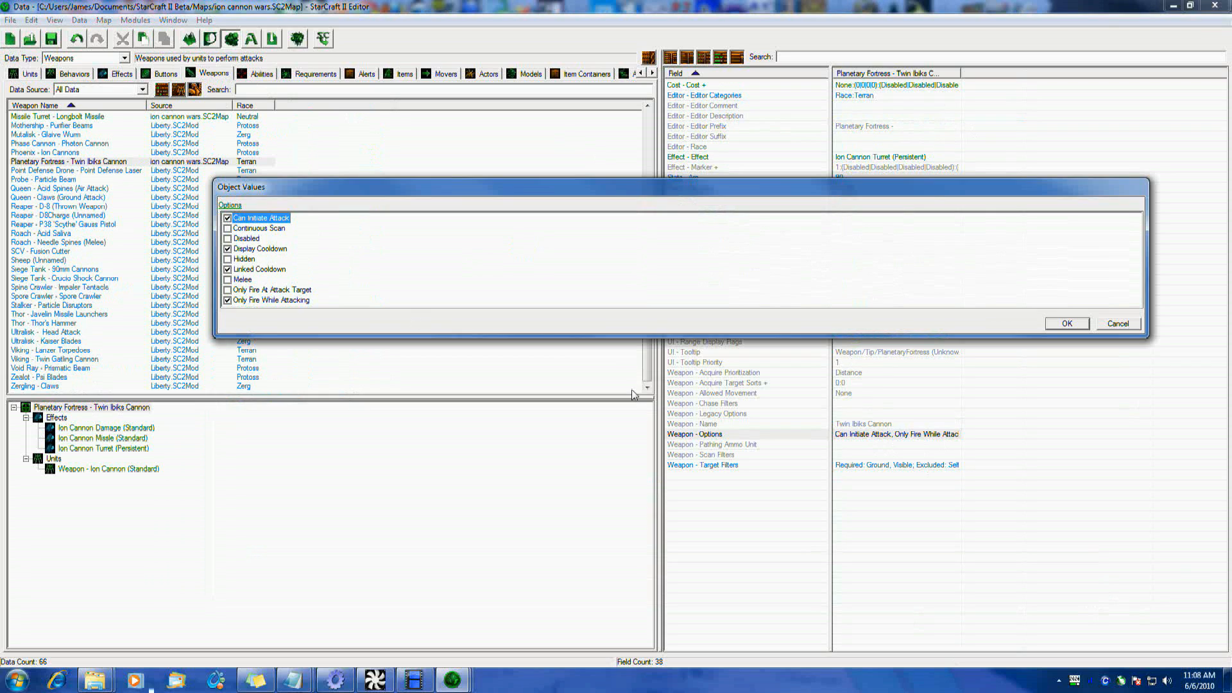
pyautogui.moveTo(391, 350)
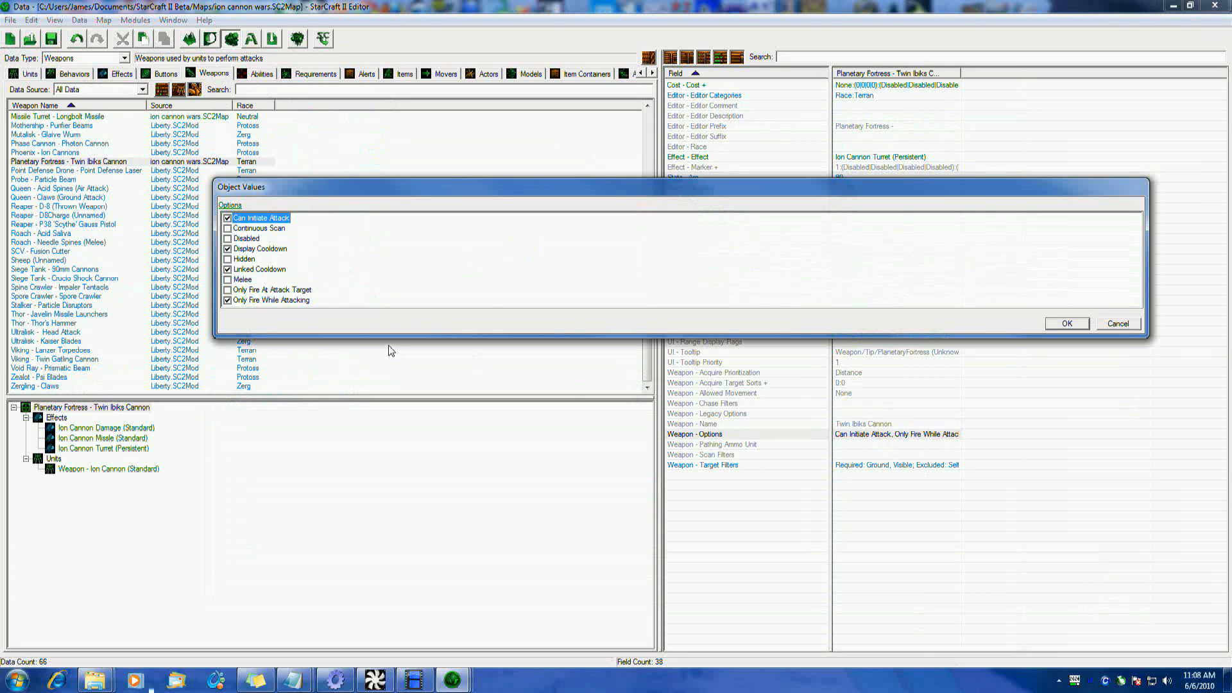
pyautogui.moveTo(898, 336)
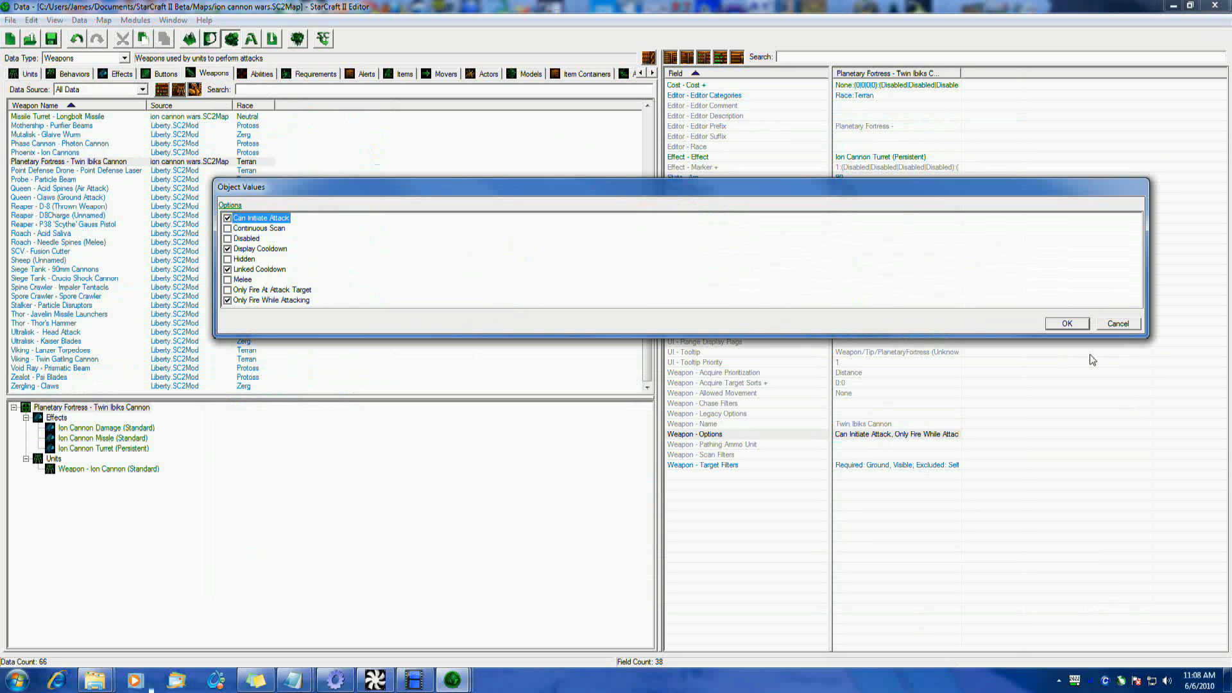
# Close the Twin Ibiks Cannon options unchanged and return to the Ion Cannon unit data
pyautogui.click(706, 413)
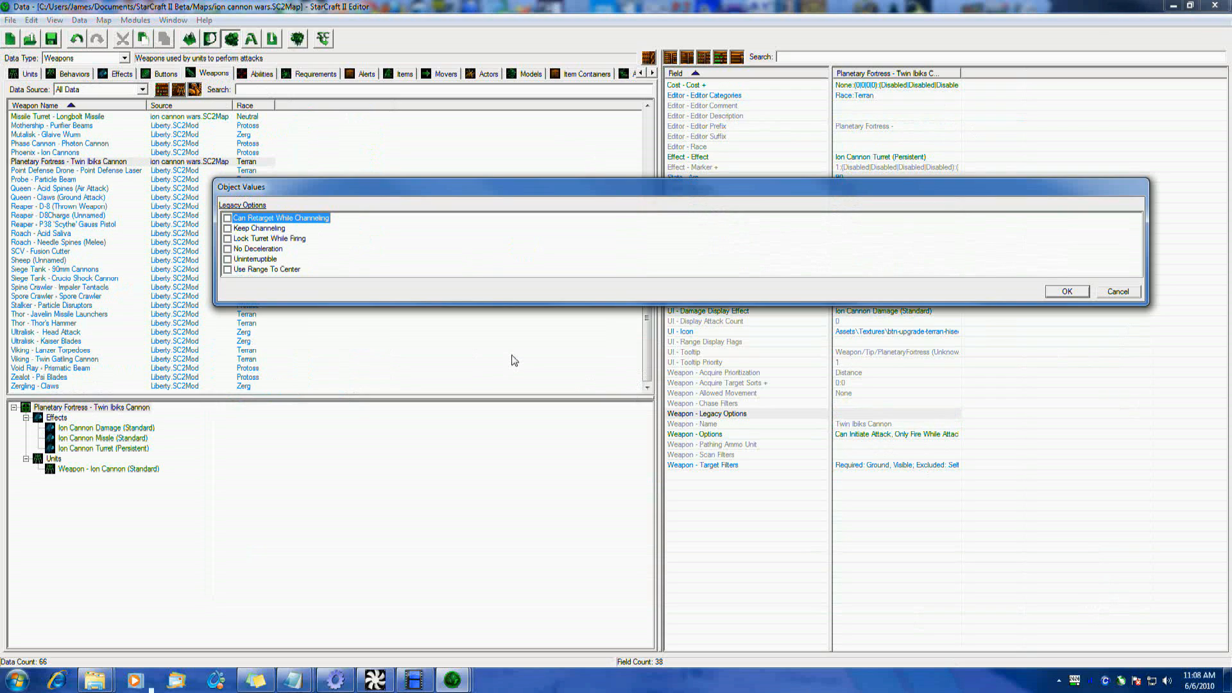
pyautogui.moveTo(545, 360)
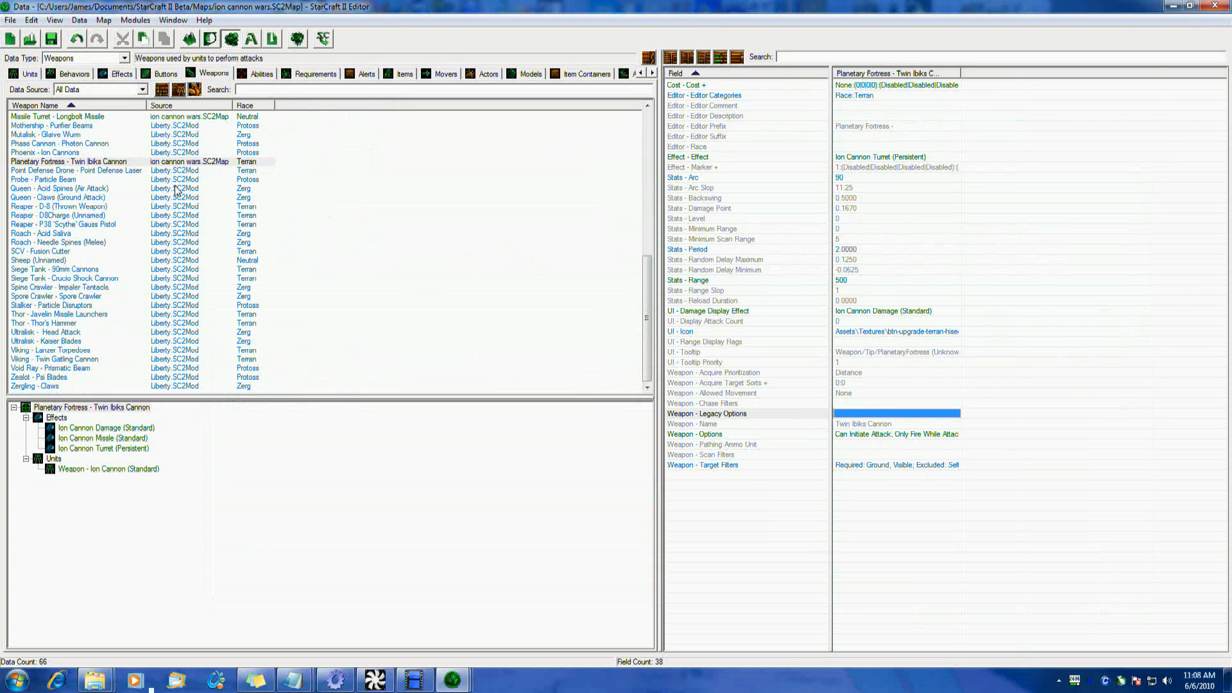
pyautogui.click(27, 73)
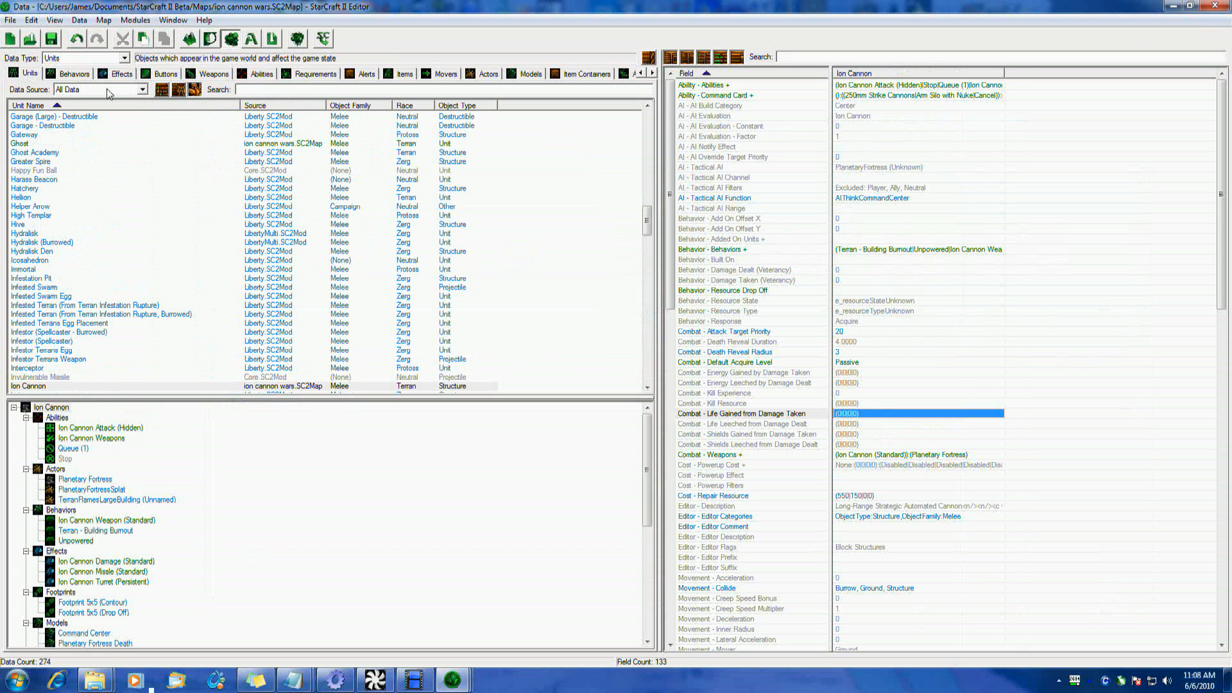
pyautogui.moveTo(449, 365)
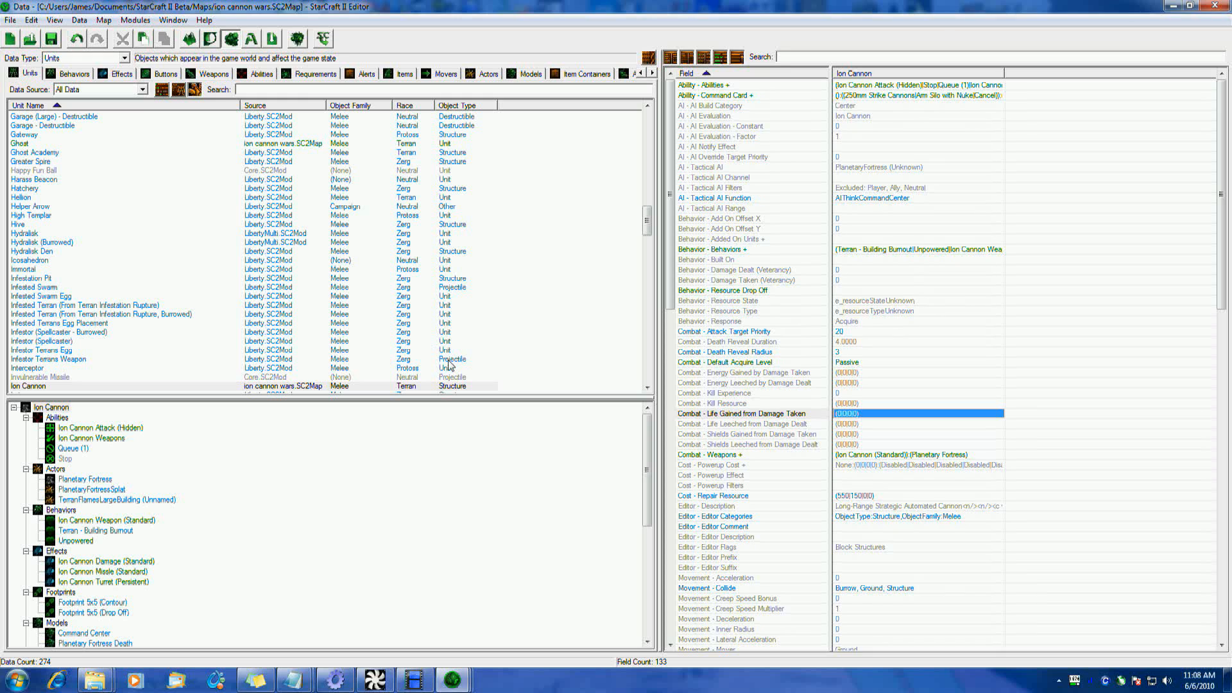
pyautogui.moveTo(849, 218)
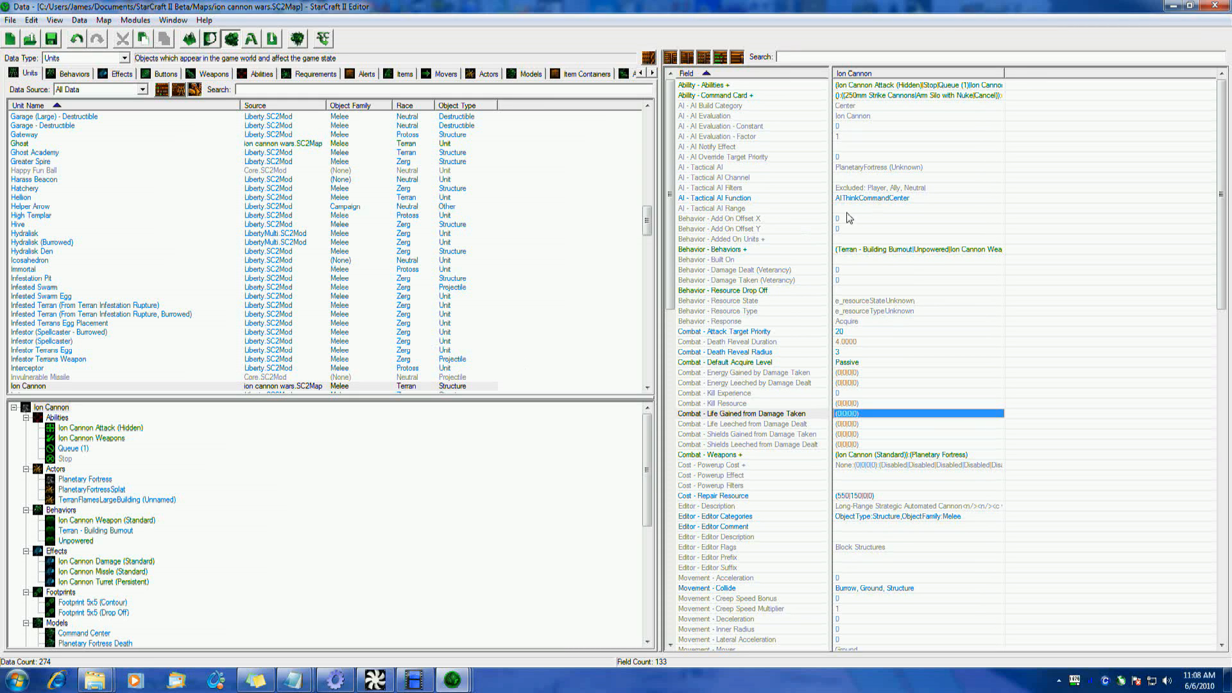
# Review the Ion Cannon's AI - Tactical AI value unchanged, then minimize the editor
pyautogui.doubleClick(872, 198)
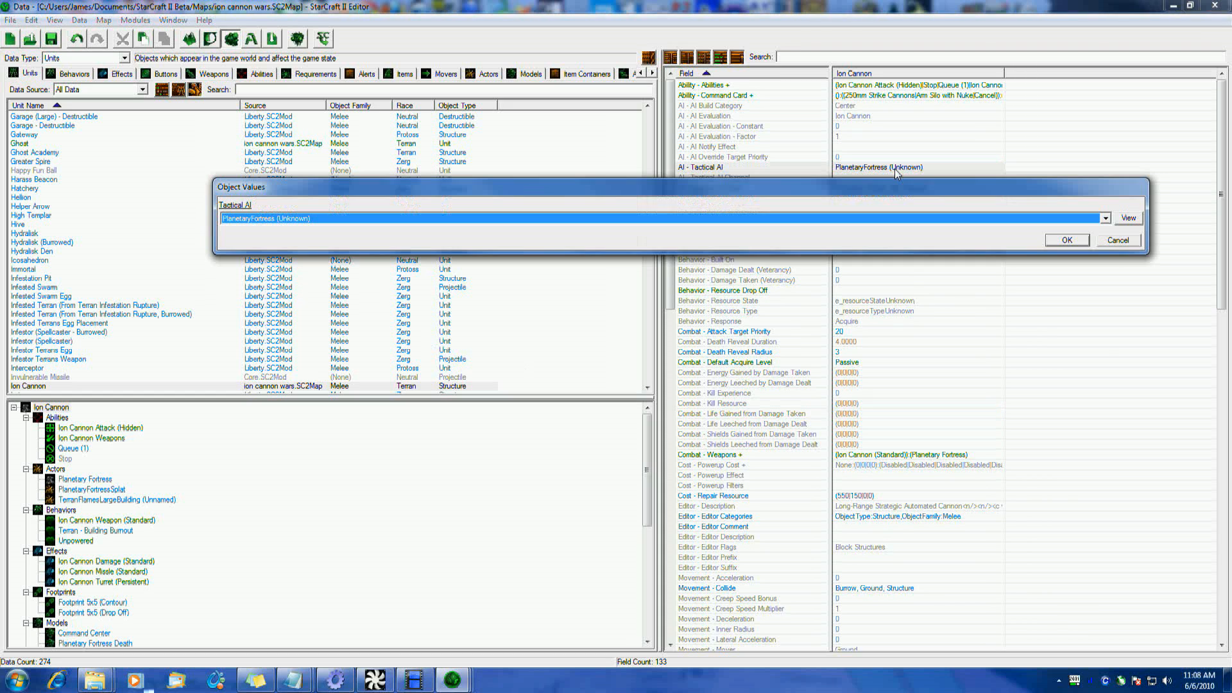
pyautogui.click(1065, 239)
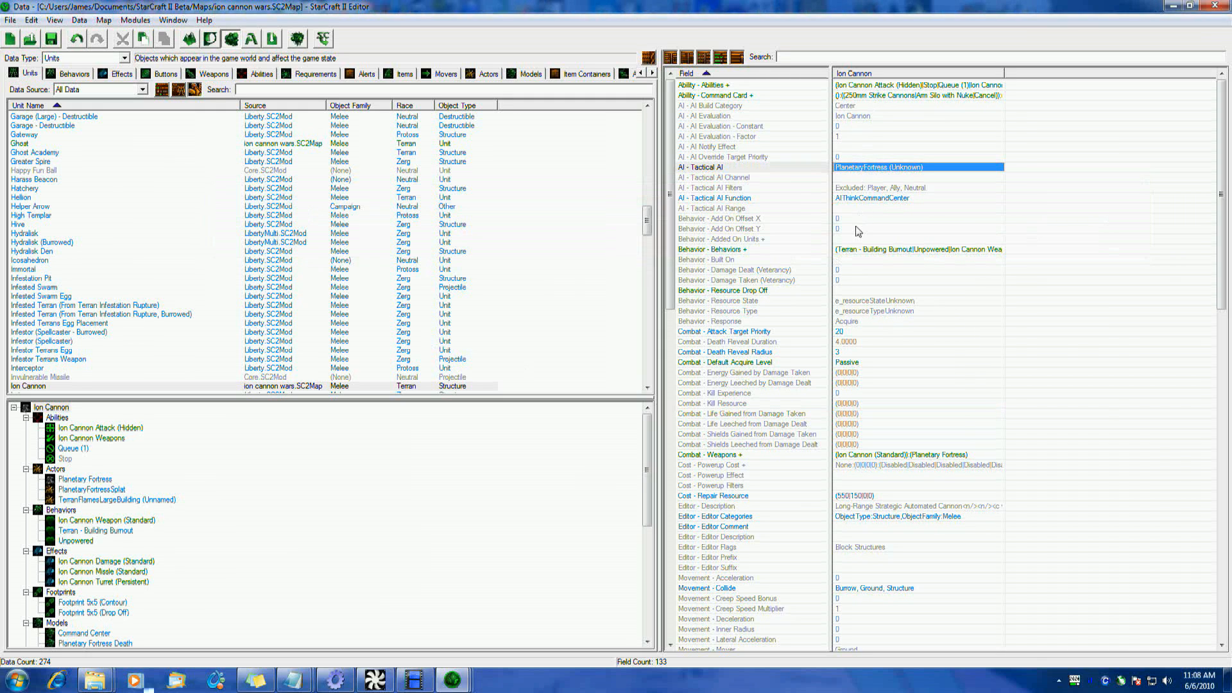
pyautogui.moveTo(855, 385)
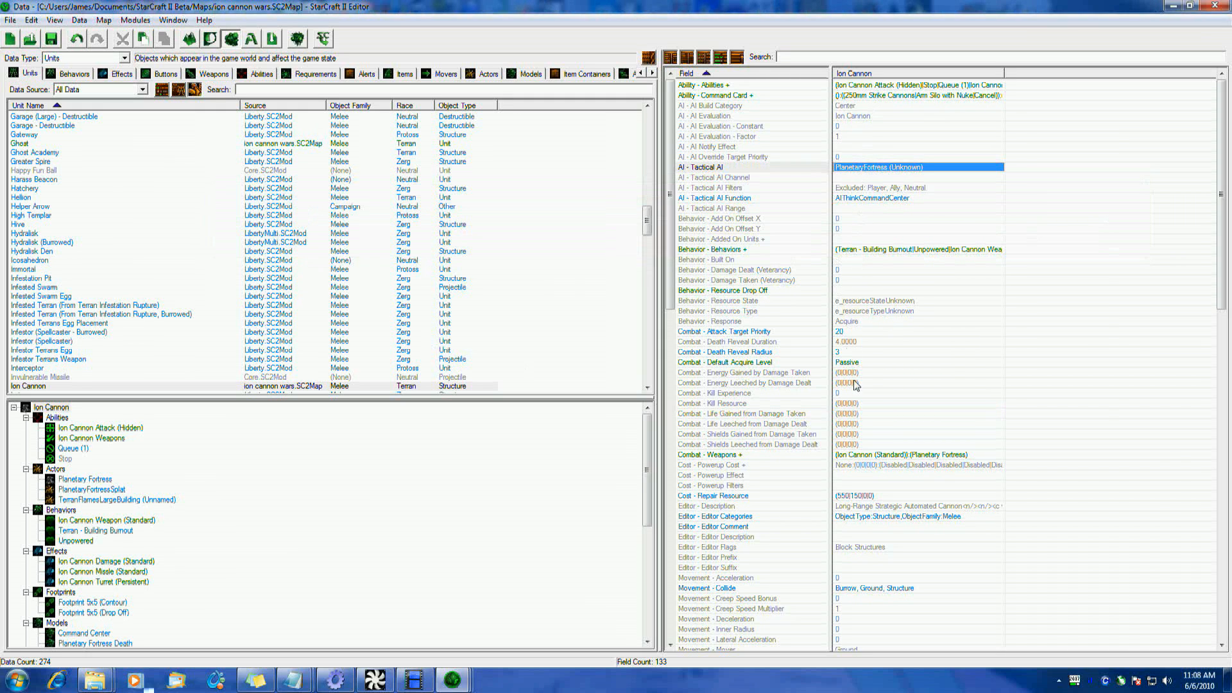
pyautogui.moveTo(888, 382)
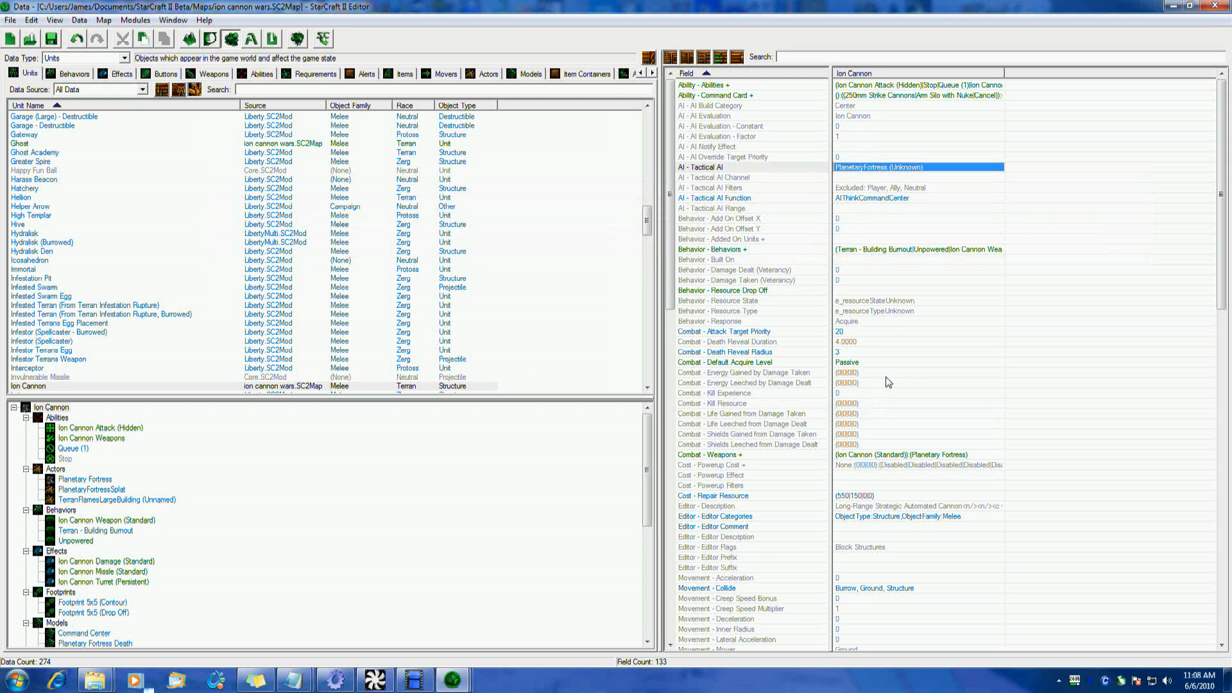
pyautogui.moveTo(798, 308)
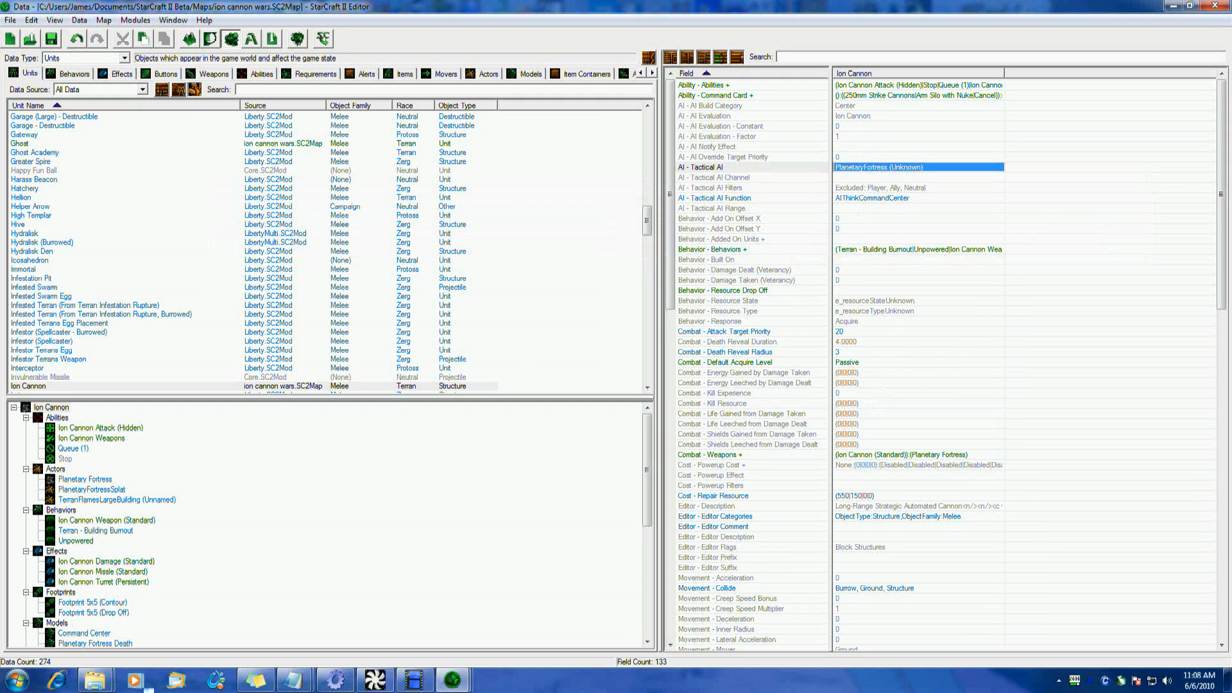
pyautogui.click(1190, 6)
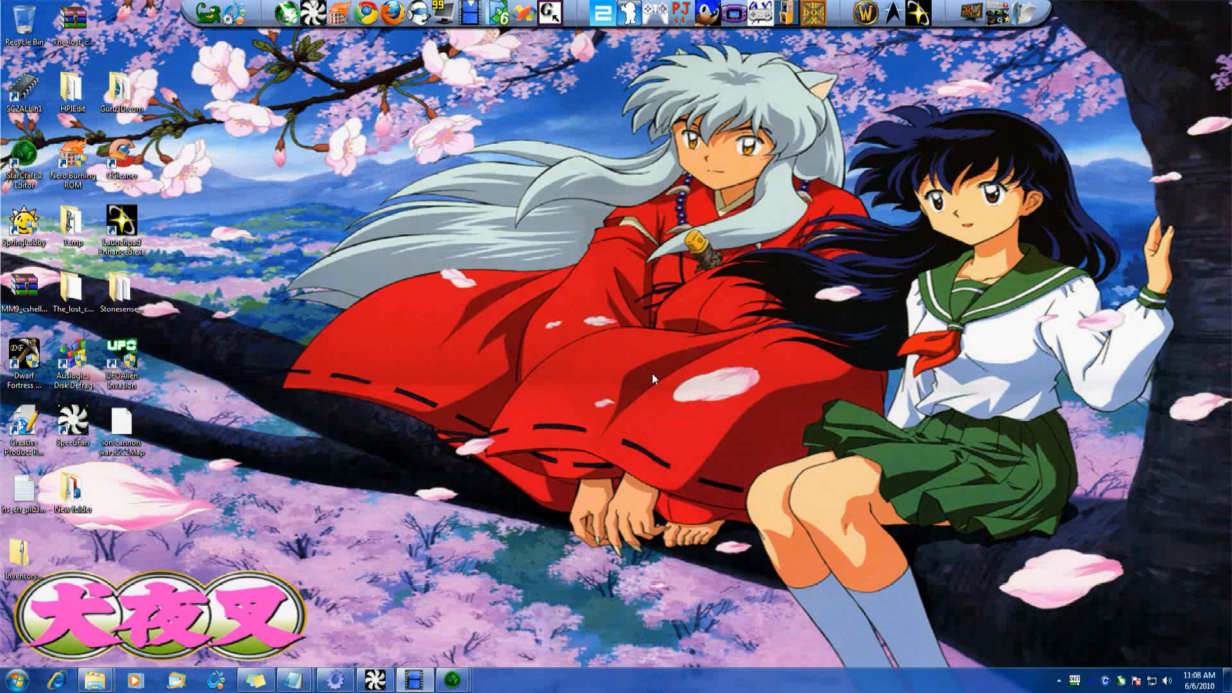